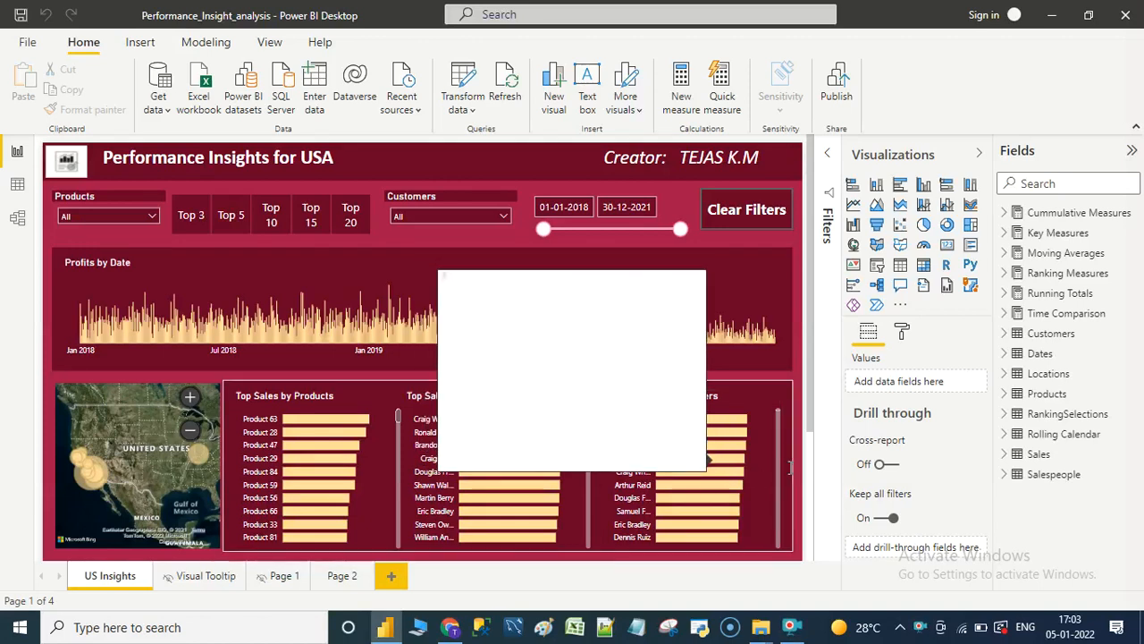
Inspect the Top 3 button group, Products slicer and Customers slicer on the US Insights page
{"action": "scroll", "scroll_direction": "down", "scroll_amount": 3}
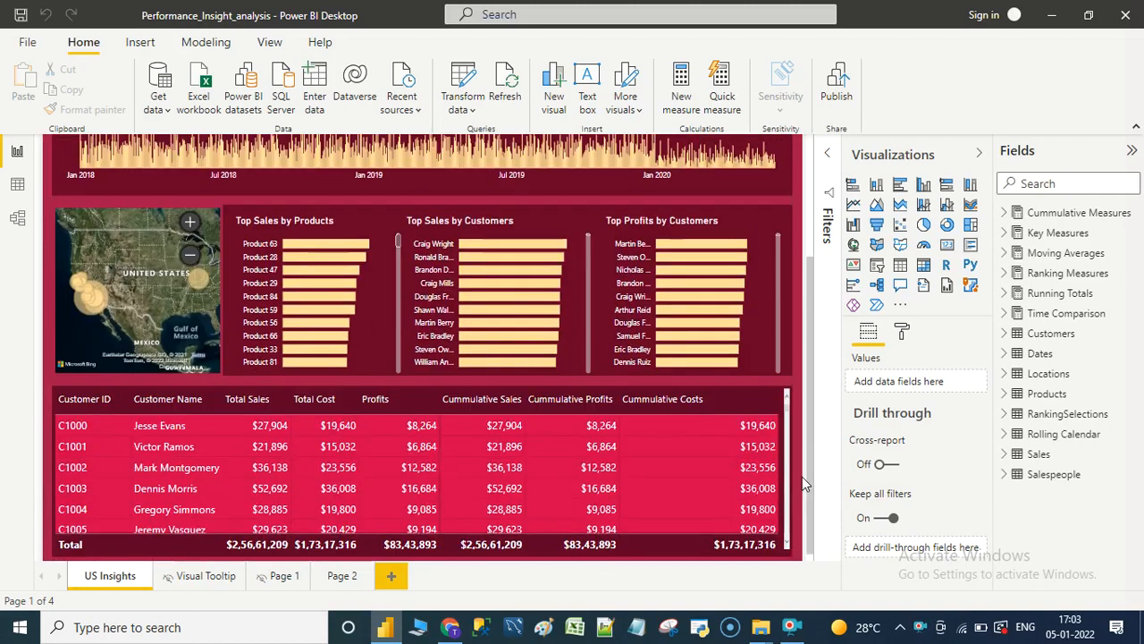
{"action": "scroll", "scroll_direction": "up", "scroll_amount": 3}
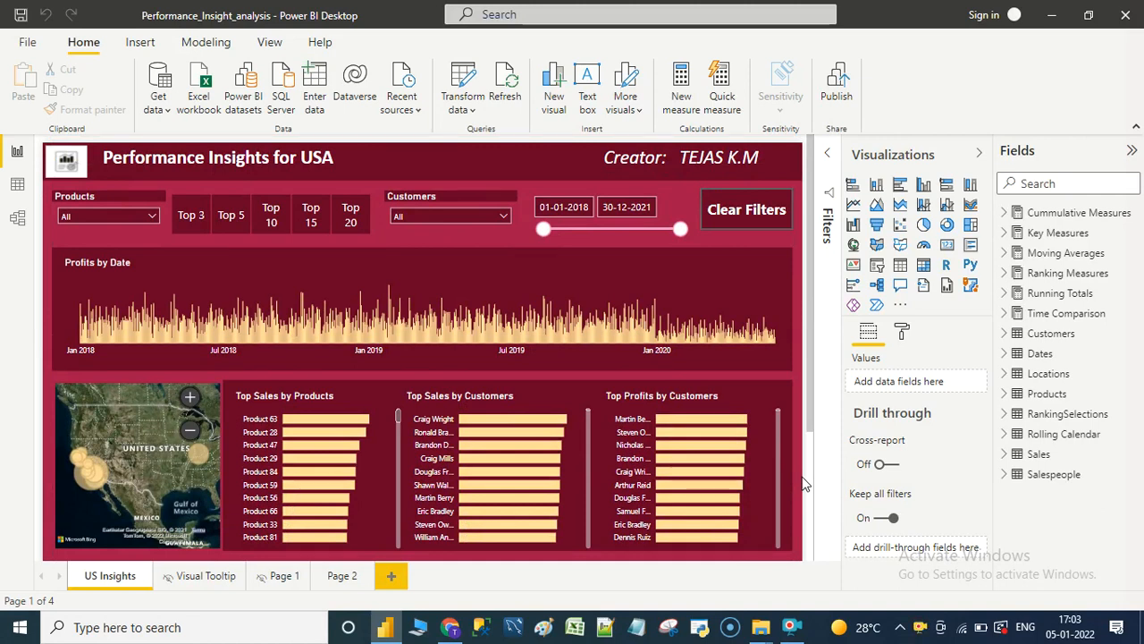
{"action": "mouse_move", "coordinate": [802, 411]}
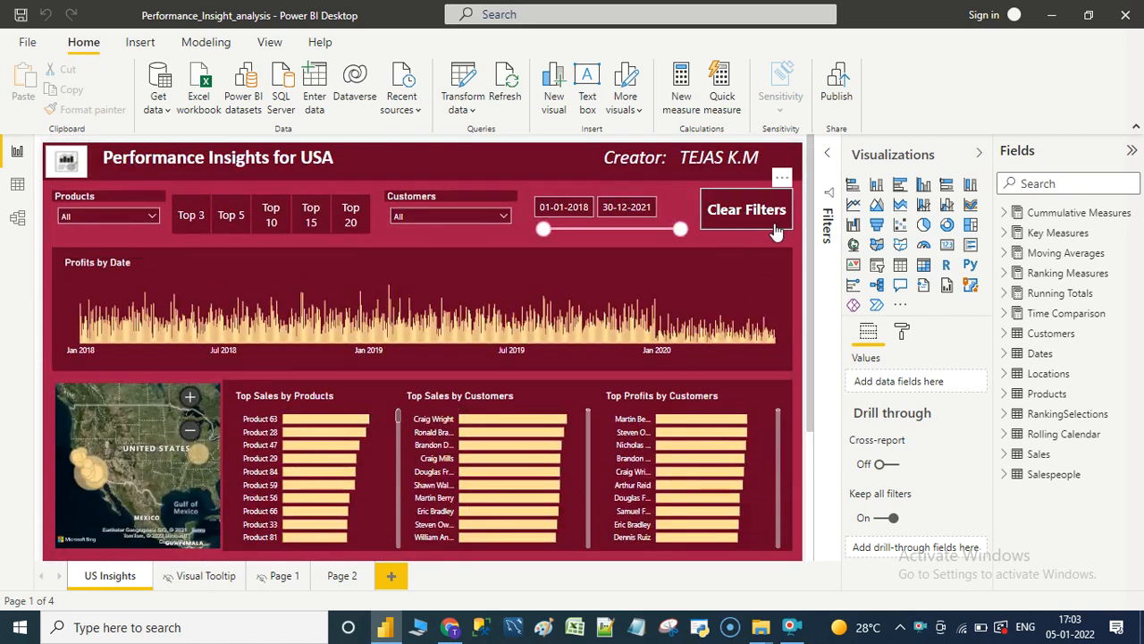
{"action": "mouse_move", "coordinate": [794, 240]}
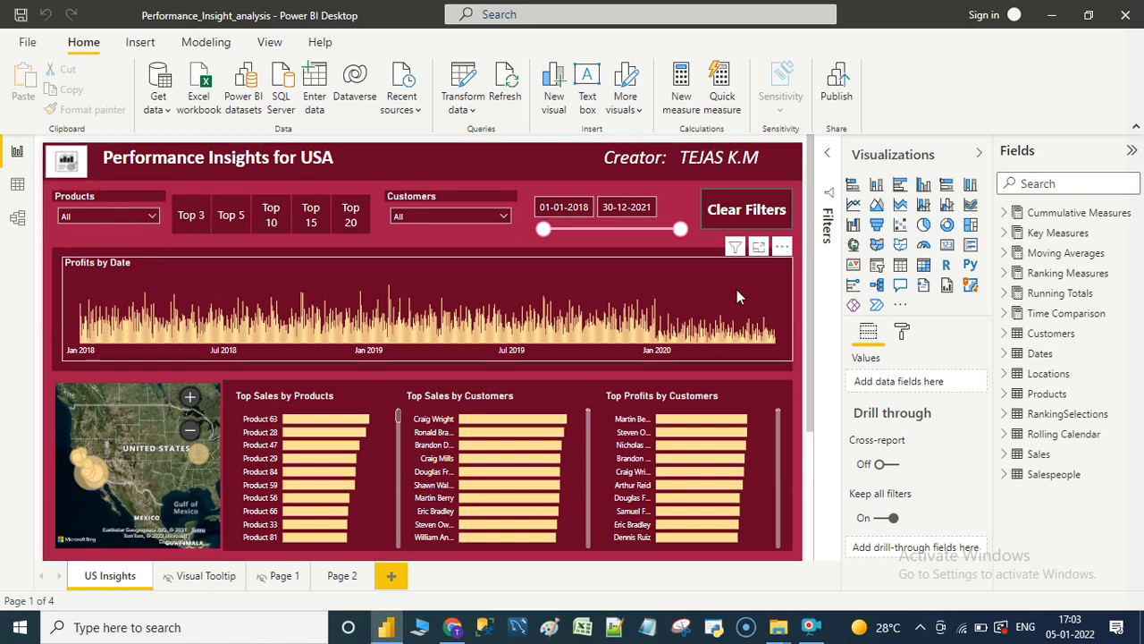
{"action": "scroll", "scroll_direction": "down", "scroll_amount": 3}
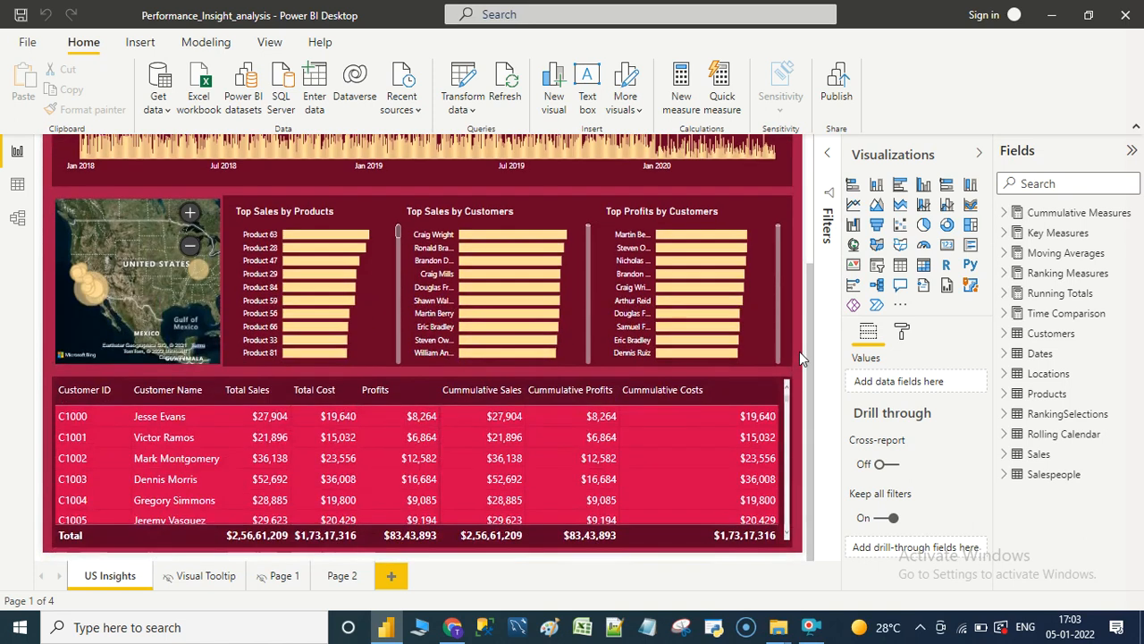
{"action": "scroll", "scroll_direction": "up", "scroll_amount": 3}
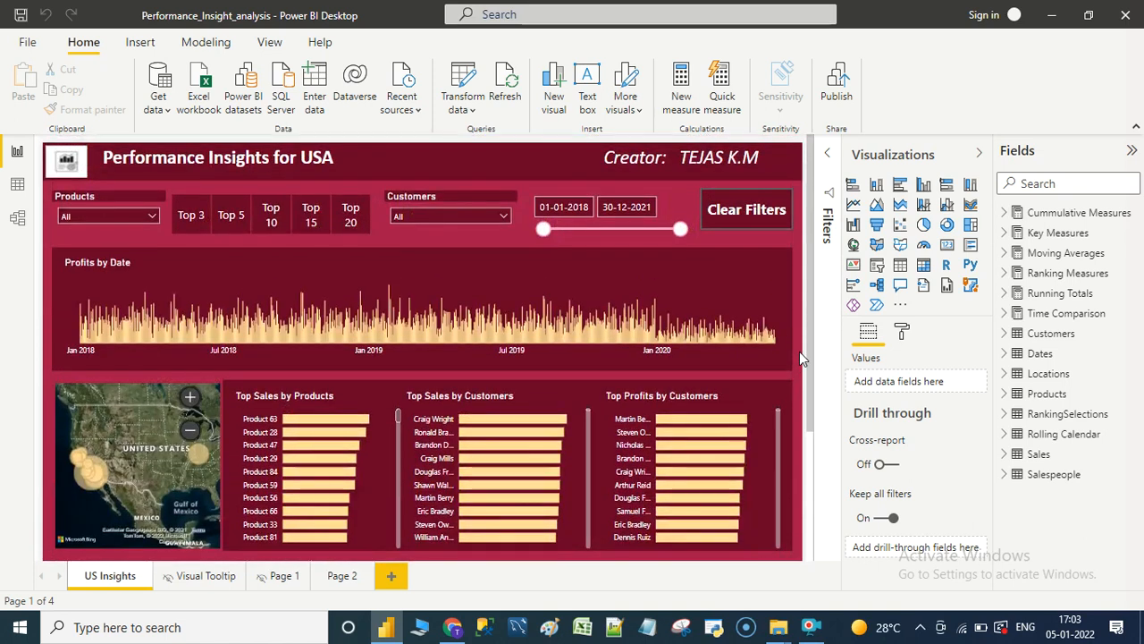
{"action": "left_click", "coordinate": [189, 215]}
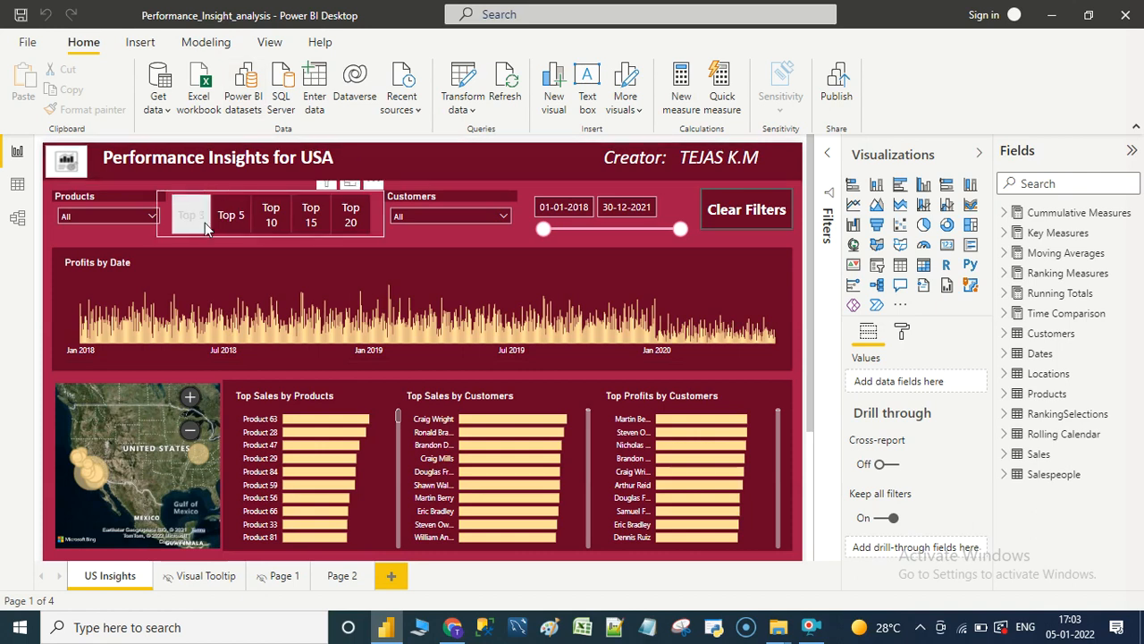
{"action": "left_click", "coordinate": [190, 215]}
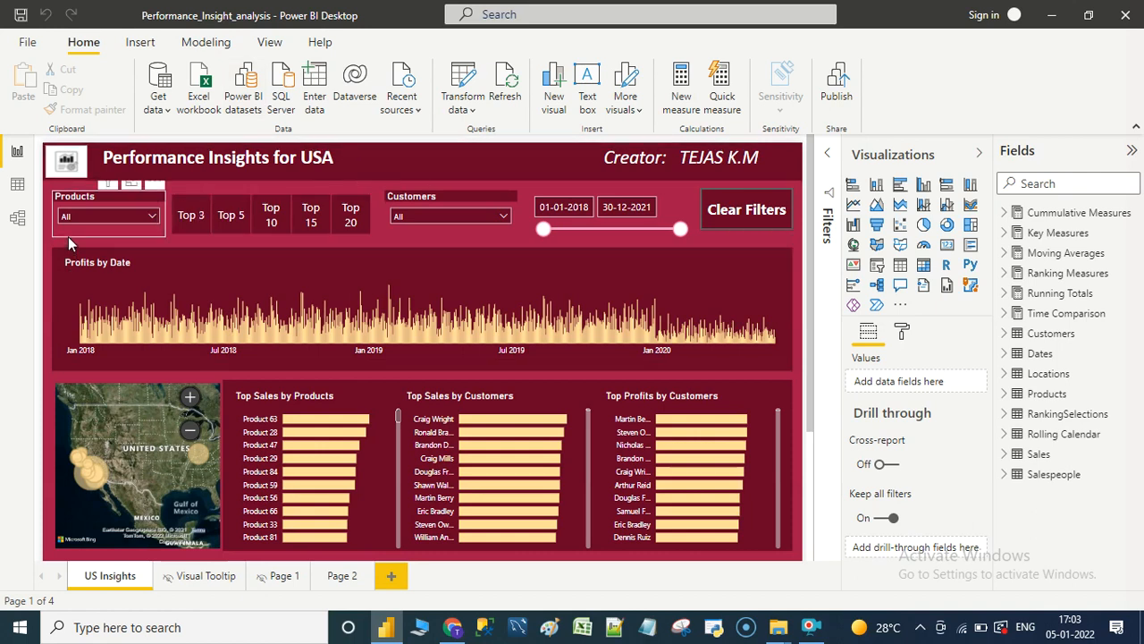
{"action": "mouse_move", "coordinate": [86, 204]}
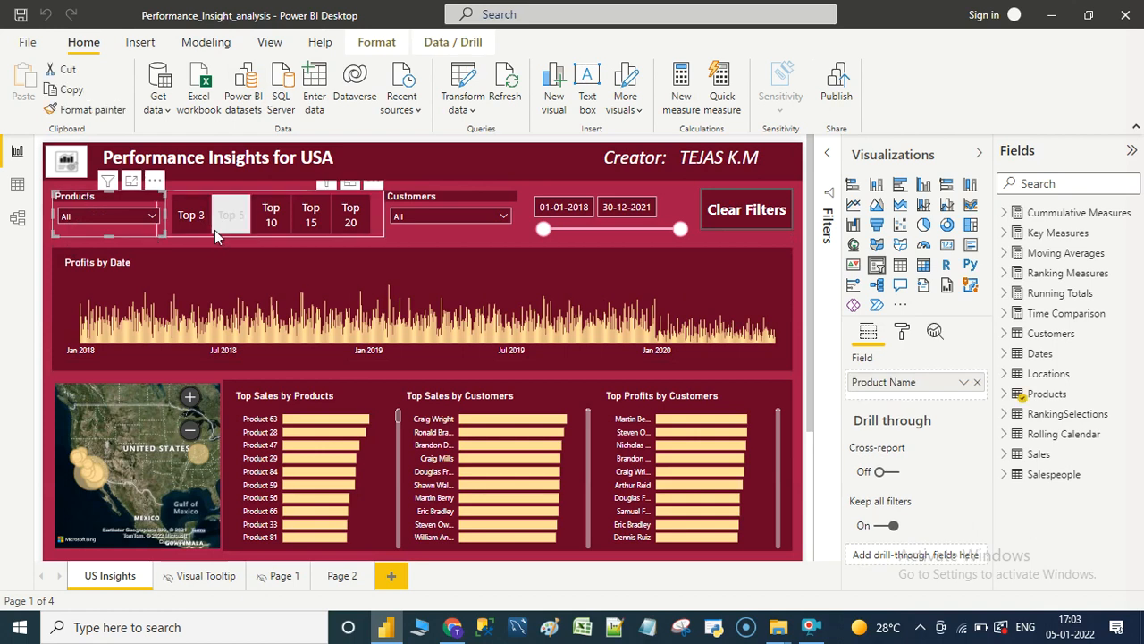
{"action": "left_click", "coordinate": [451, 214]}
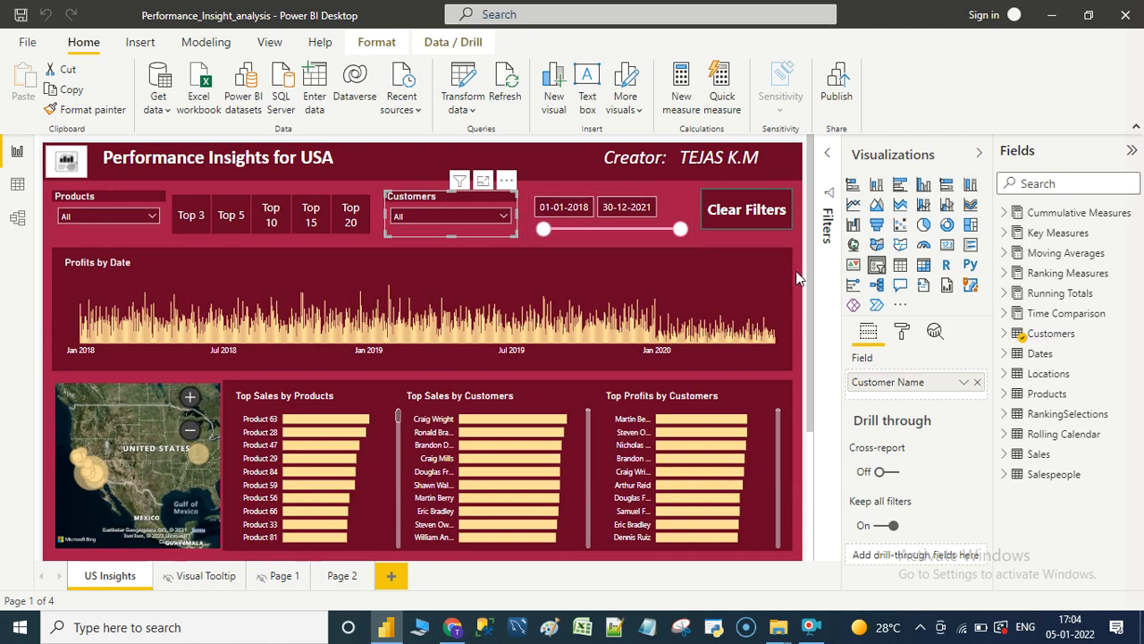
{"action": "scroll", "scroll_direction": "down", "scroll_amount": 3}
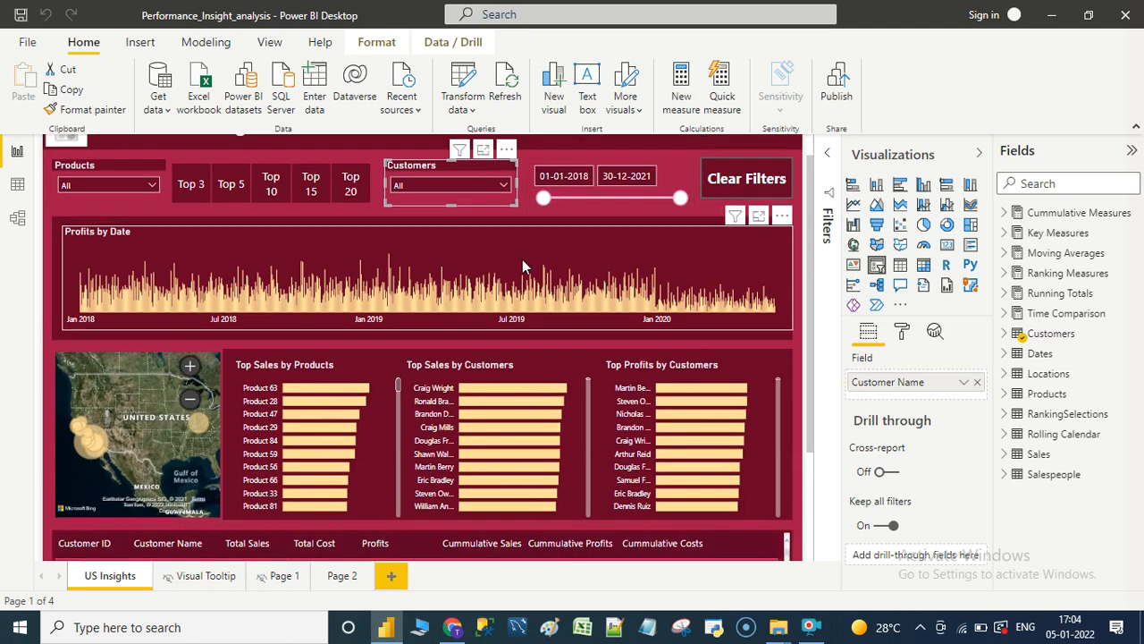
{"action": "mouse_move", "coordinate": [803, 315]}
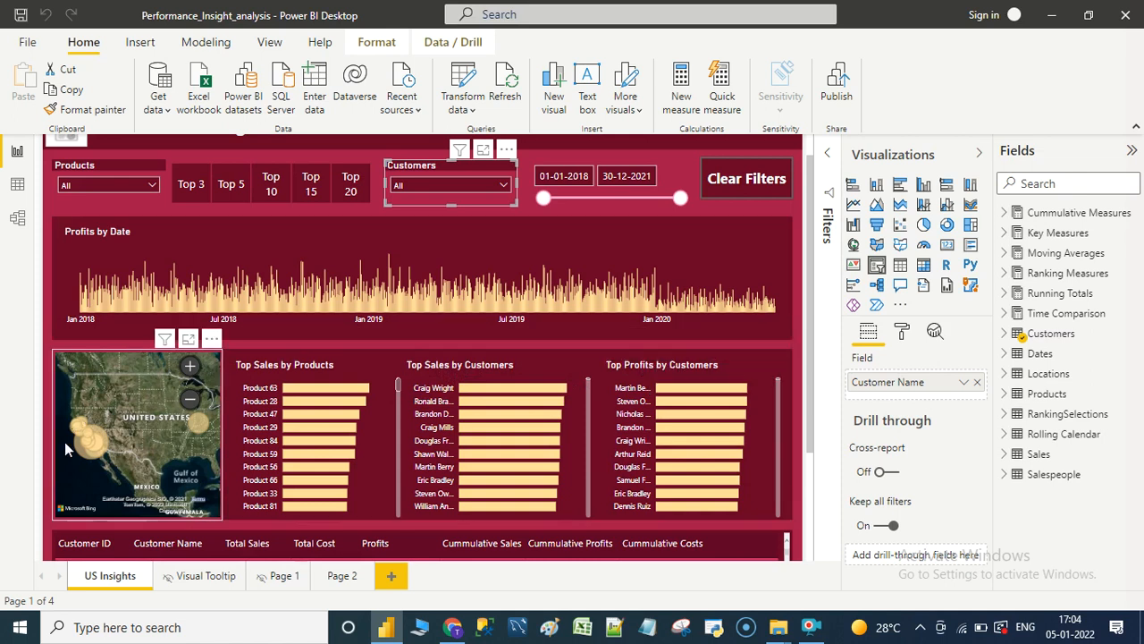
{"action": "mouse_move", "coordinate": [188, 429]}
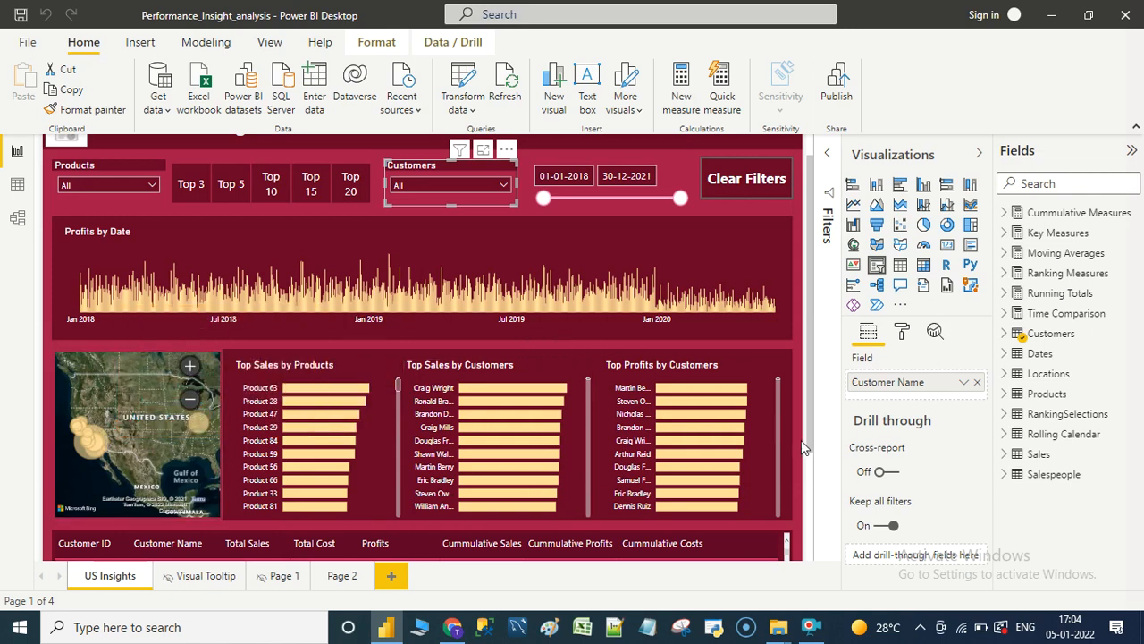
{"action": "scroll", "scroll_direction": "down", "scroll_amount": 3}
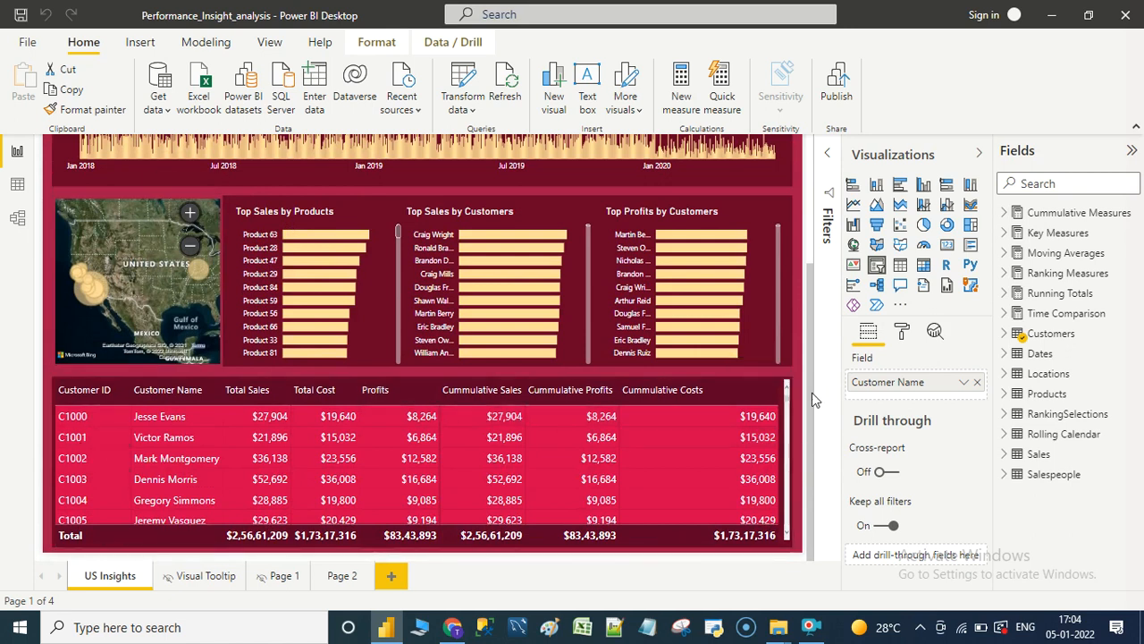
{"action": "mouse_move", "coordinate": [801, 411]}
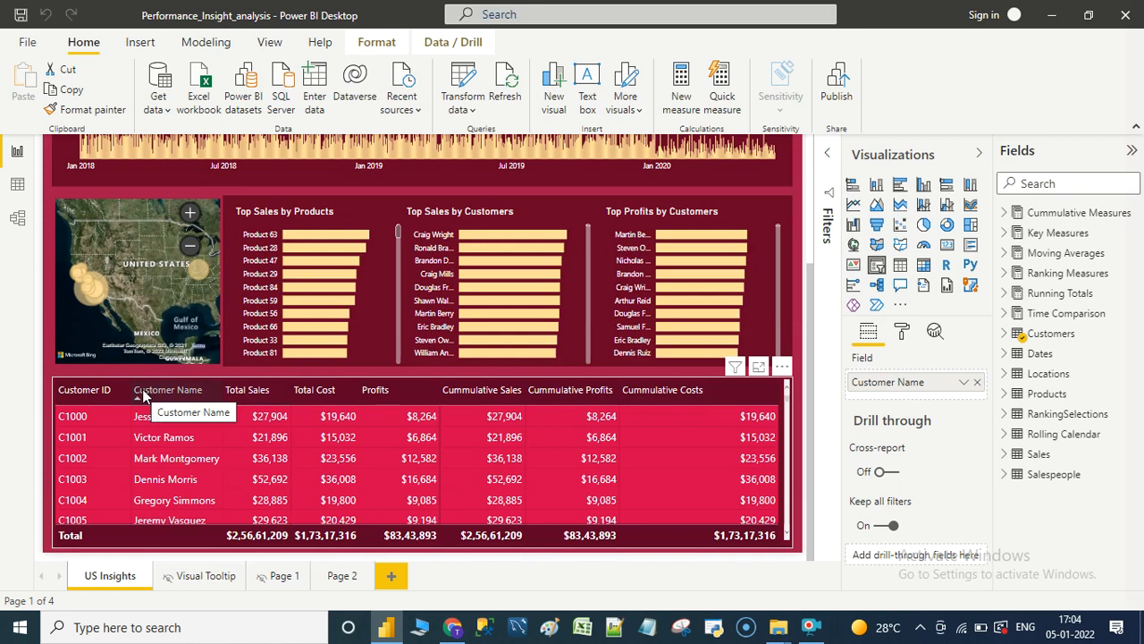
{"action": "mouse_move", "coordinate": [200, 402]}
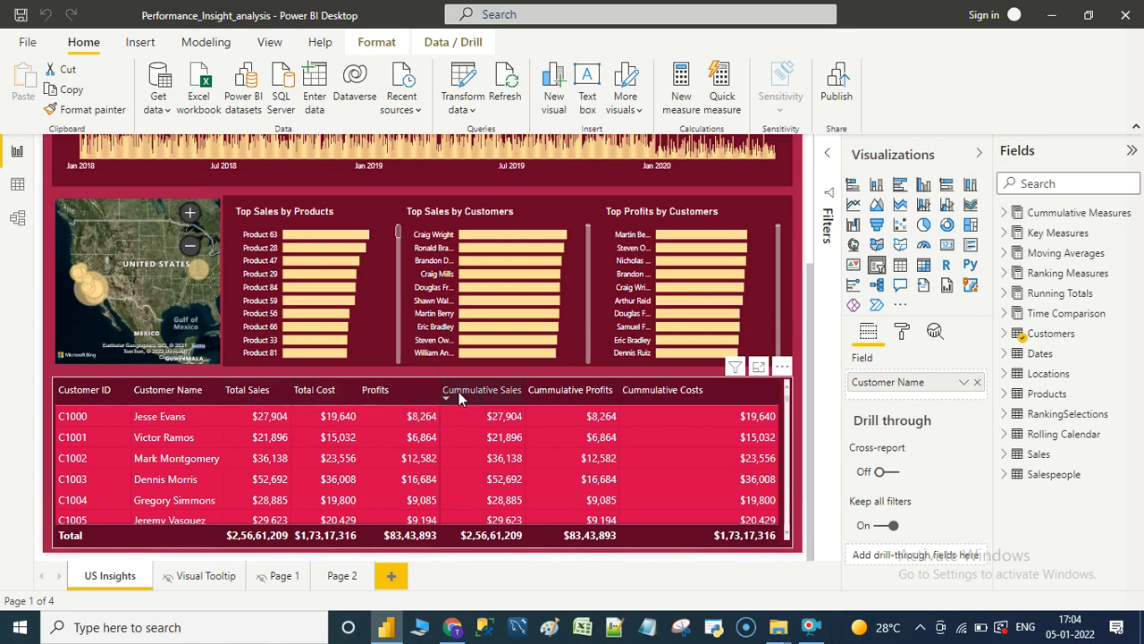
{"action": "mouse_move", "coordinate": [622, 397]}
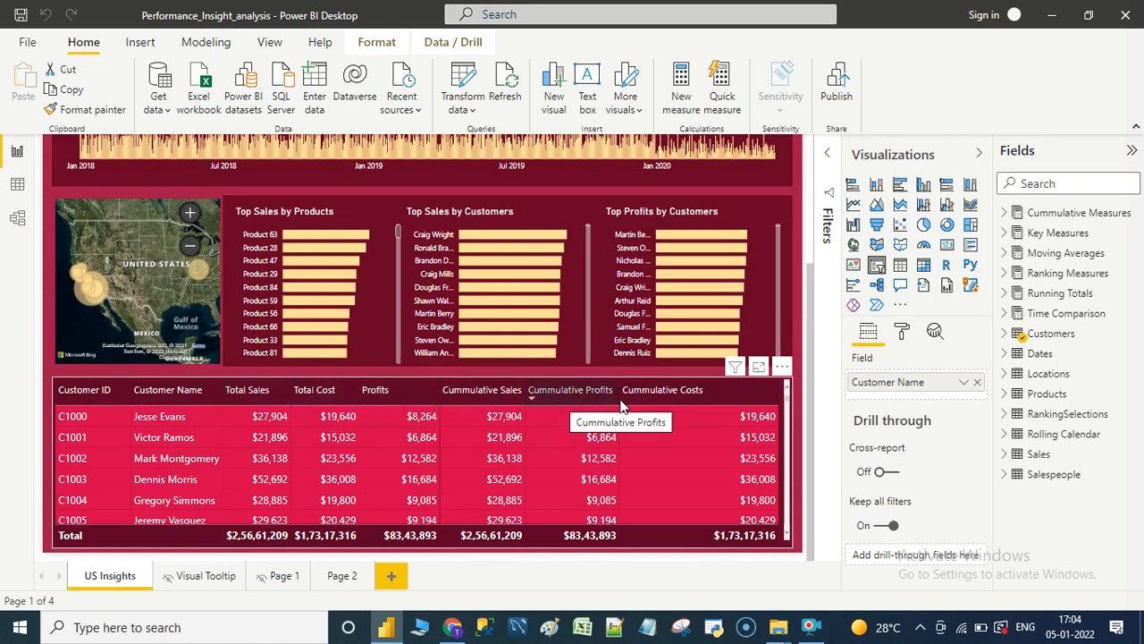
{"action": "mouse_move", "coordinate": [801, 392]}
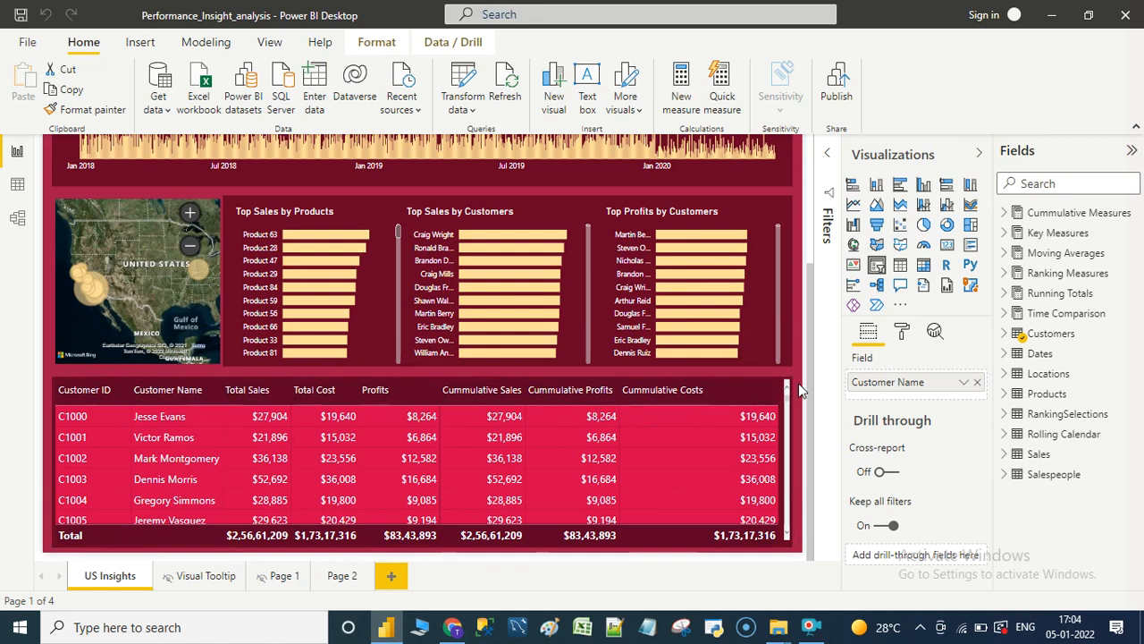
{"action": "scroll", "scroll_direction": "up", "scroll_amount": 3}
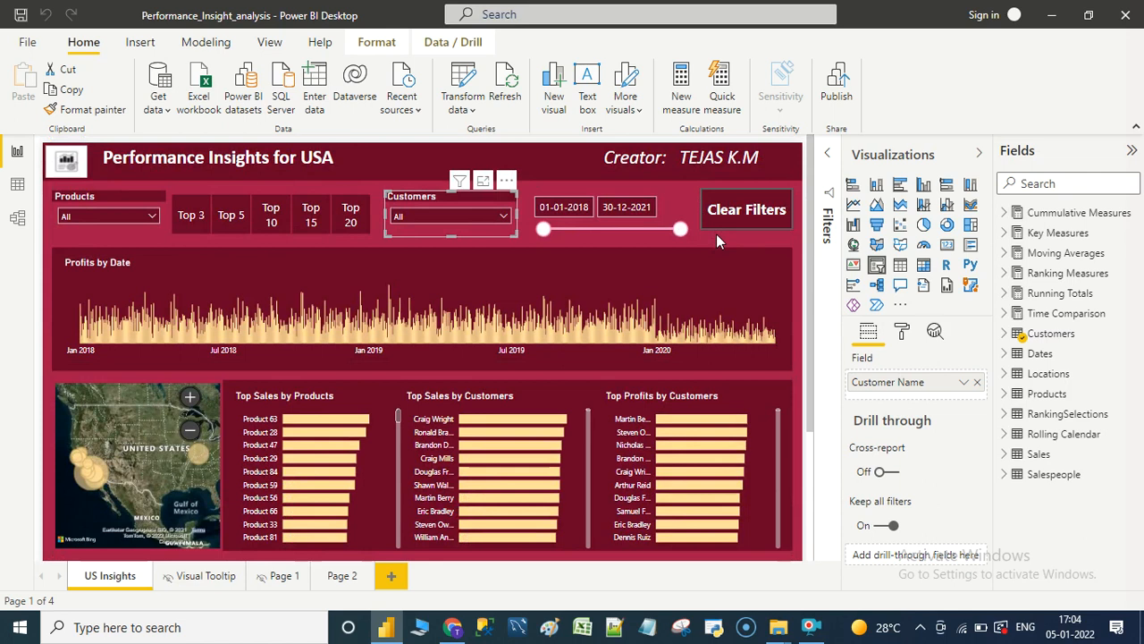
Narrow the date slicer to 02-01-2019 through 29-12-2020 so all visuals update
{"action": "left_click", "coordinate": [611, 215]}
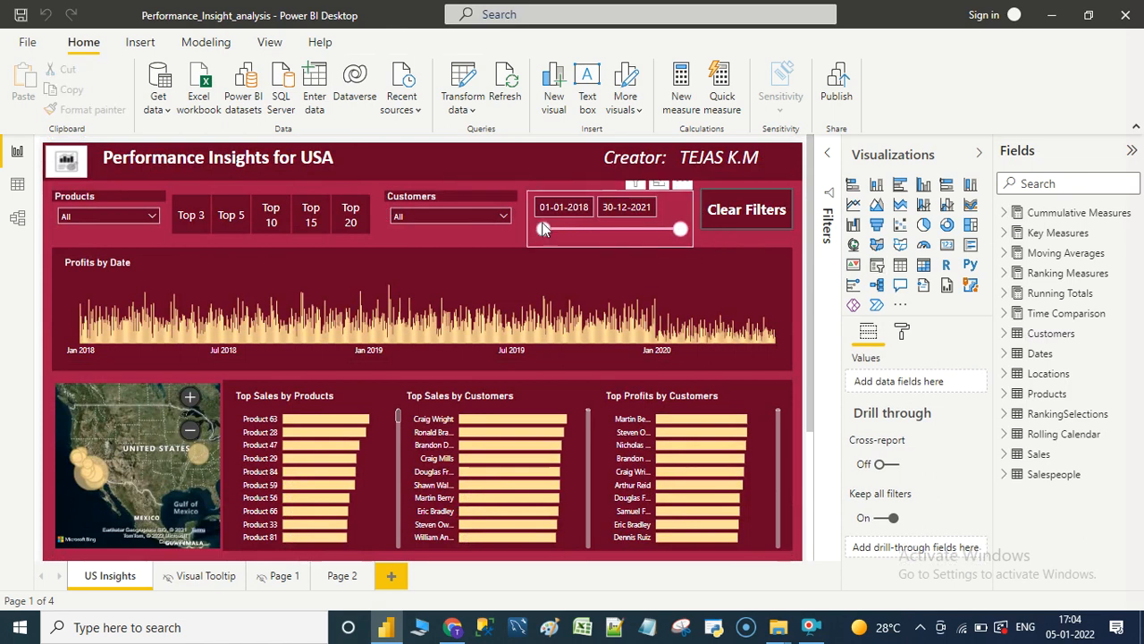
{"action": "left_click_drag", "start_coordinate": [543, 229], "coordinate": [576, 229]}
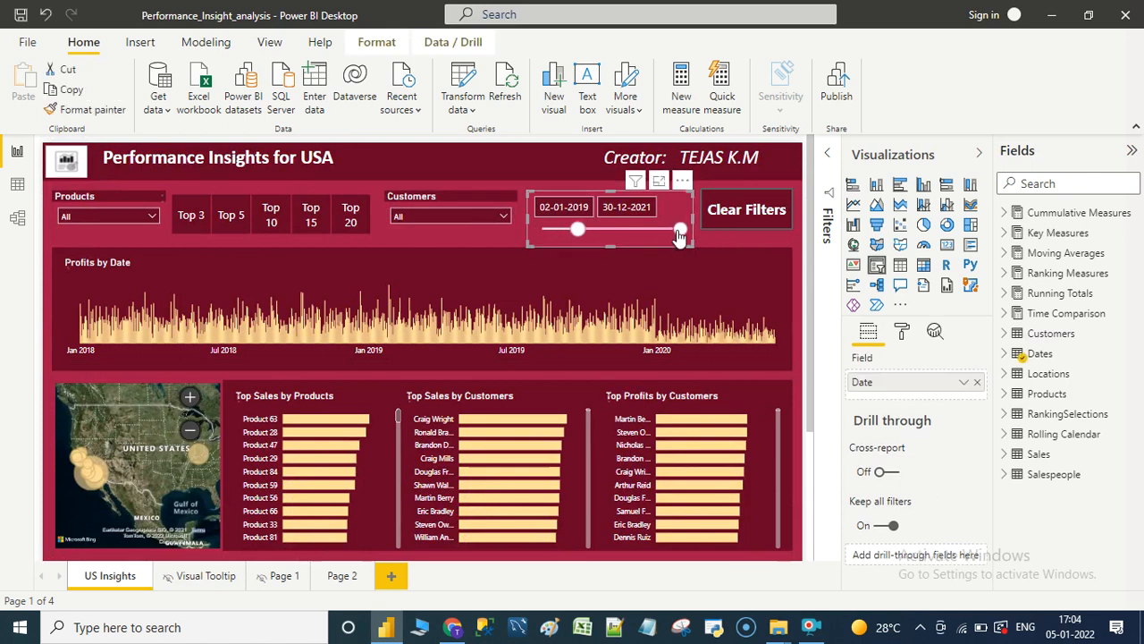
{"action": "left_click_drag", "start_coordinate": [681, 228], "coordinate": [647, 228]}
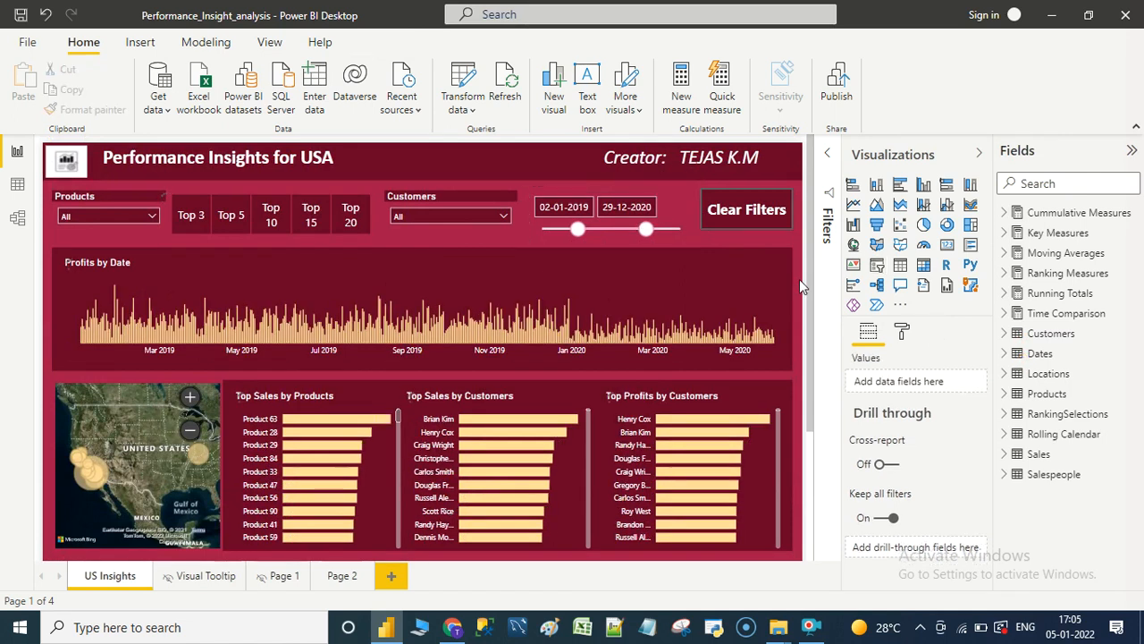
{"action": "scroll", "scroll_direction": "down", "scroll_amount": 3}
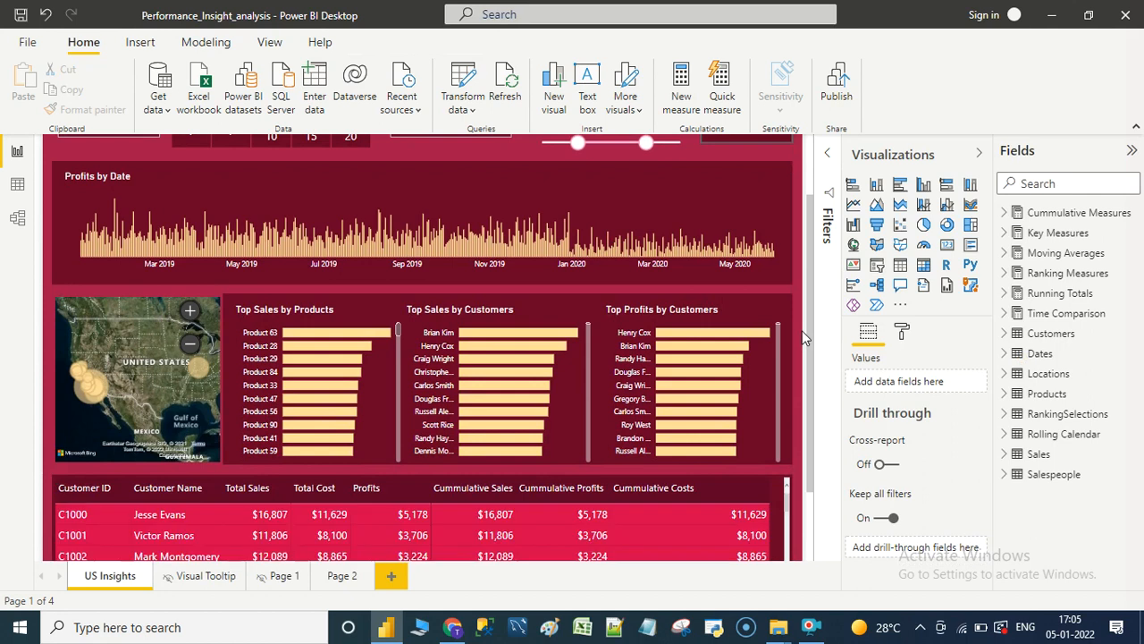
{"action": "scroll", "scroll_direction": "up", "scroll_amount": 3}
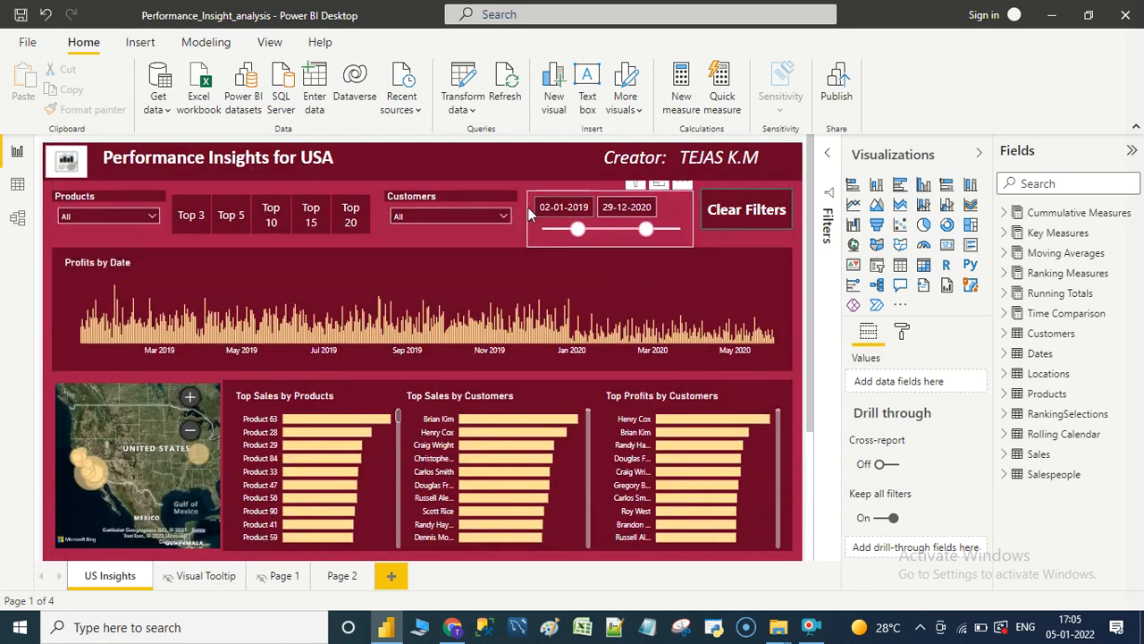
{"action": "mouse_move", "coordinate": [515, 248]}
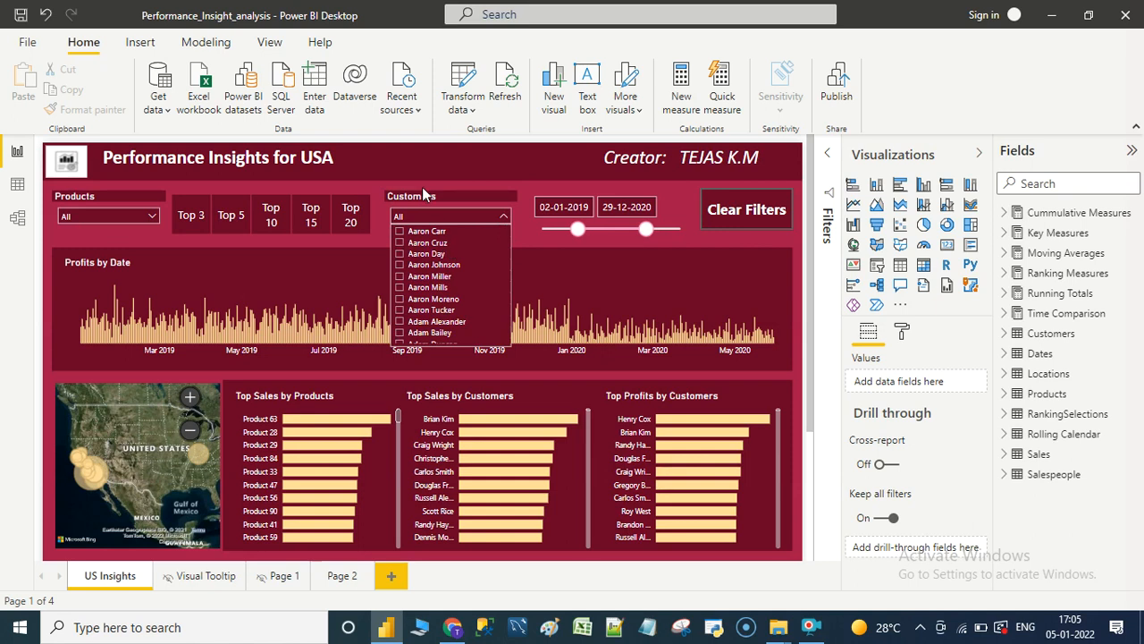
{"action": "mouse_move", "coordinate": [422, 286]}
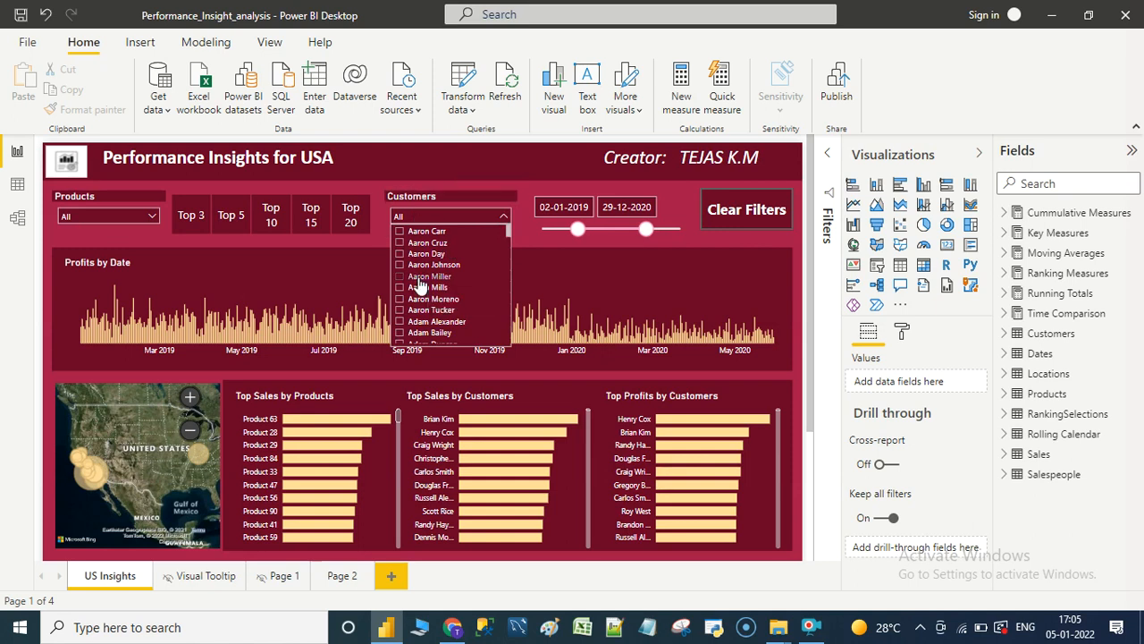
{"action": "left_click", "coordinate": [400, 275]}
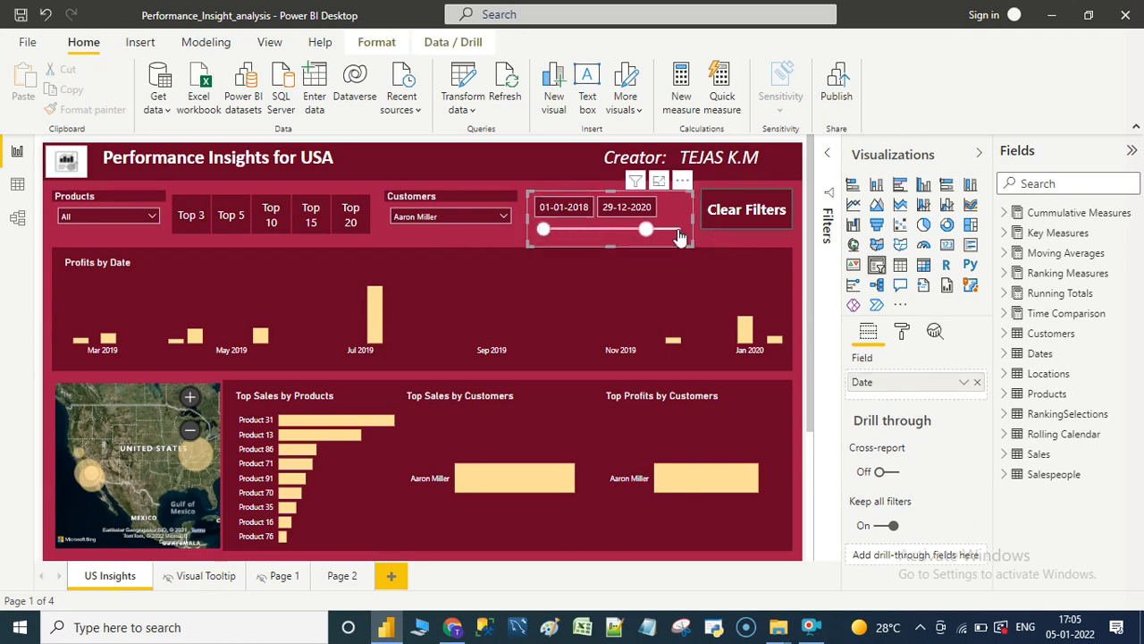
{"action": "left_click_drag", "start_coordinate": [647, 229], "coordinate": [680, 228]}
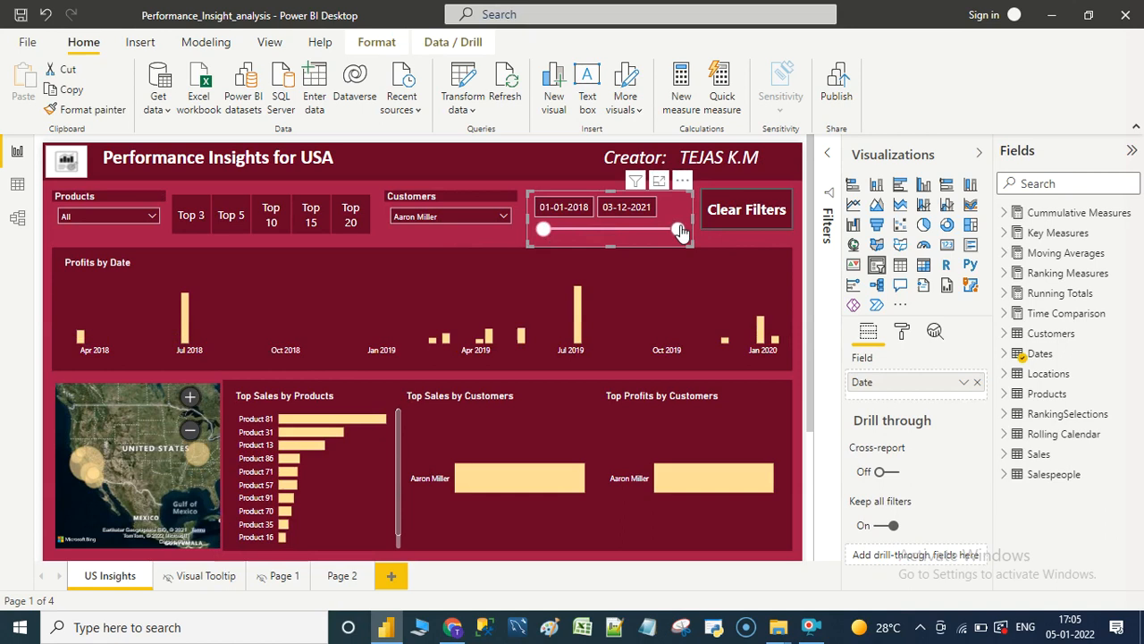
{"action": "left_click", "coordinate": [506, 215]}
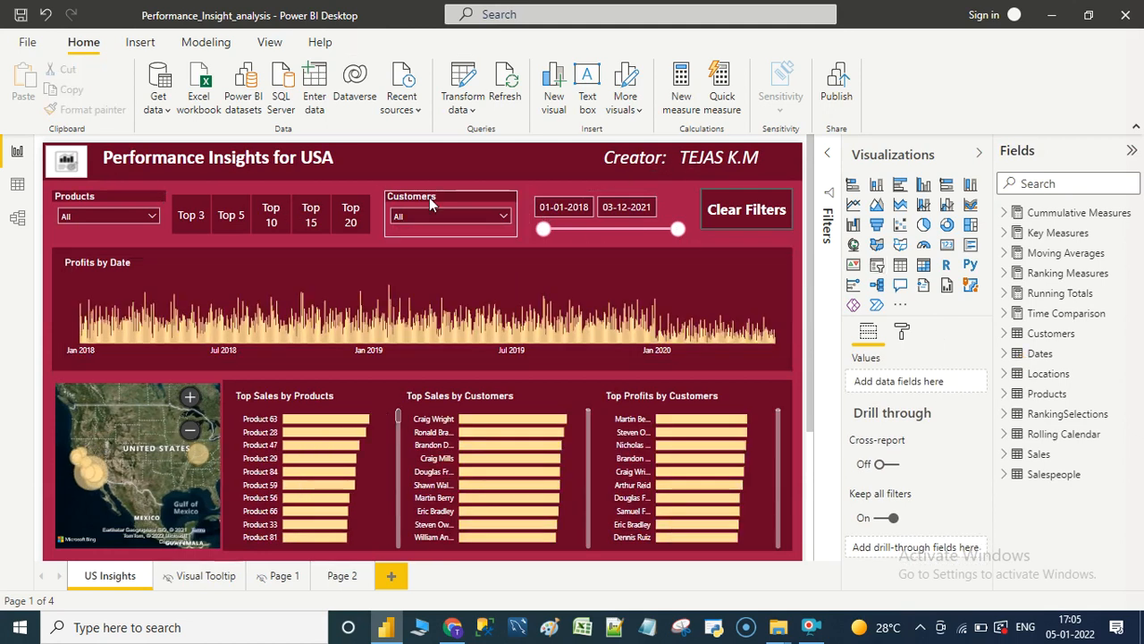
{"action": "left_click", "coordinate": [107, 215]}
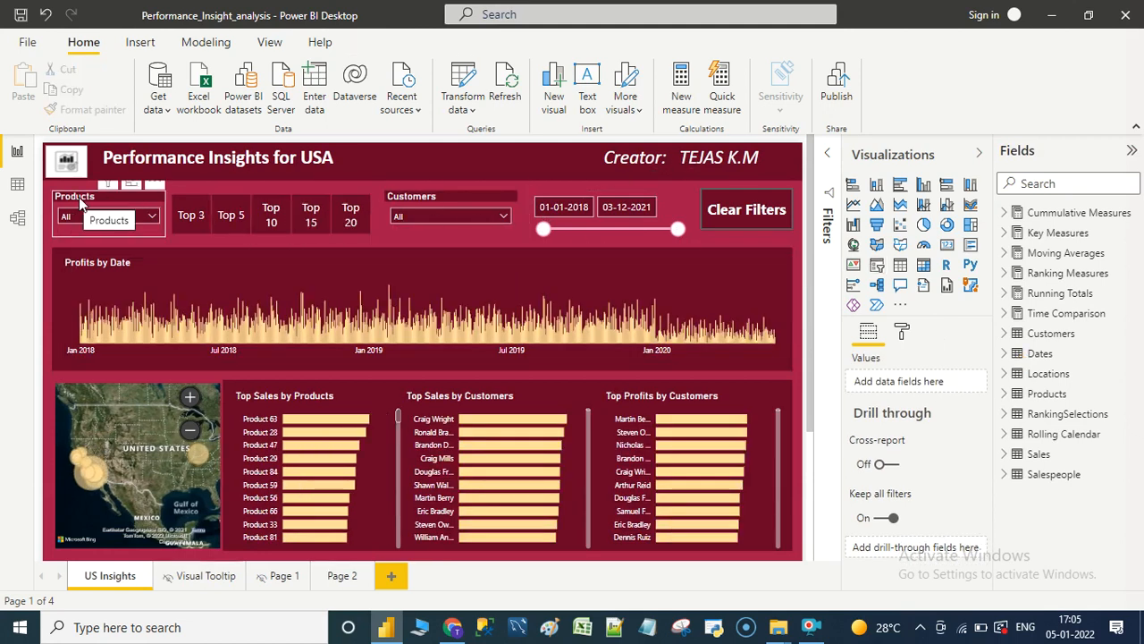
{"action": "mouse_move", "coordinate": [429, 207]}
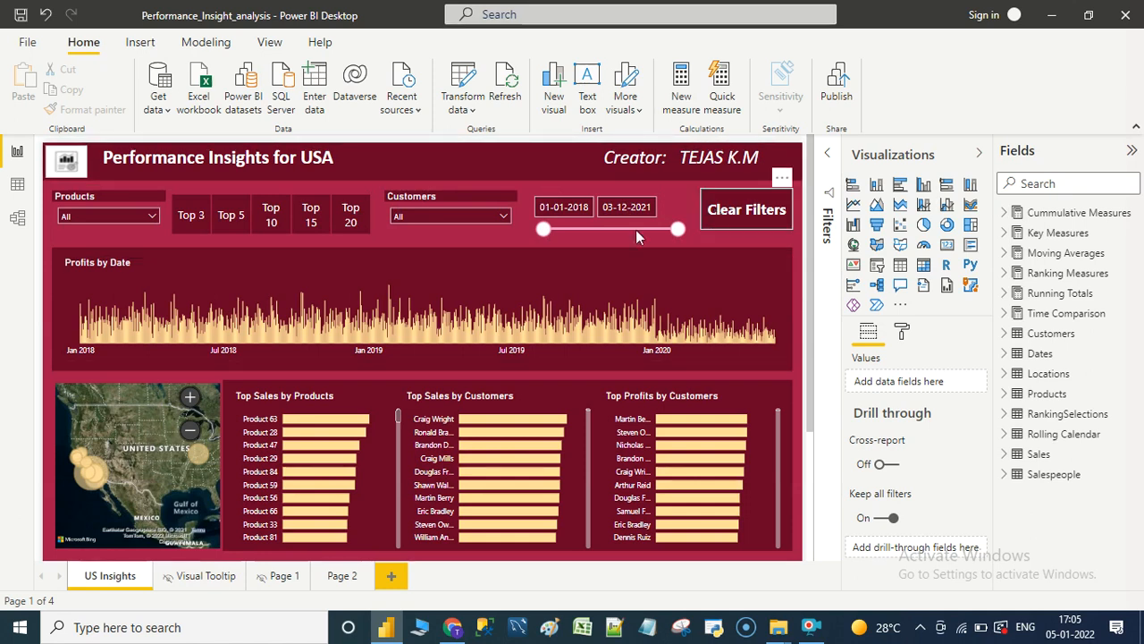
{"action": "mouse_move", "coordinate": [785, 257]}
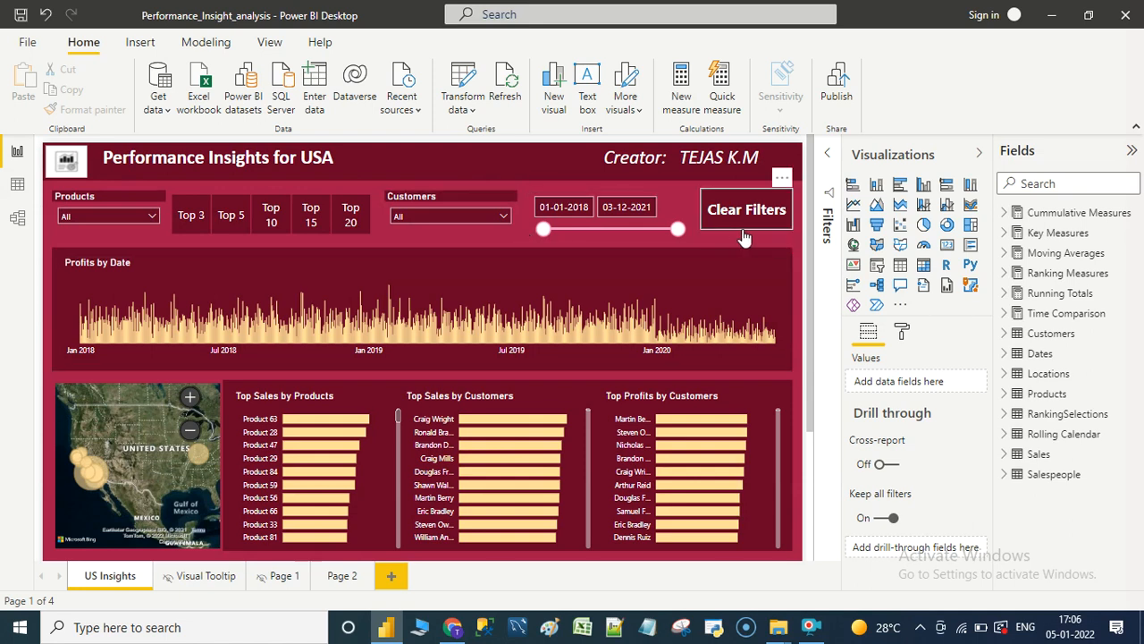
{"action": "mouse_move", "coordinate": [772, 243]}
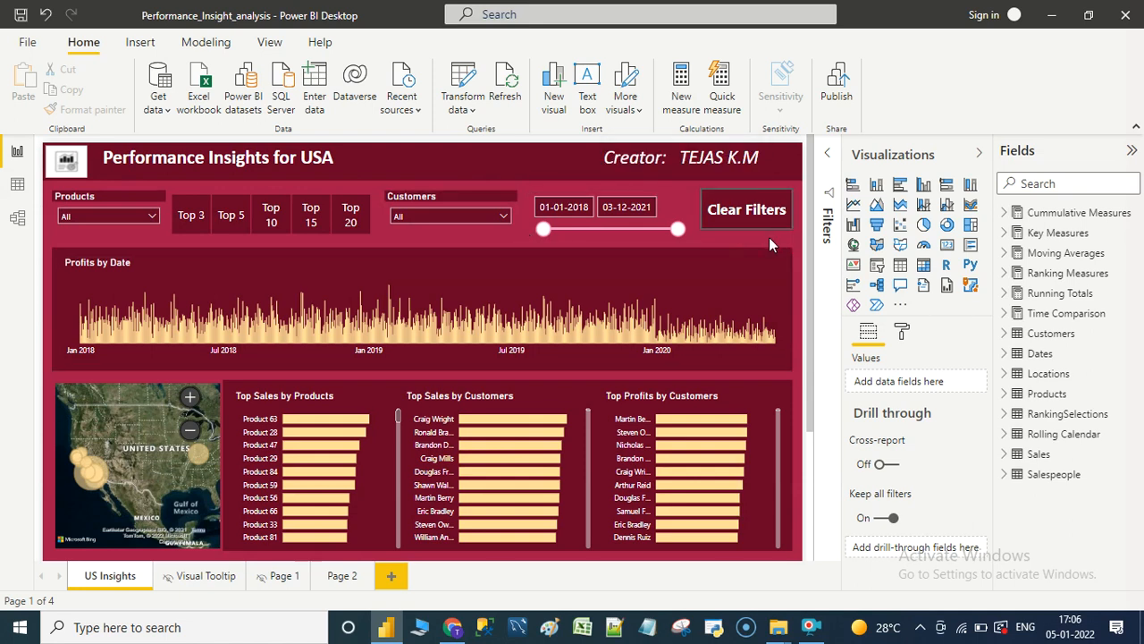
{"action": "left_click_drag", "start_coordinate": [543, 229], "coordinate": [547, 229]}
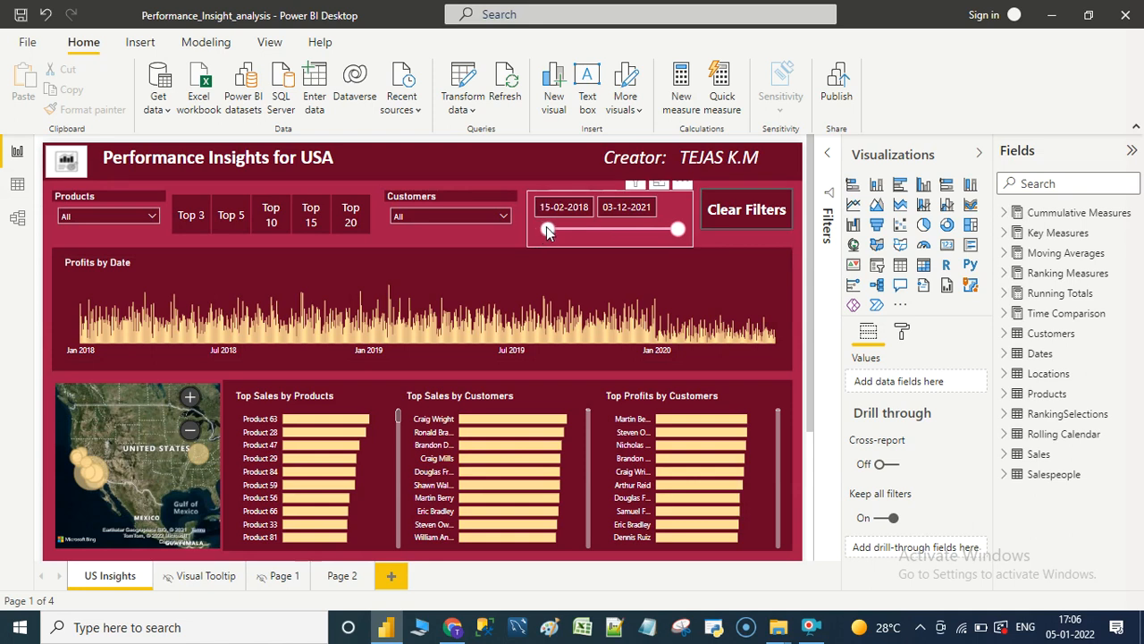
{"action": "left_click_drag", "start_coordinate": [547, 229], "coordinate": [572, 229]}
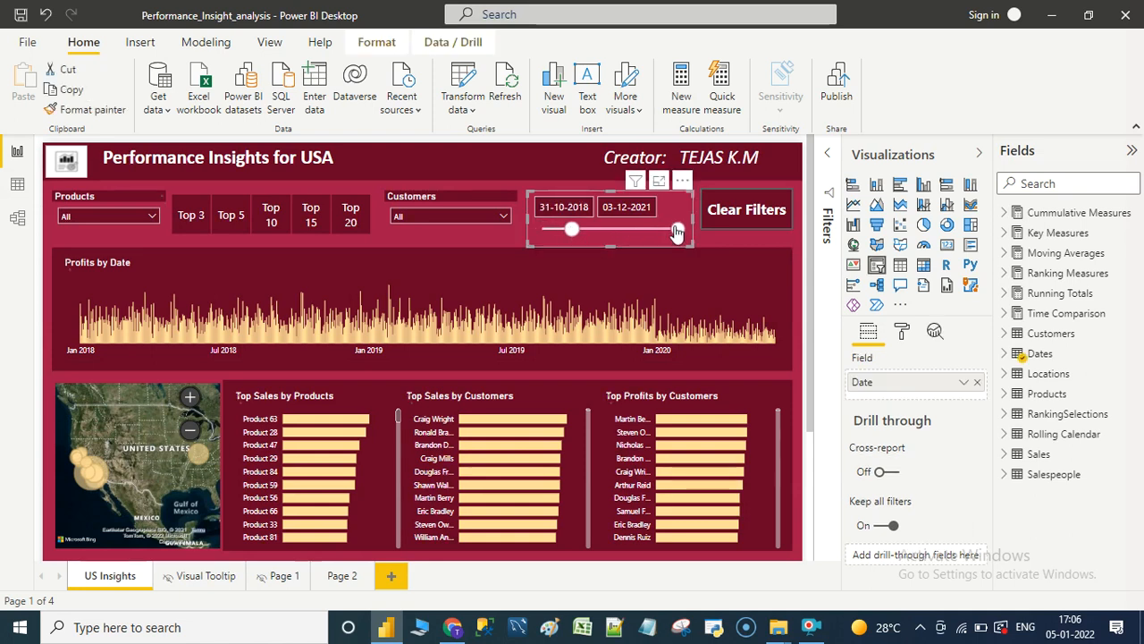
{"action": "left_click_drag", "start_coordinate": [677, 229], "coordinate": [627, 229]}
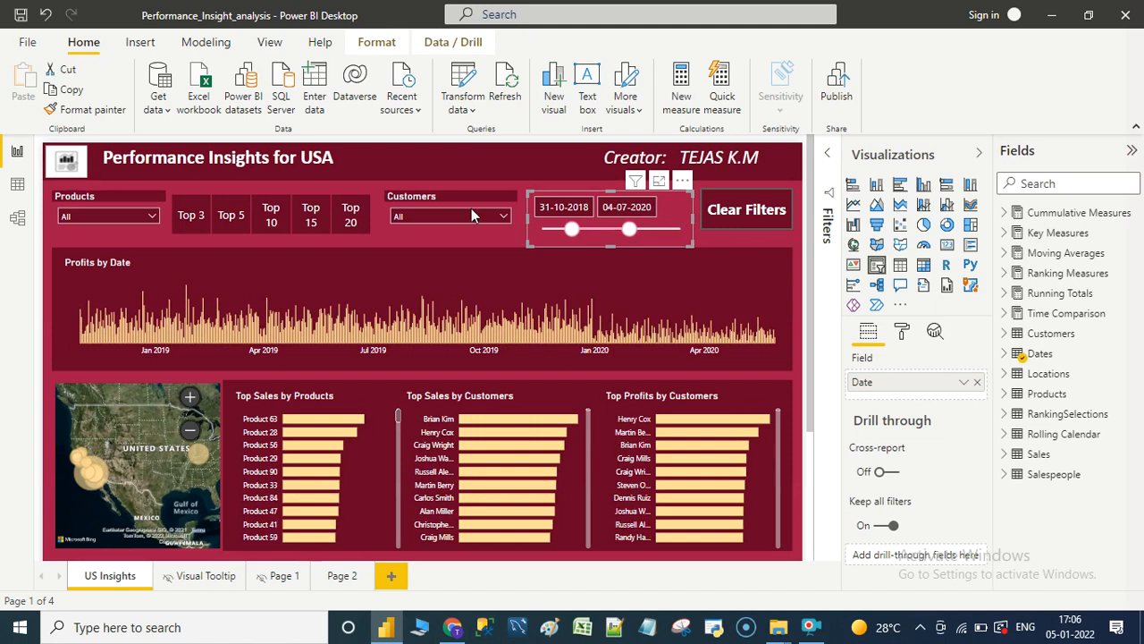
{"action": "left_click", "coordinate": [500, 214]}
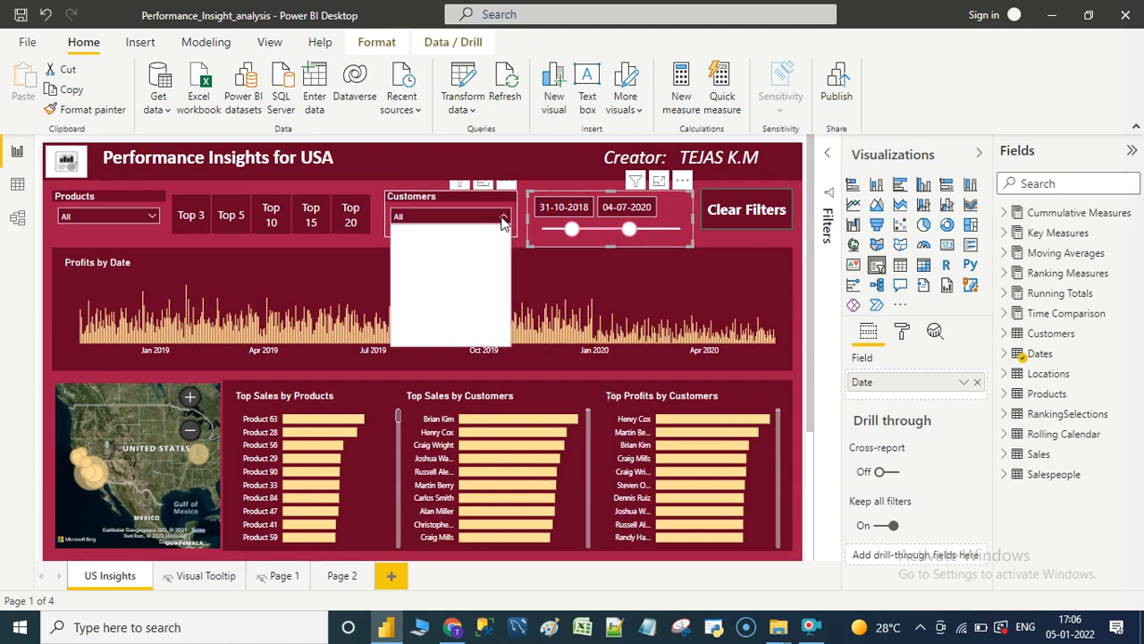
{"action": "left_click", "coordinate": [502, 216]}
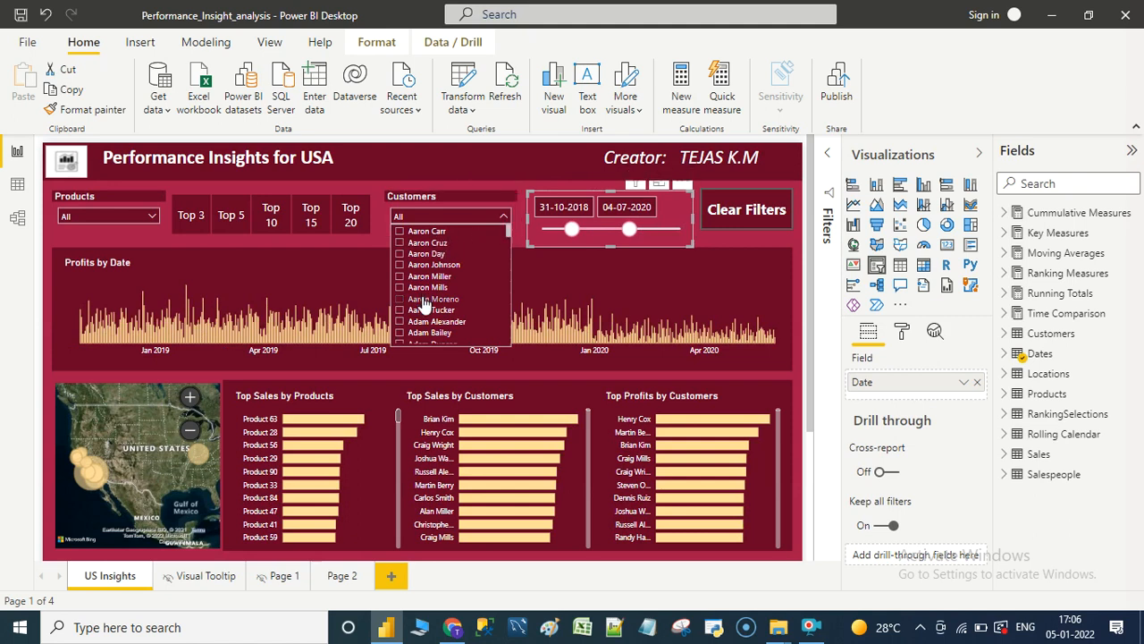
{"action": "left_click", "coordinate": [433, 299]}
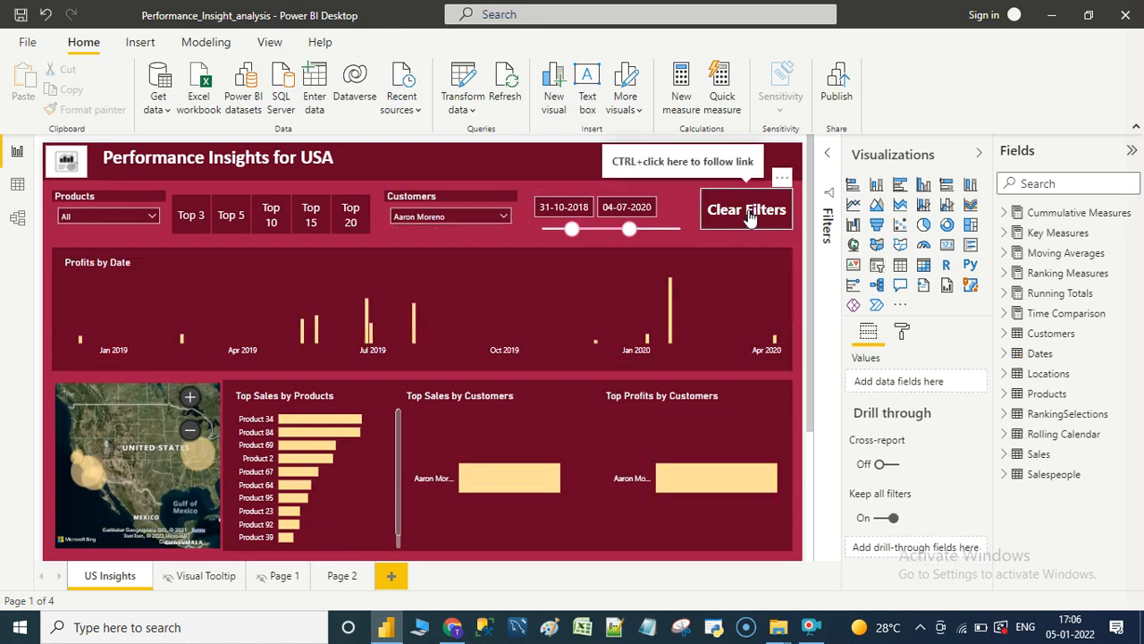
Reset all slicers with the Clear Filters button and add a new blank Page 3
{"action": "left_click", "coordinate": [747, 209]}
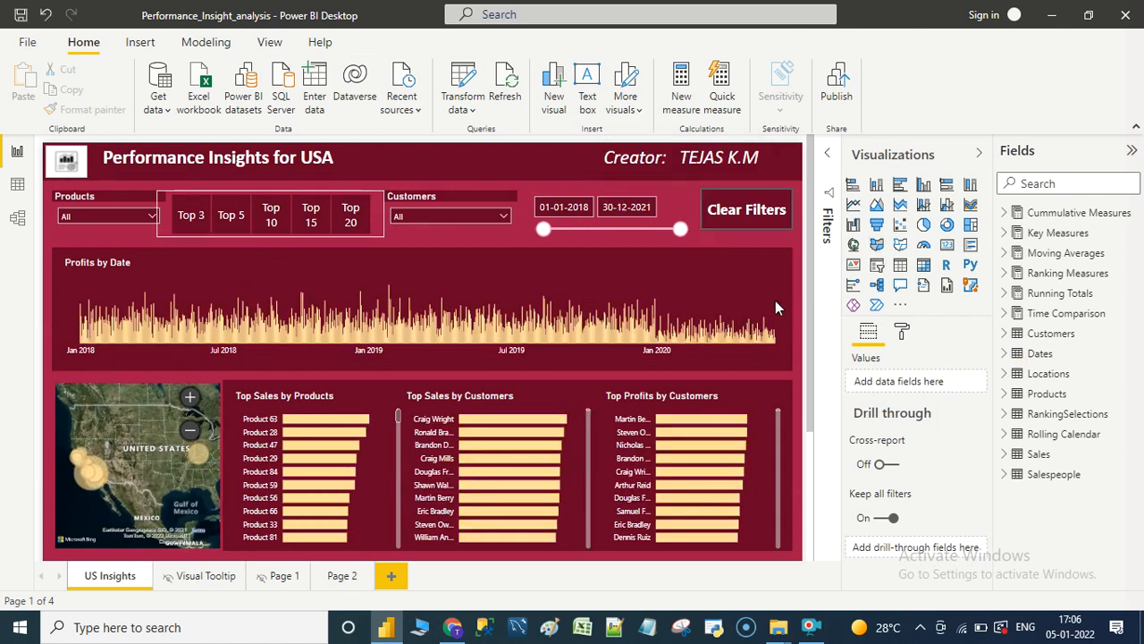
{"action": "mouse_move", "coordinate": [801, 340]}
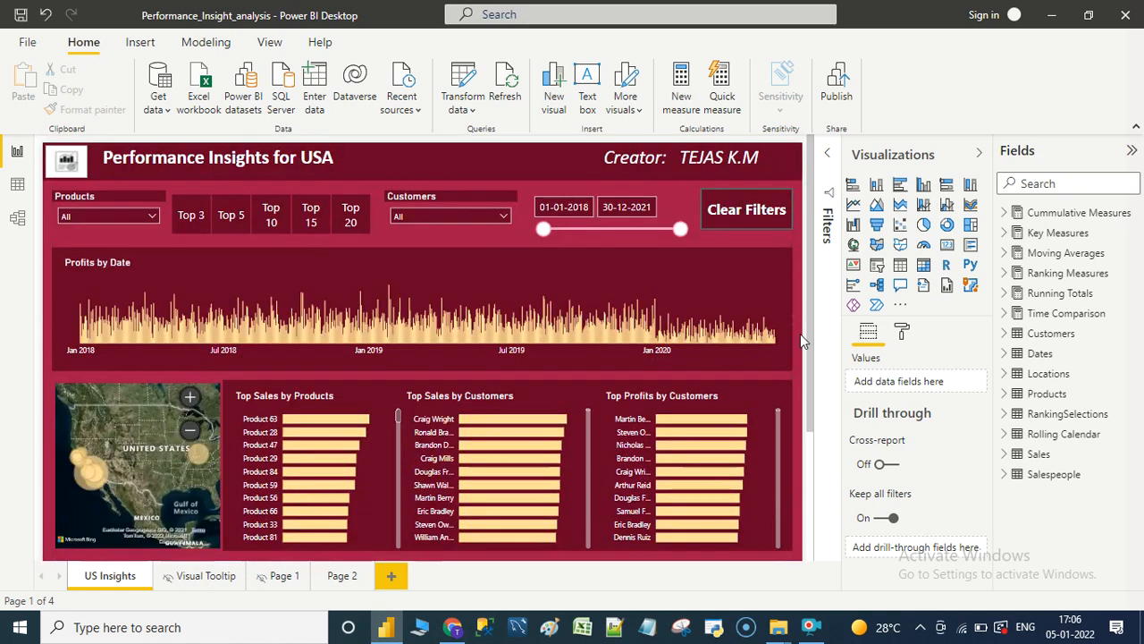
{"action": "mouse_move", "coordinate": [742, 245]}
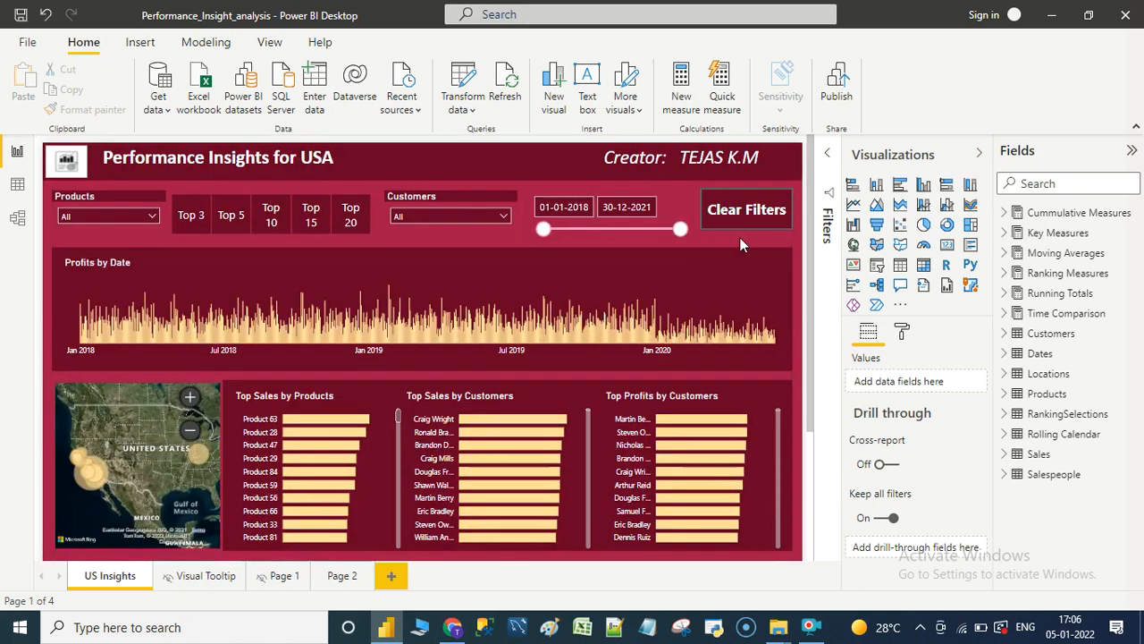
{"action": "mouse_move", "coordinate": [797, 275]}
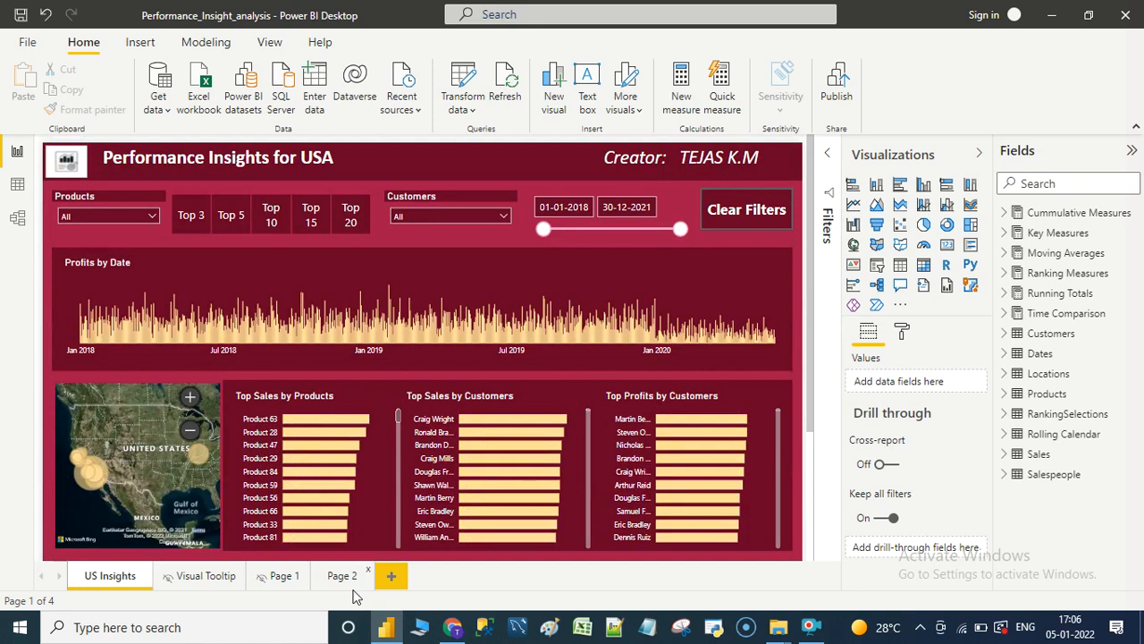
{"action": "scroll", "scroll_direction": "down", "scroll_amount": 3}
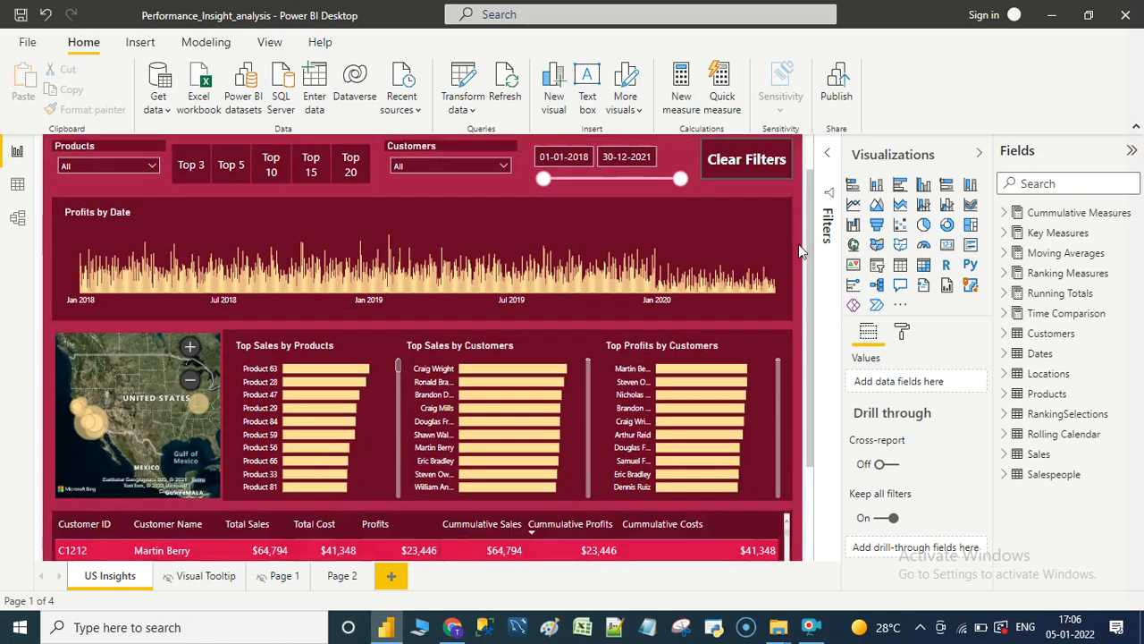
{"action": "scroll", "scroll_direction": "down", "scroll_amount": 3}
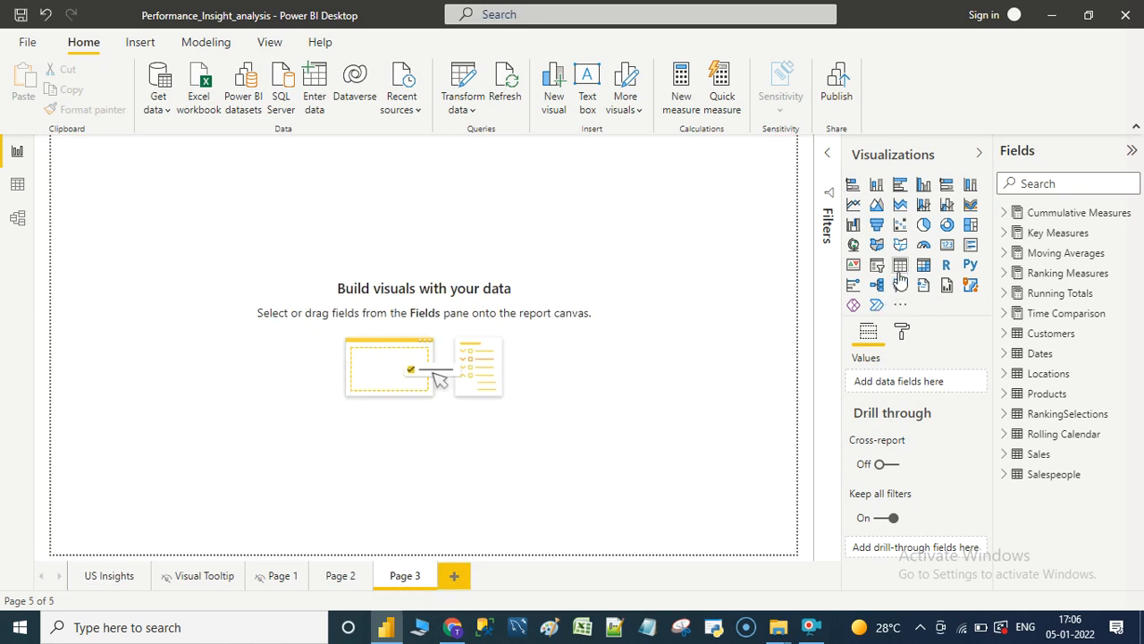
Add a table on Page 3 with Customer Name, Product Name and Total Sales columns
{"action": "left_click", "coordinate": [899, 264]}
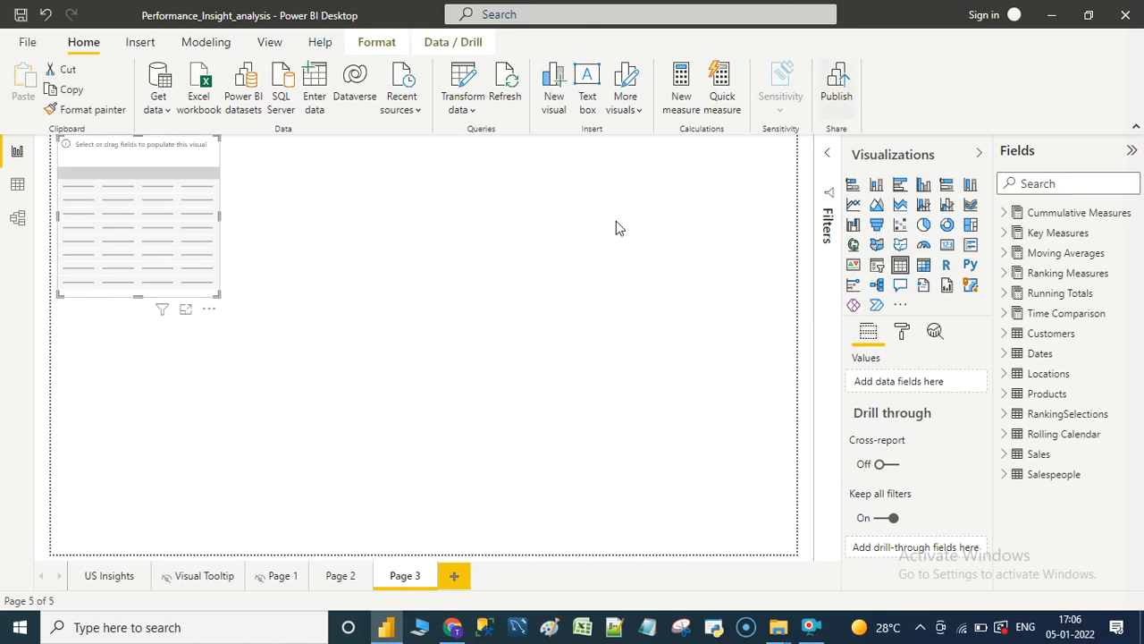
{"action": "mouse_move", "coordinate": [279, 401]}
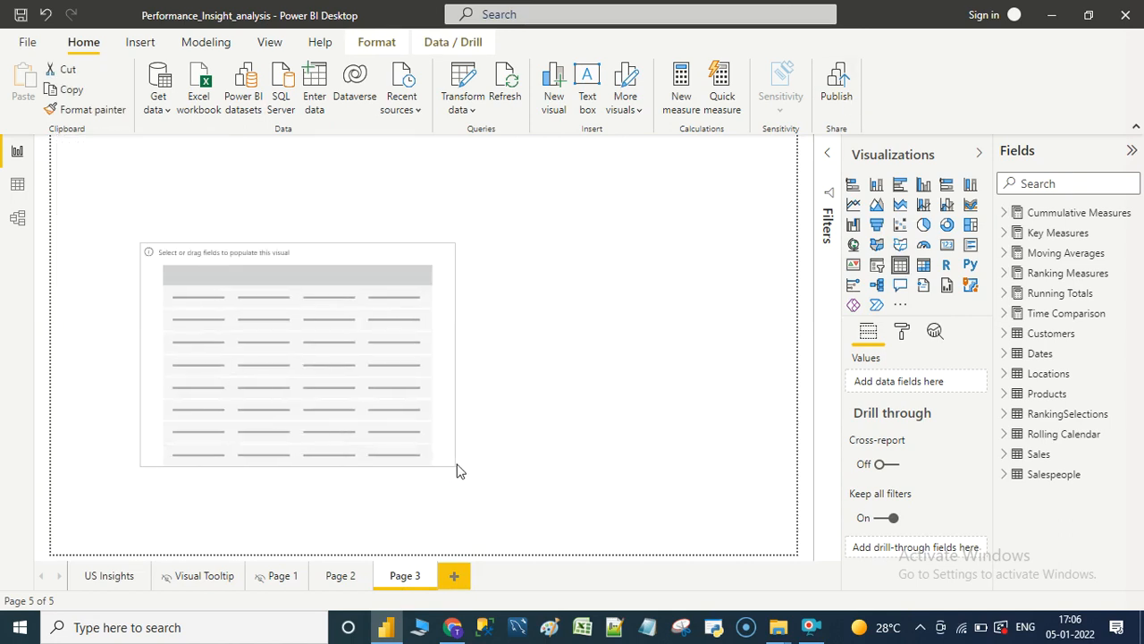
{"action": "left_click", "coordinate": [297, 357]}
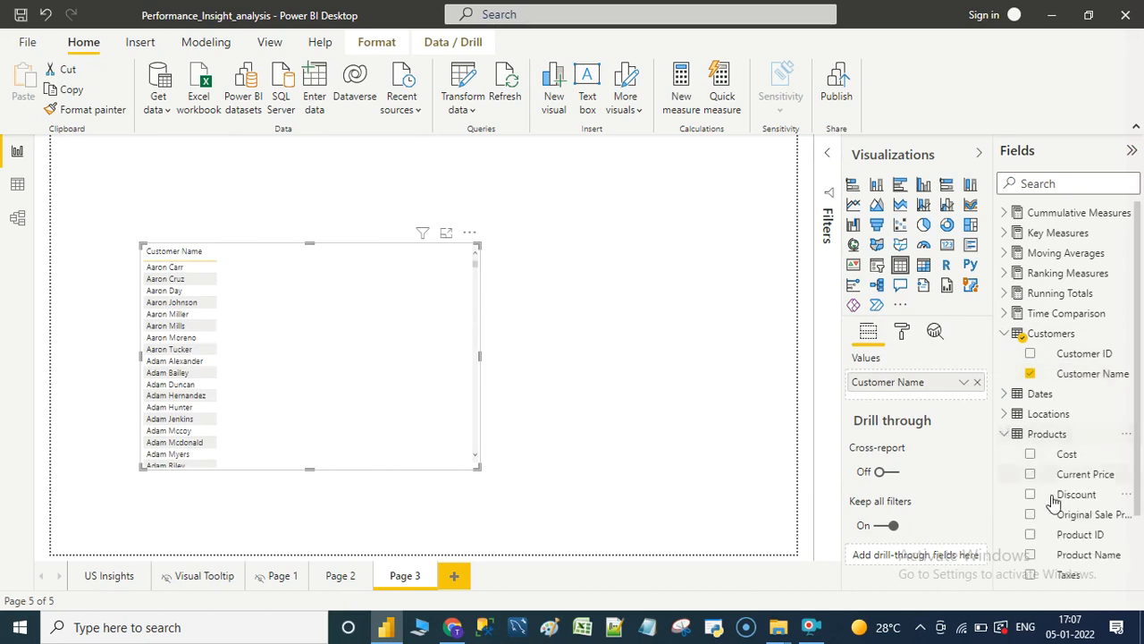
{"action": "left_click_drag", "start_coordinate": [1089, 554], "coordinate": [903, 383]}
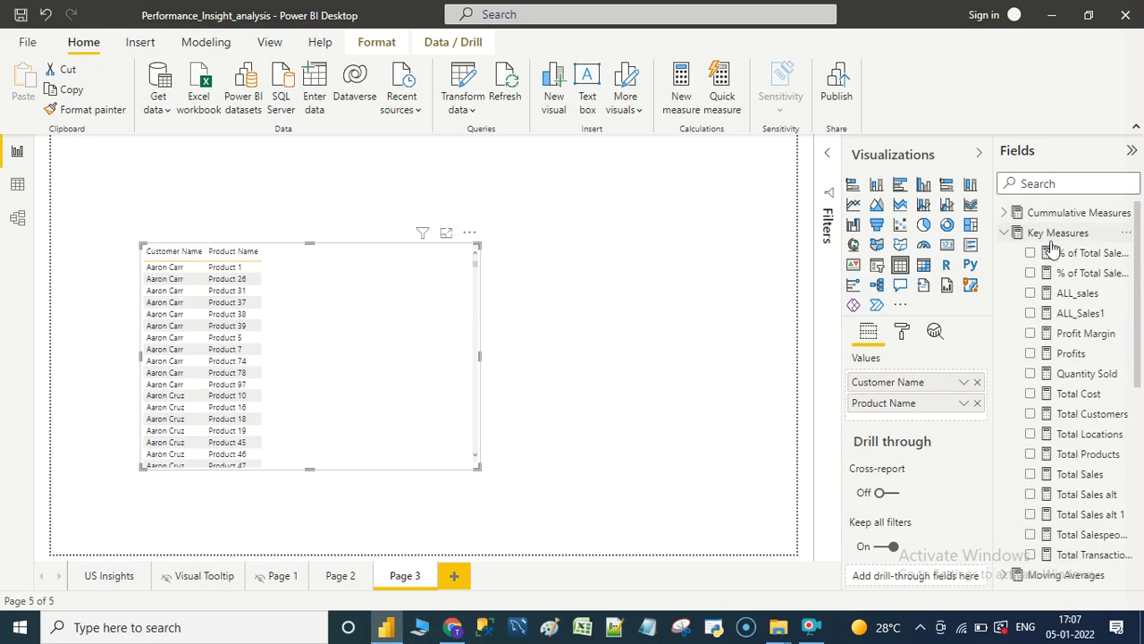
{"action": "mouse_move", "coordinate": [1080, 474]}
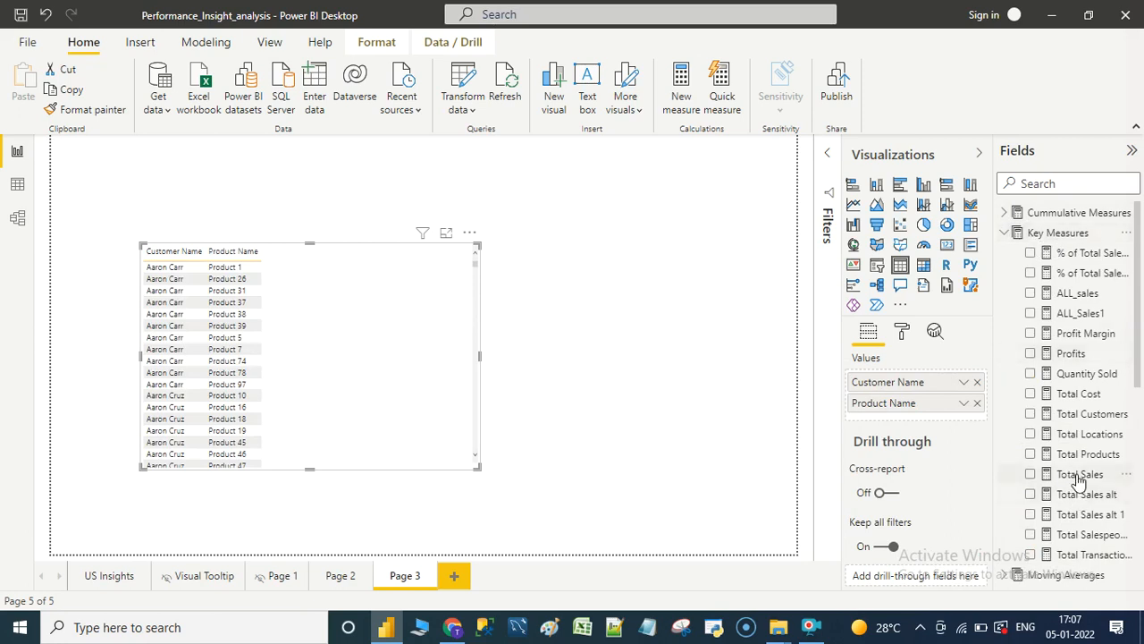
{"action": "left_click", "coordinate": [1030, 474]}
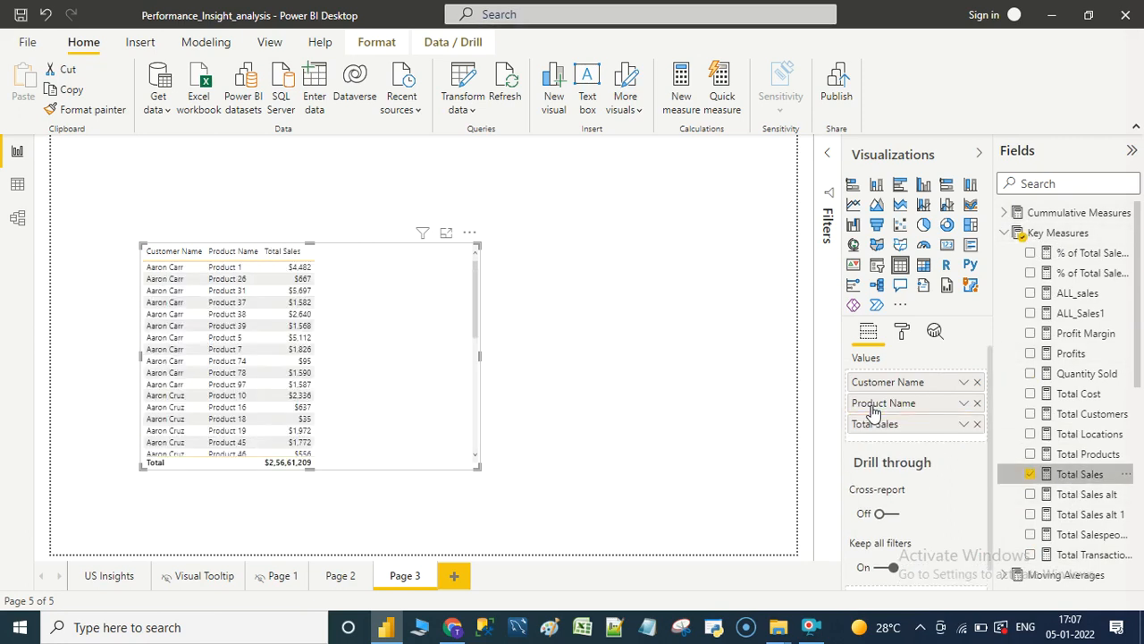
{"action": "left_click", "coordinate": [901, 331]}
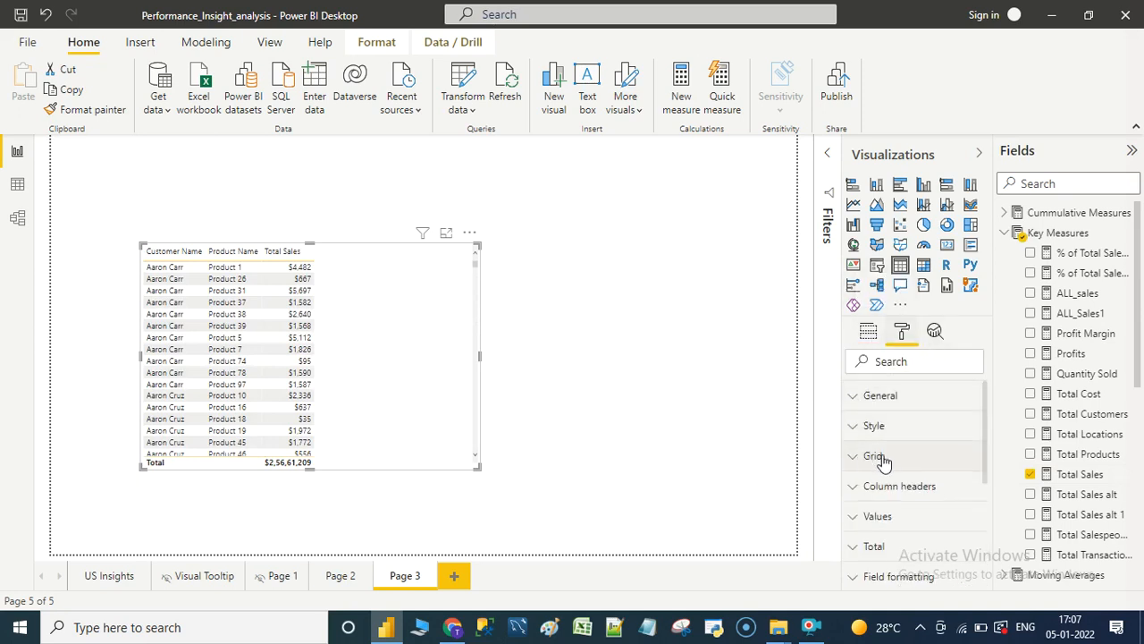
Increase the table's grid text size in its formatting options
{"action": "left_click", "coordinate": [873, 456]}
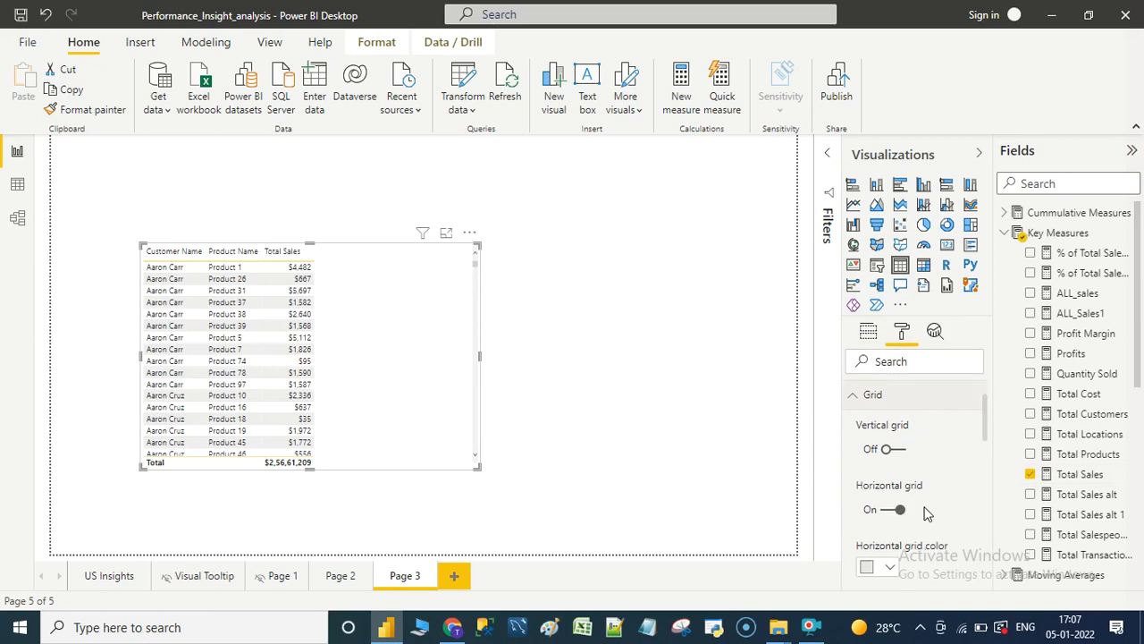
{"action": "scroll", "scroll_direction": "down", "scroll_amount": 3}
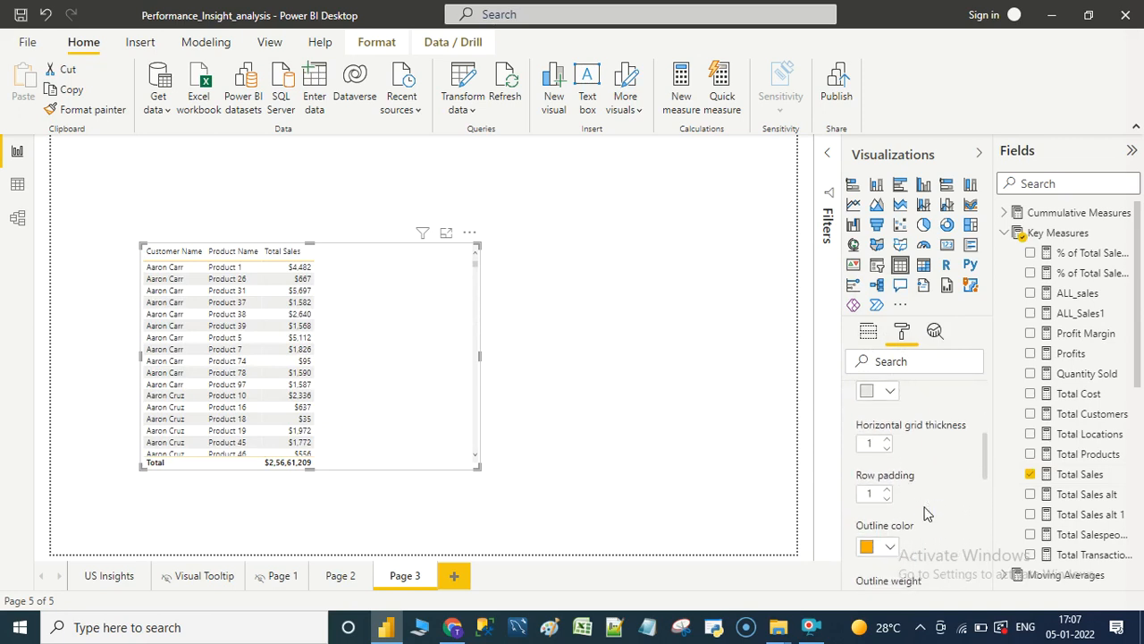
{"action": "scroll", "scroll_direction": "down", "scroll_amount": 3}
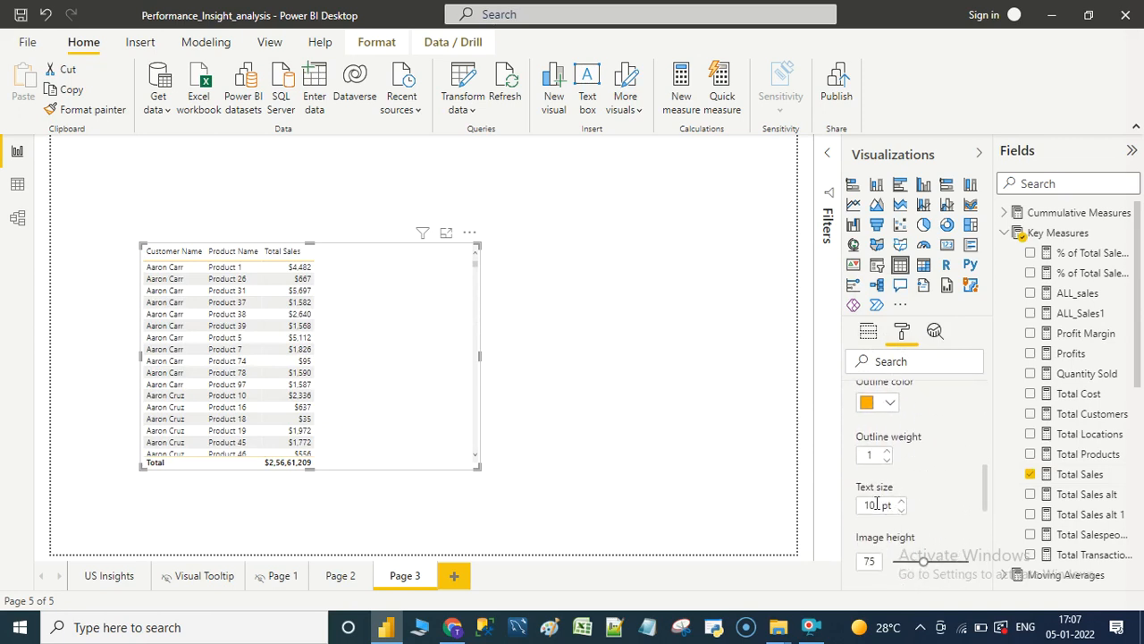
{"action": "triple_click", "coordinate": [869, 505]}
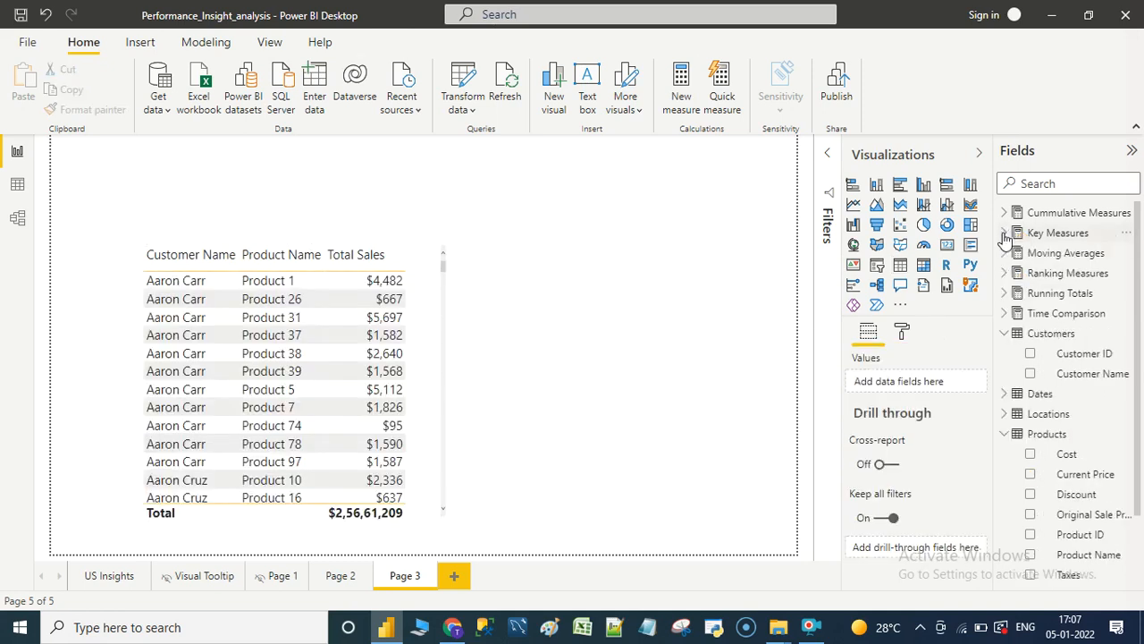
{"action": "mouse_move", "coordinate": [1082, 374]}
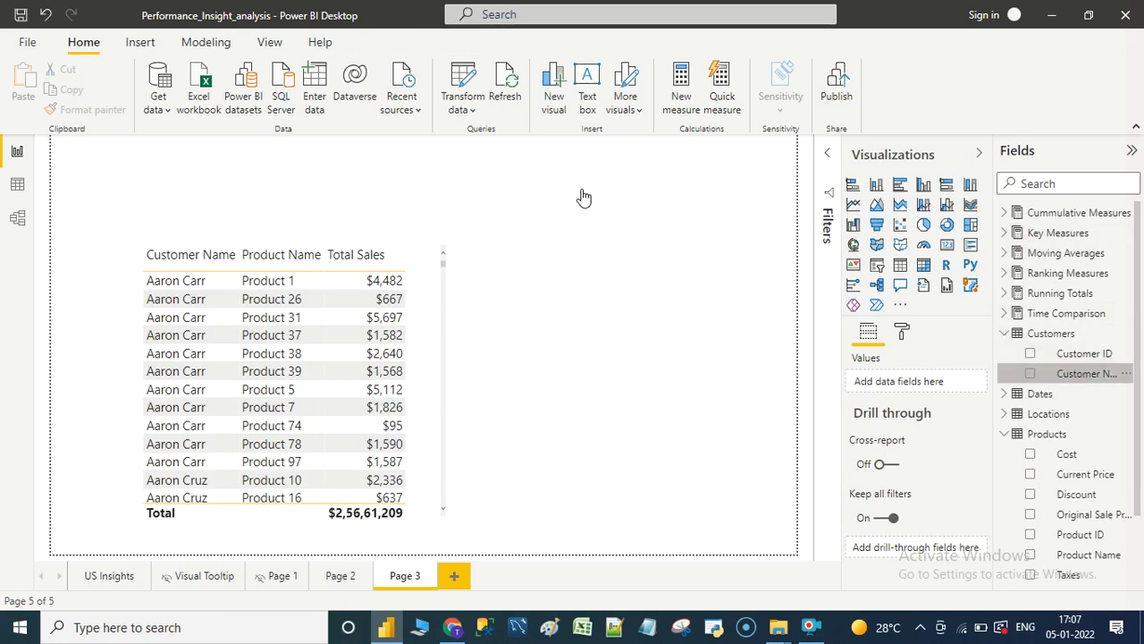
Create a Customer Name slicer and a copy switched to Product Name beside the table
{"action": "left_click", "coordinate": [876, 243]}
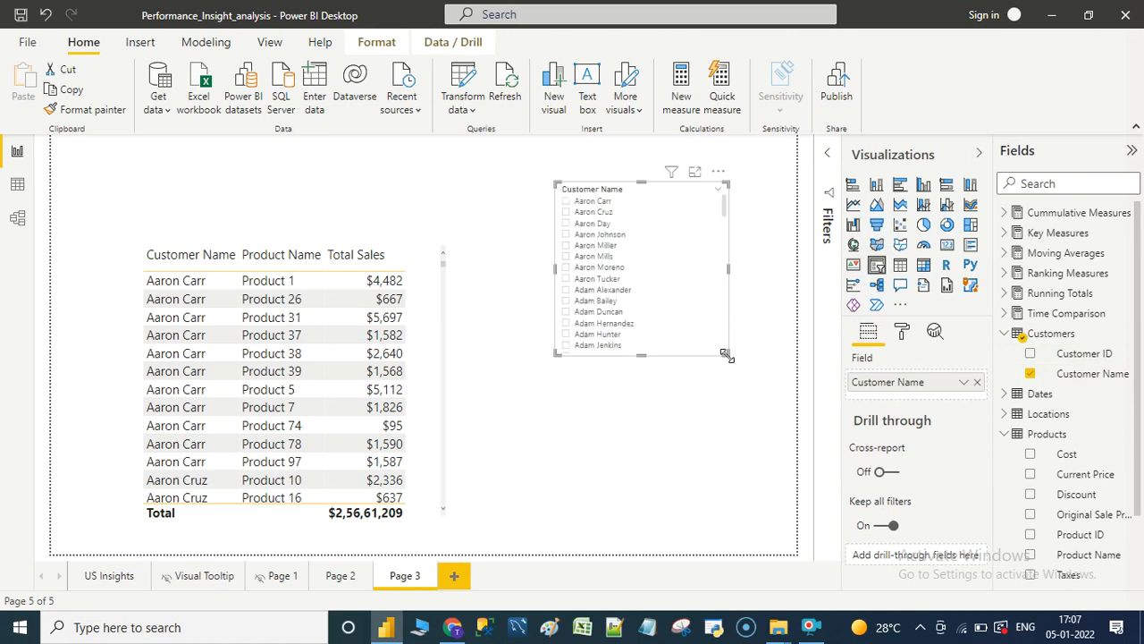
{"action": "left_click_drag", "start_coordinate": [726, 357], "coordinate": [661, 382]}
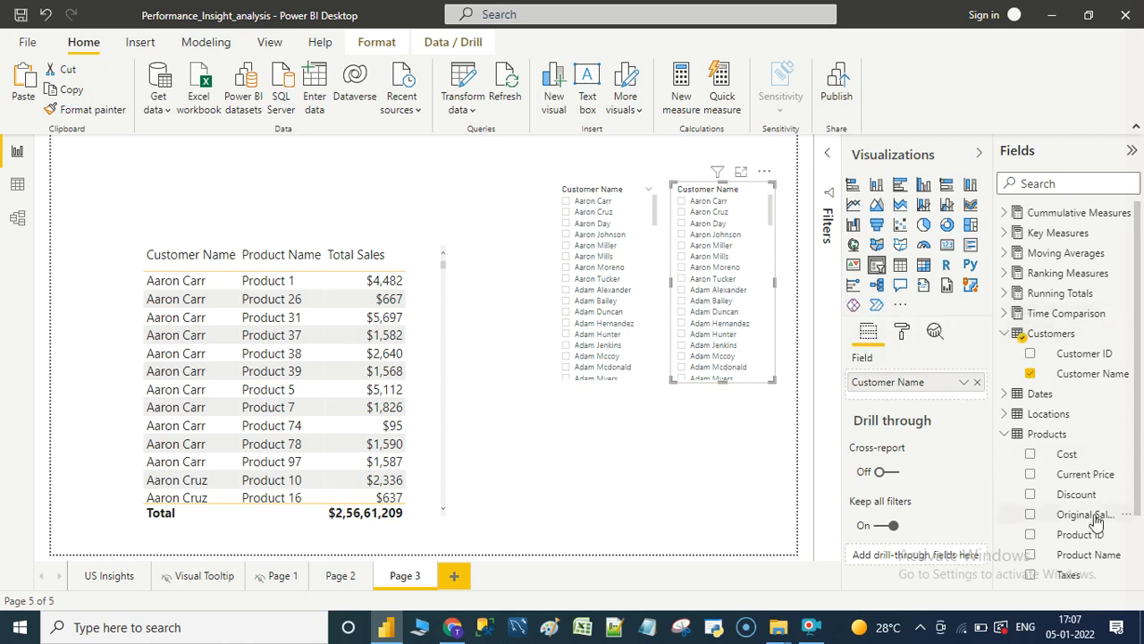
{"action": "left_click_drag", "start_coordinate": [1091, 554], "coordinate": [912, 392]}
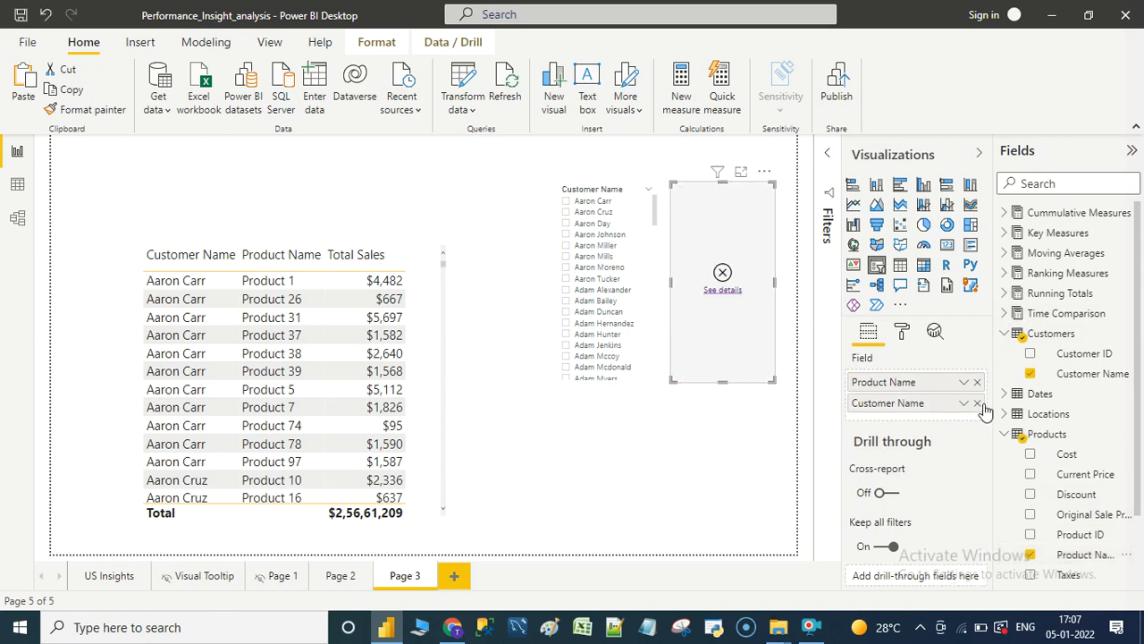
{"action": "left_click", "coordinate": [976, 404]}
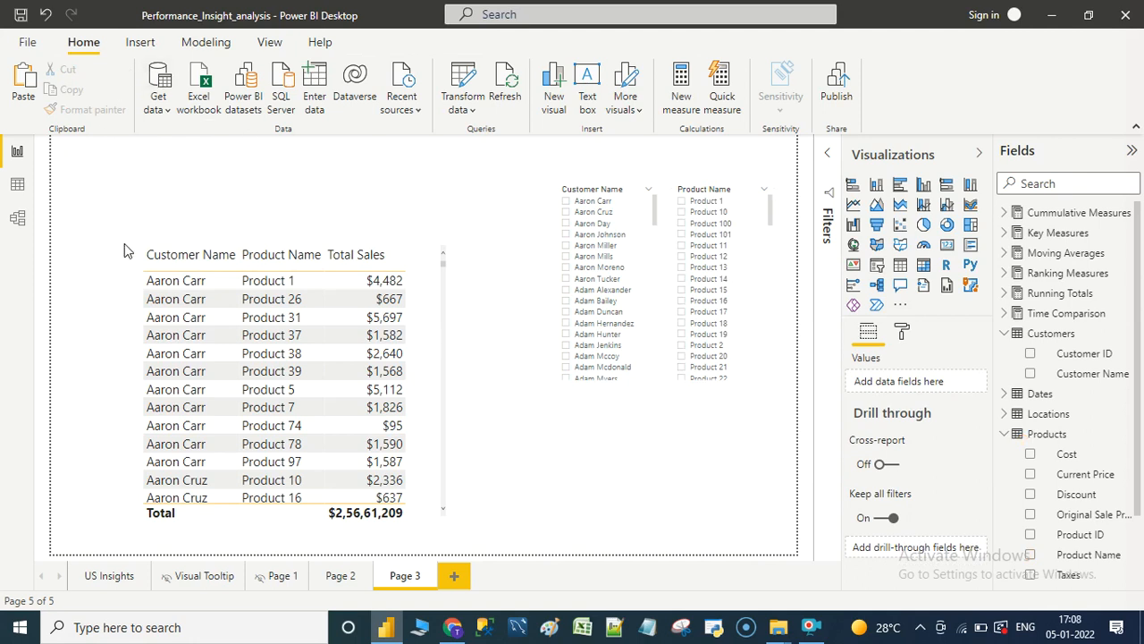
{"action": "mouse_move", "coordinate": [194, 165]}
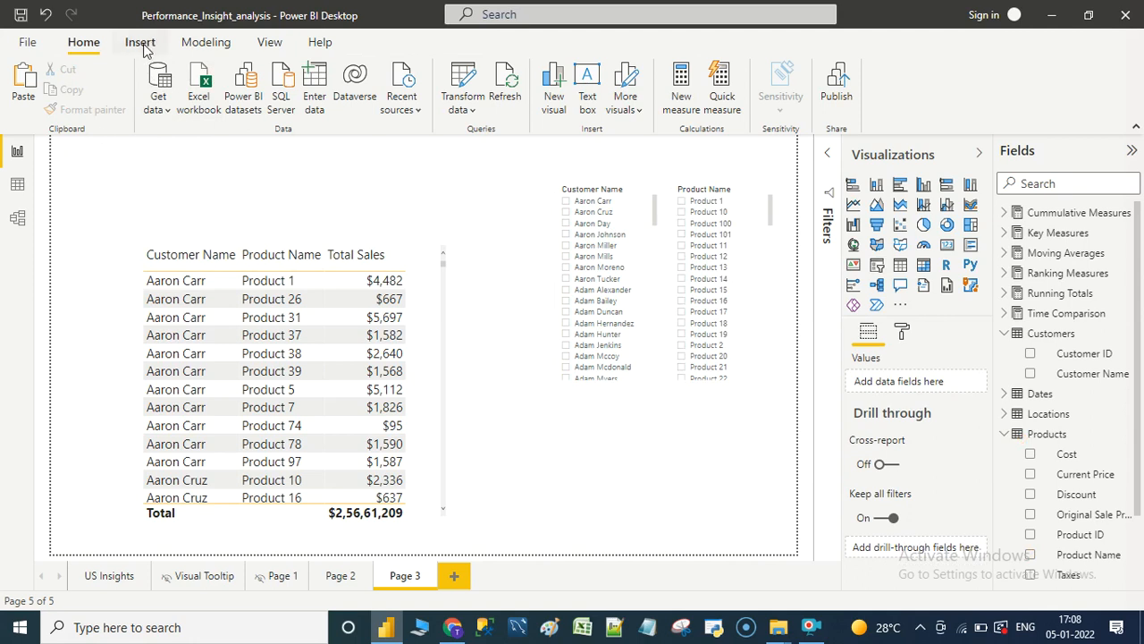
Insert a blank button labelled 'Clear Filters' with a larger label text size
{"action": "left_click", "coordinate": [139, 43]}
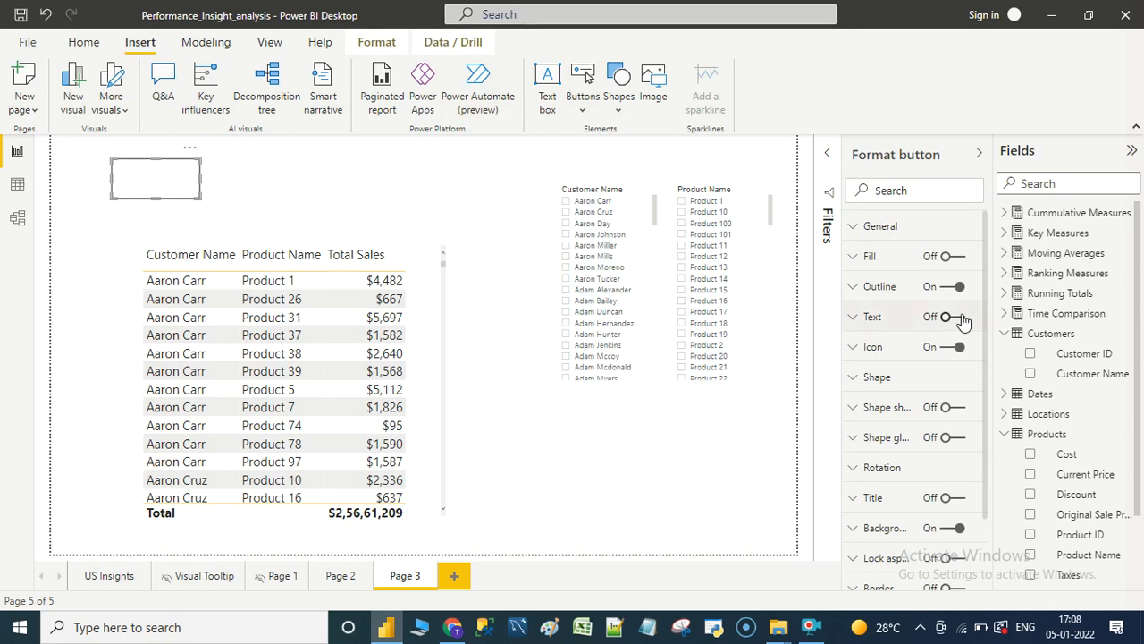
{"action": "left_click", "coordinate": [944, 316]}
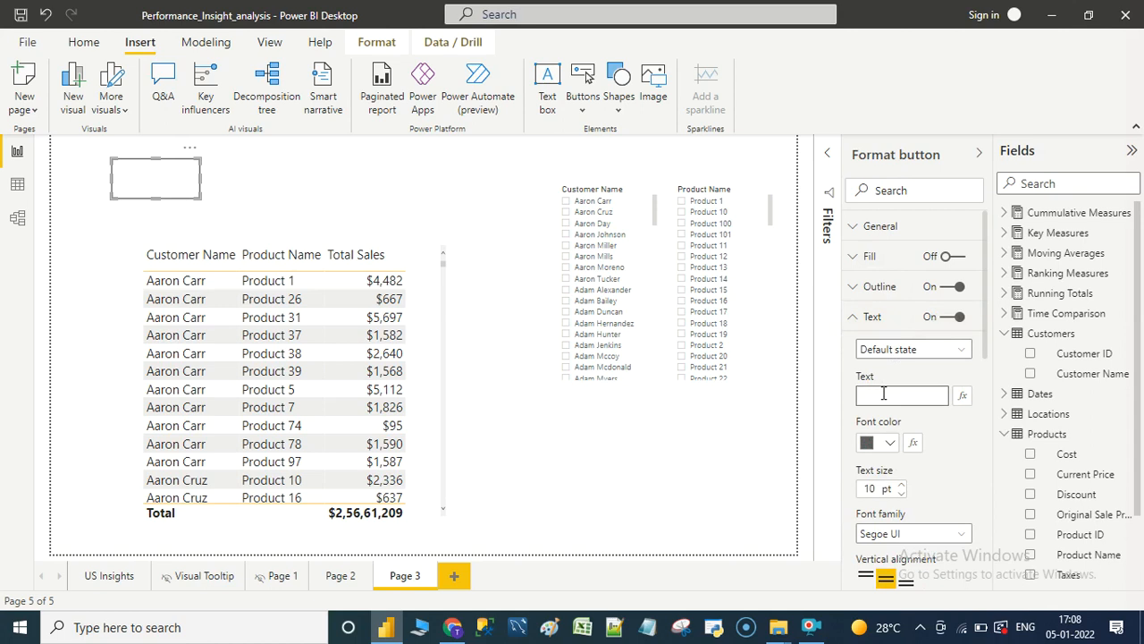
{"action": "type", "text": "Clear"}
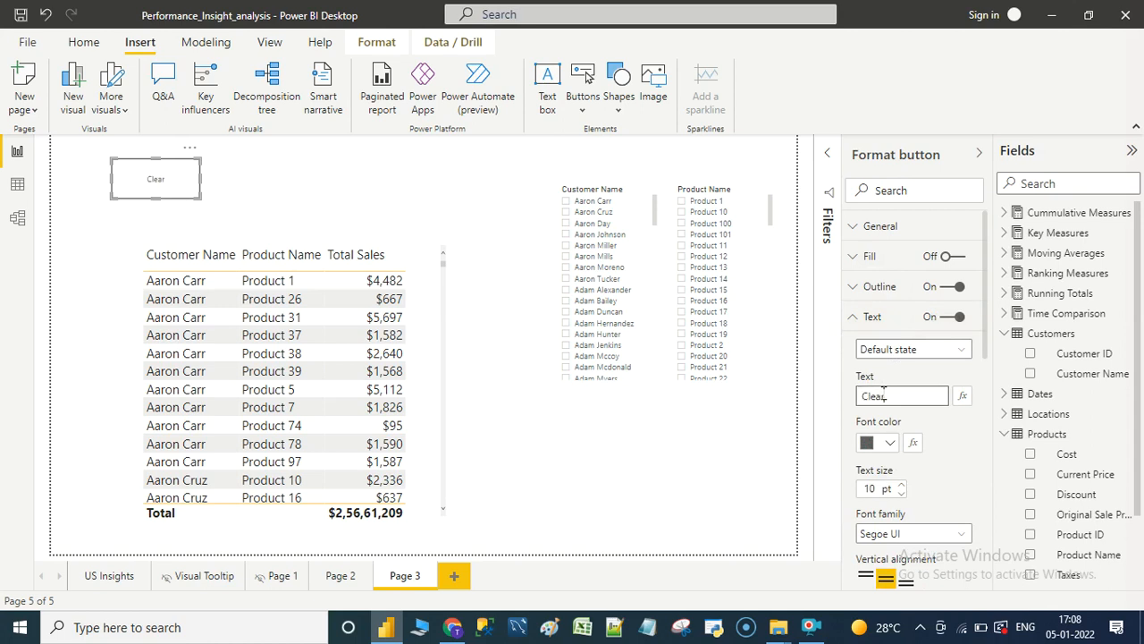
{"action": "type", "text": "Filters"}
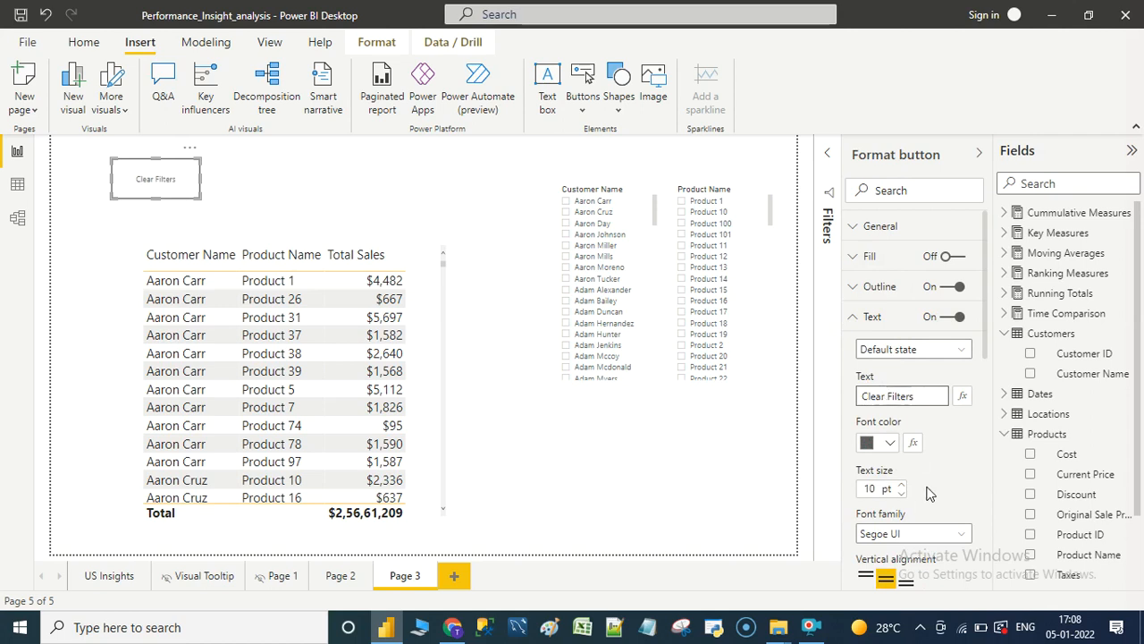
{"action": "triple_click", "coordinate": [872, 488]}
{"action": "type", "text": "16"}
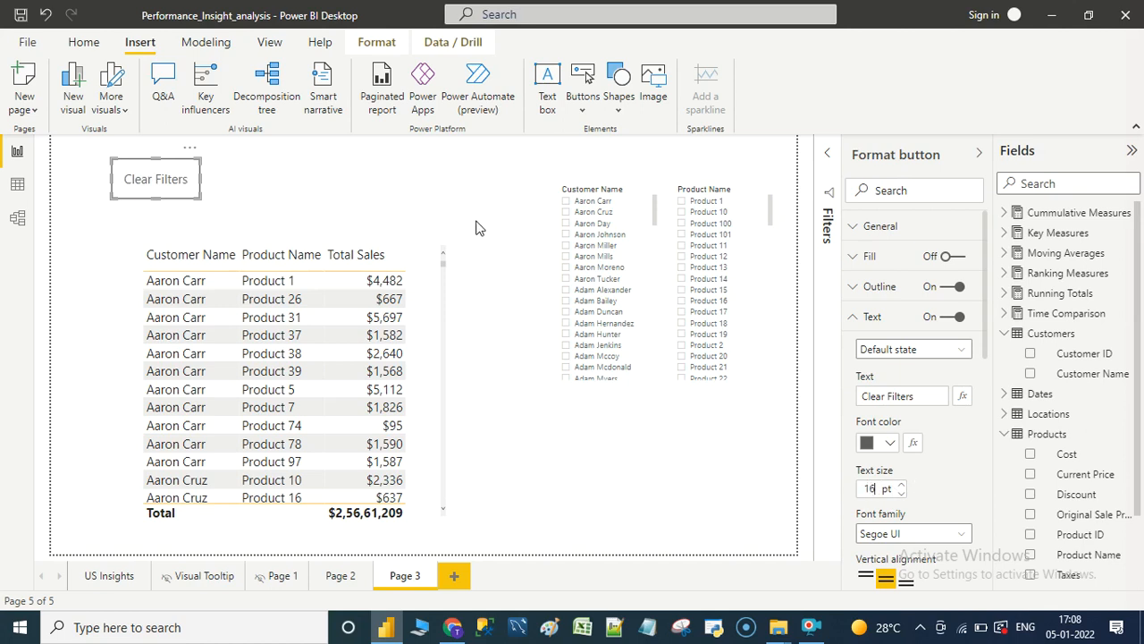
{"action": "left_click", "coordinate": [612, 242]}
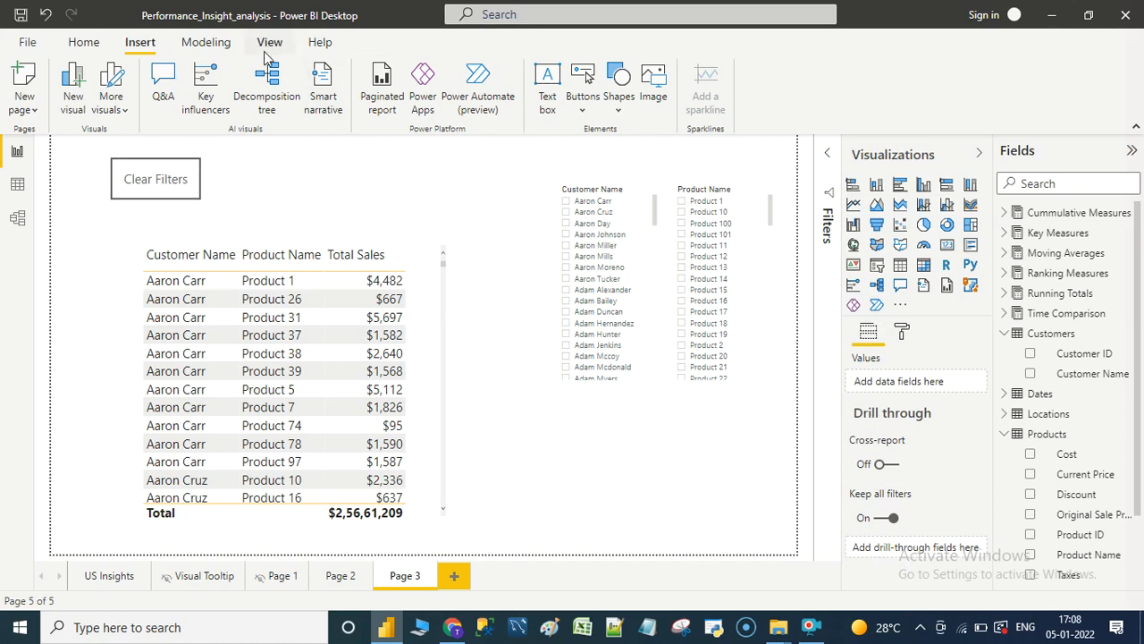
Add a bookmark of the current page state named 'Clear Filter Selection'
{"action": "left_click", "coordinate": [268, 43]}
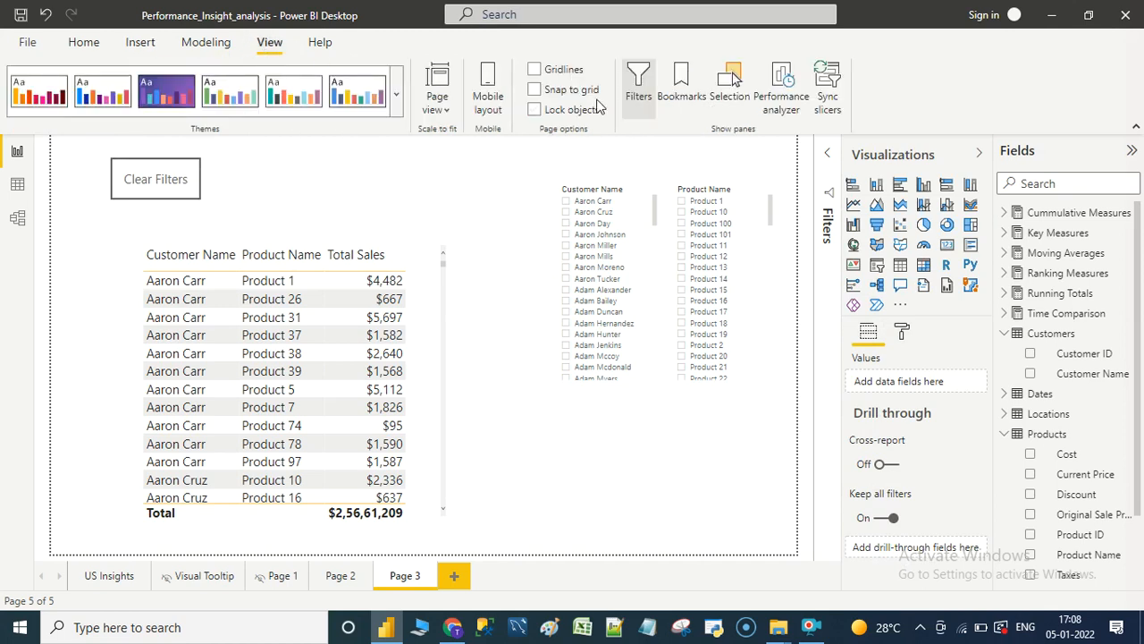
{"action": "left_click", "coordinate": [682, 81]}
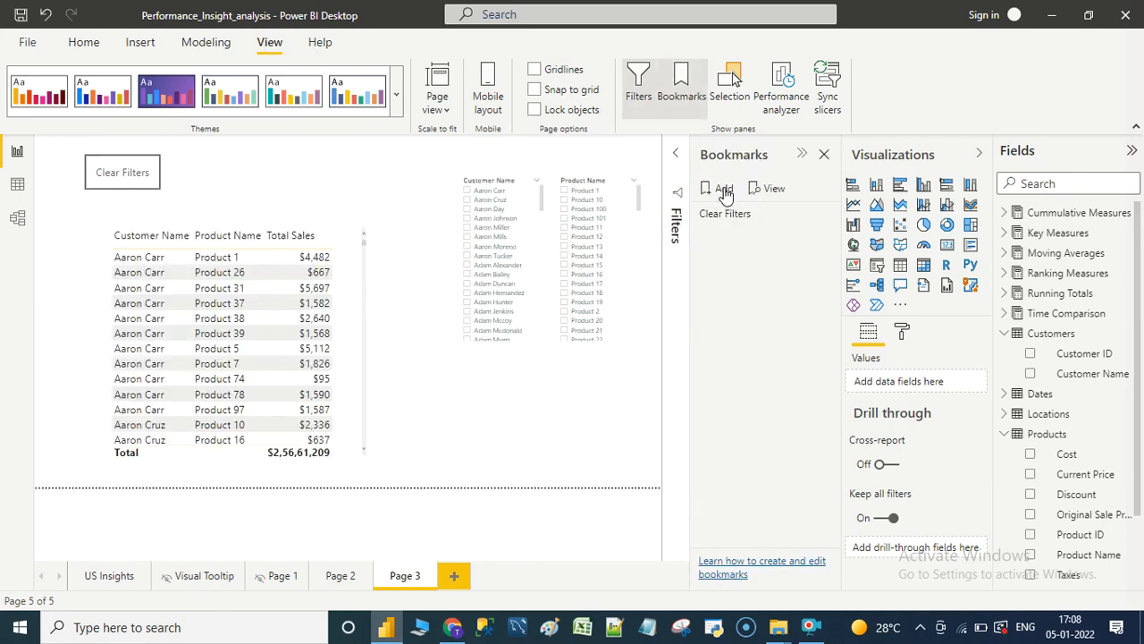
{"action": "left_click", "coordinate": [717, 188]}
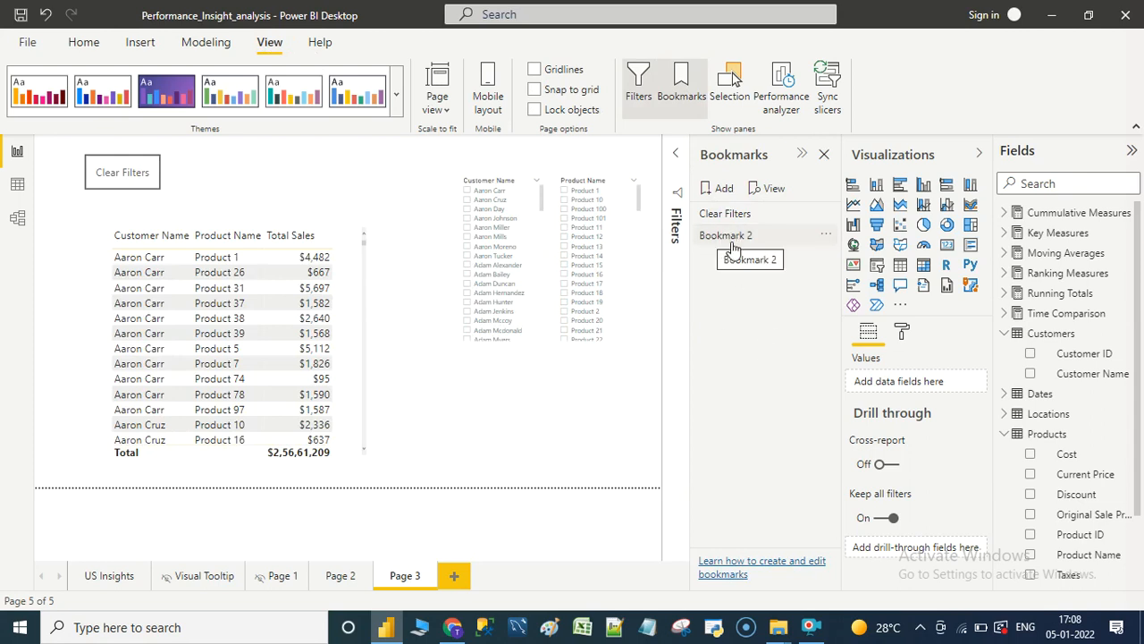
{"action": "mouse_move", "coordinate": [826, 242]}
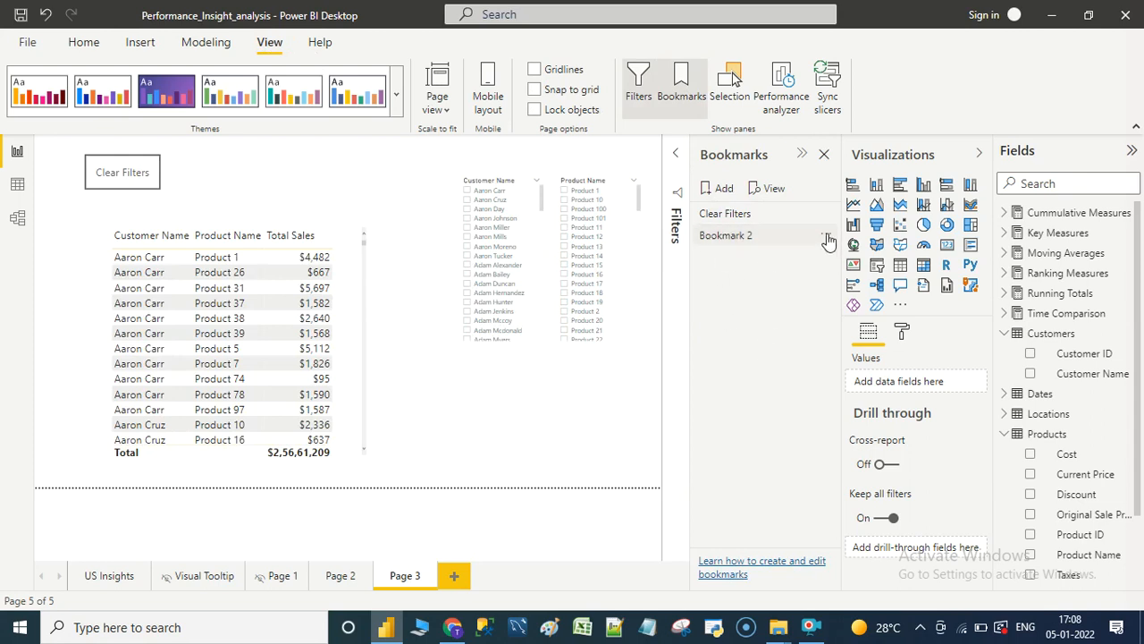
{"action": "left_click", "coordinate": [822, 235]}
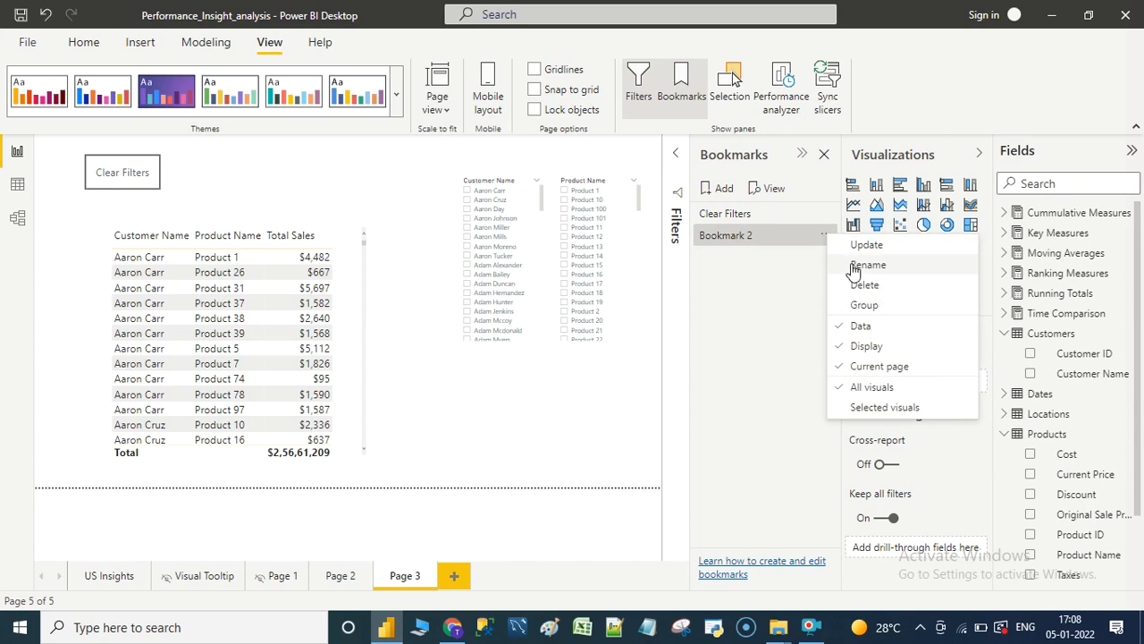
{"action": "left_click", "coordinate": [869, 265]}
{"action": "type", "text": "Clear"}
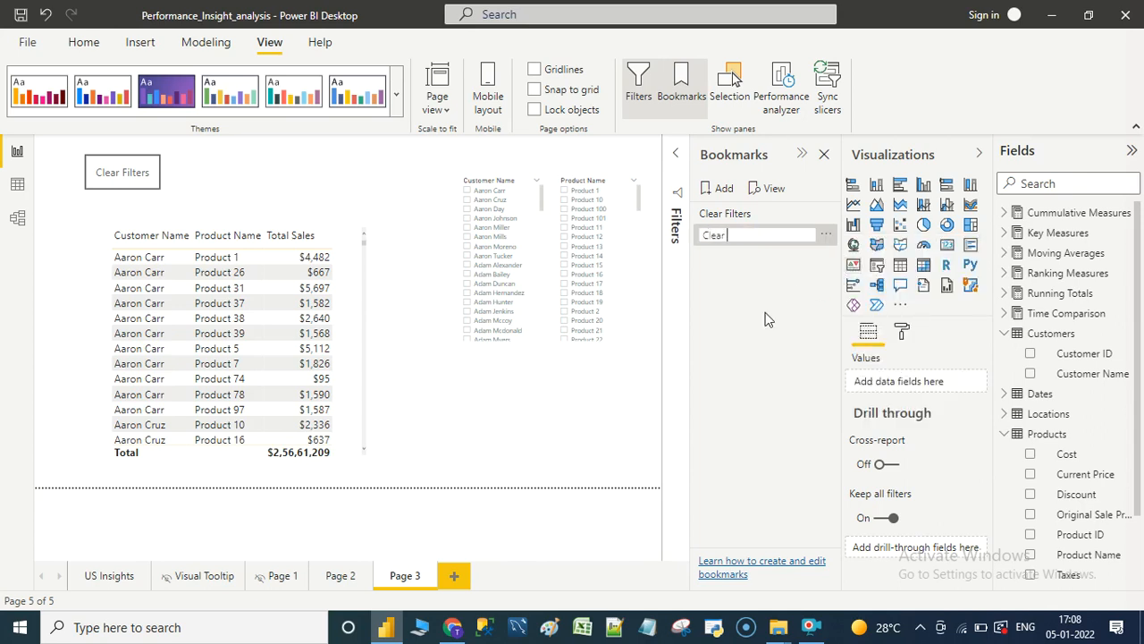
{"action": "type", "text": "Filter"}
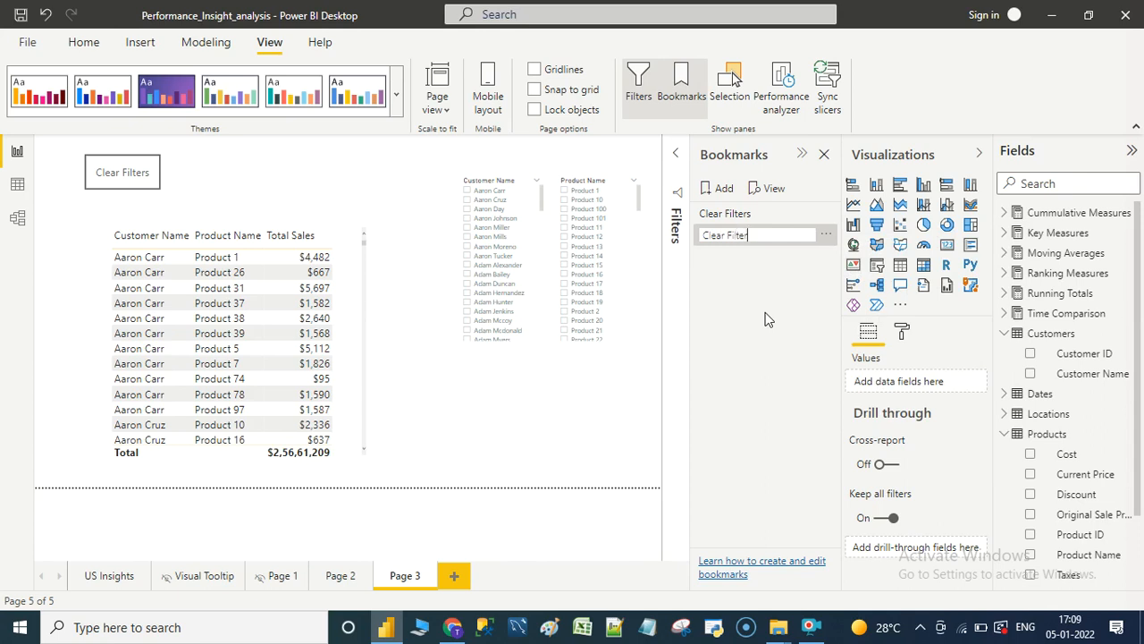
{"action": "type", "text": "Sele"}
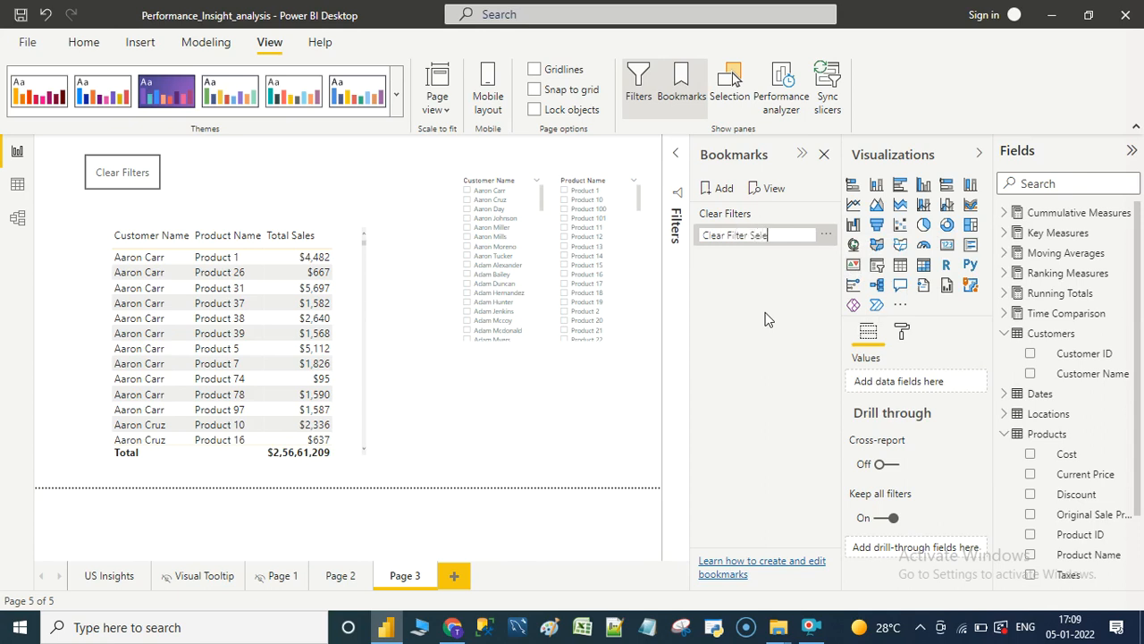
{"action": "type", "text": "ction"}
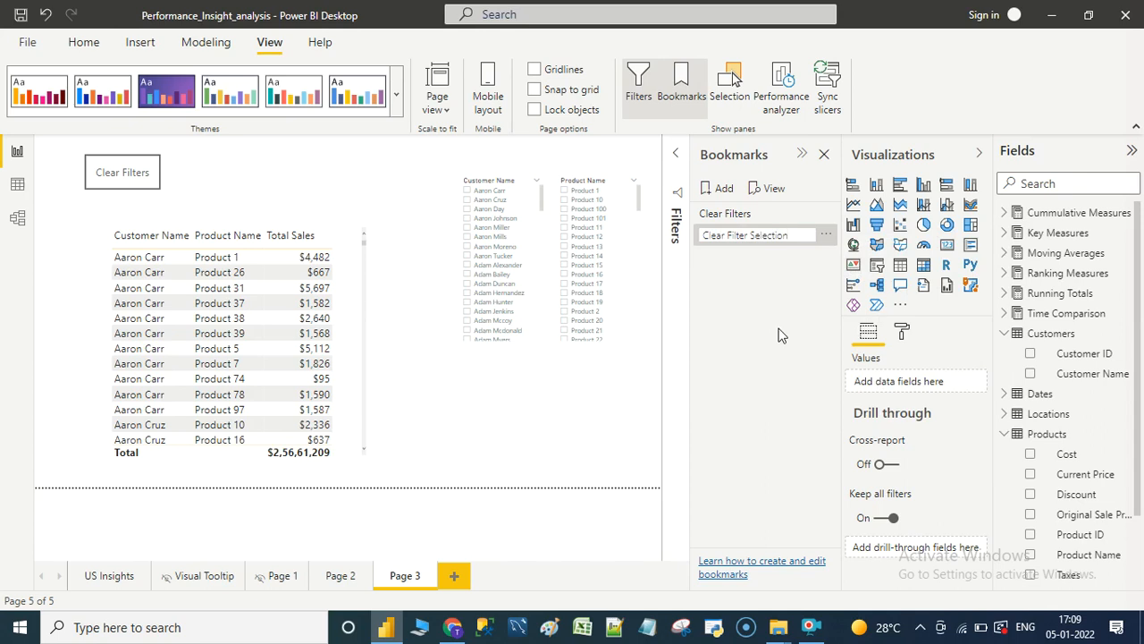
{"action": "mouse_move", "coordinate": [740, 293]}
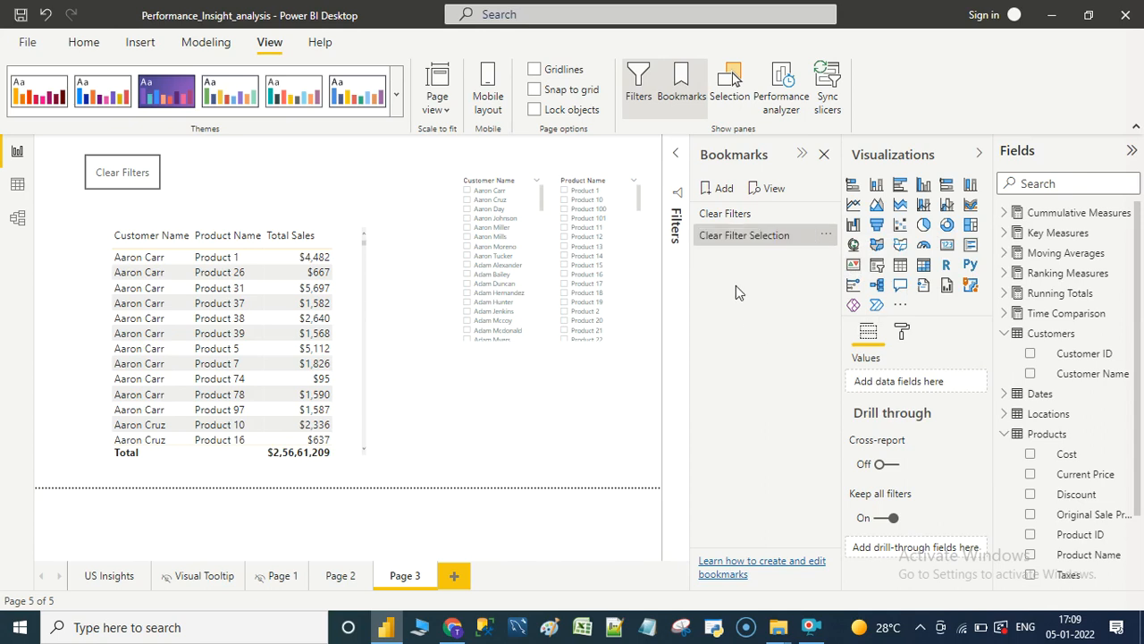
{"action": "mouse_move", "coordinate": [728, 271]}
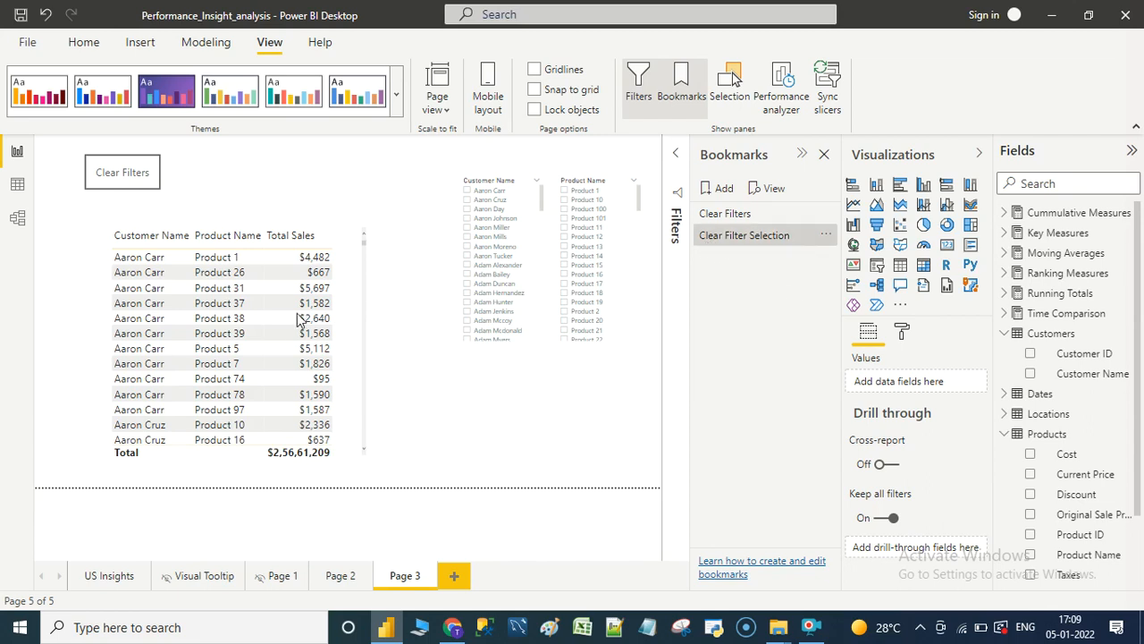
{"action": "mouse_move", "coordinate": [200, 182]}
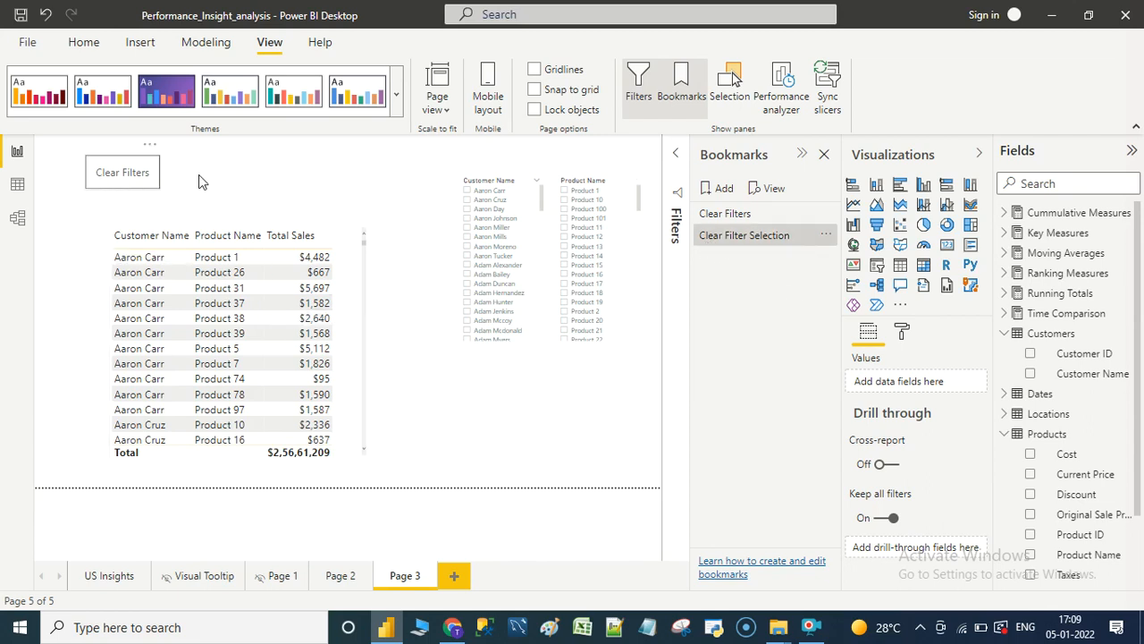
{"action": "mouse_move", "coordinate": [433, 286]}
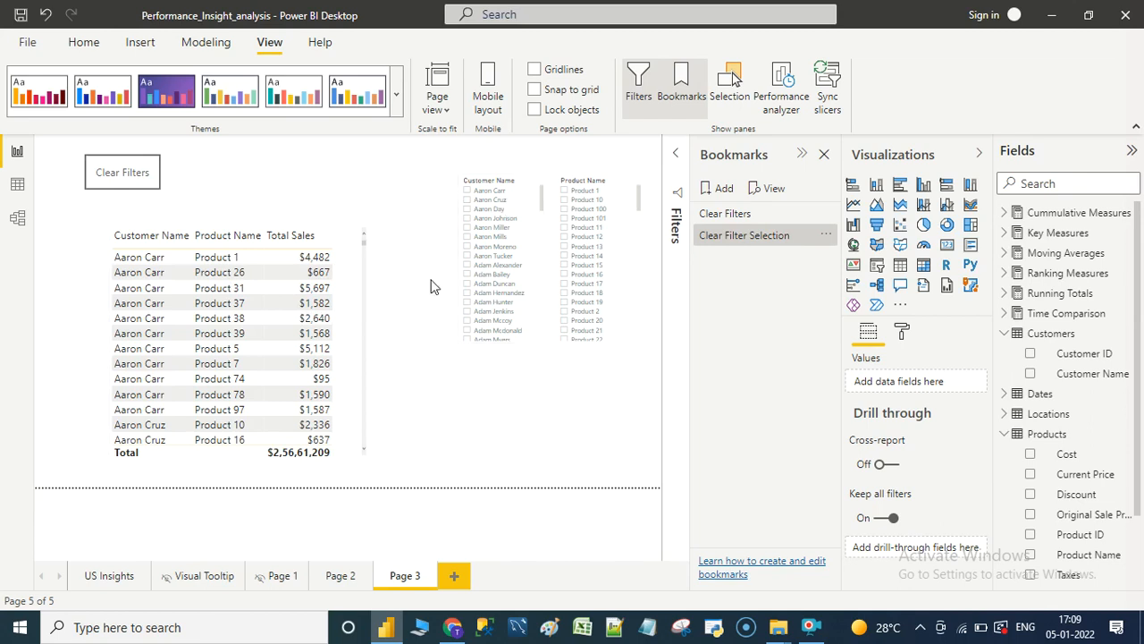
{"action": "mouse_move", "coordinate": [412, 575]}
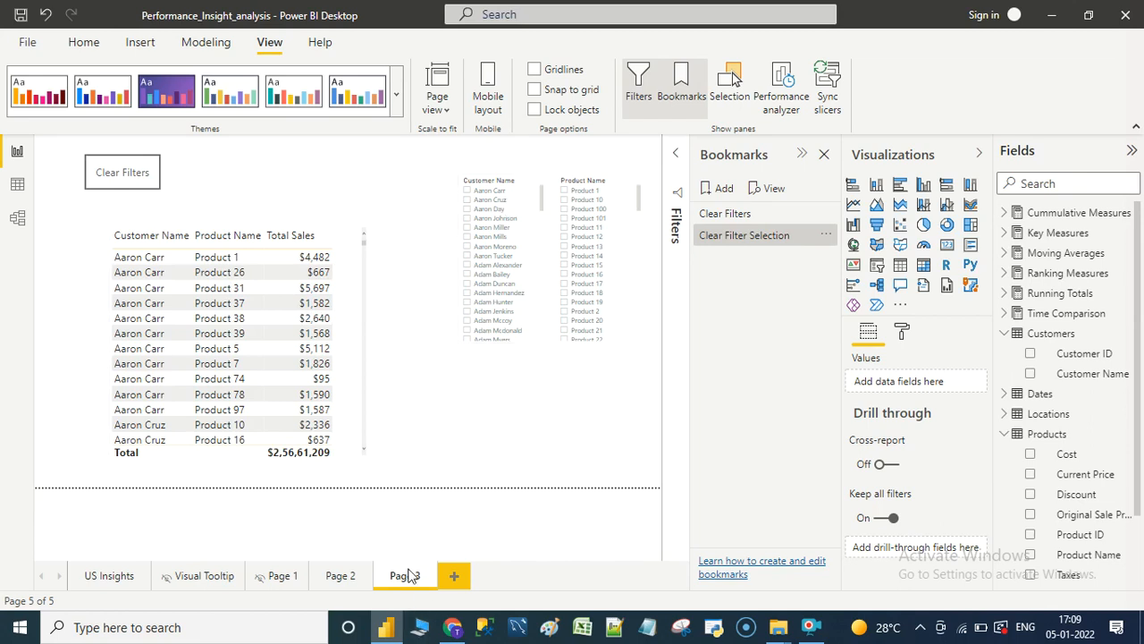
Rename Page 3 to 'Clear Filters'
{"action": "left_click", "coordinate": [406, 576]}
{"action": "type", "text": "Clear"}
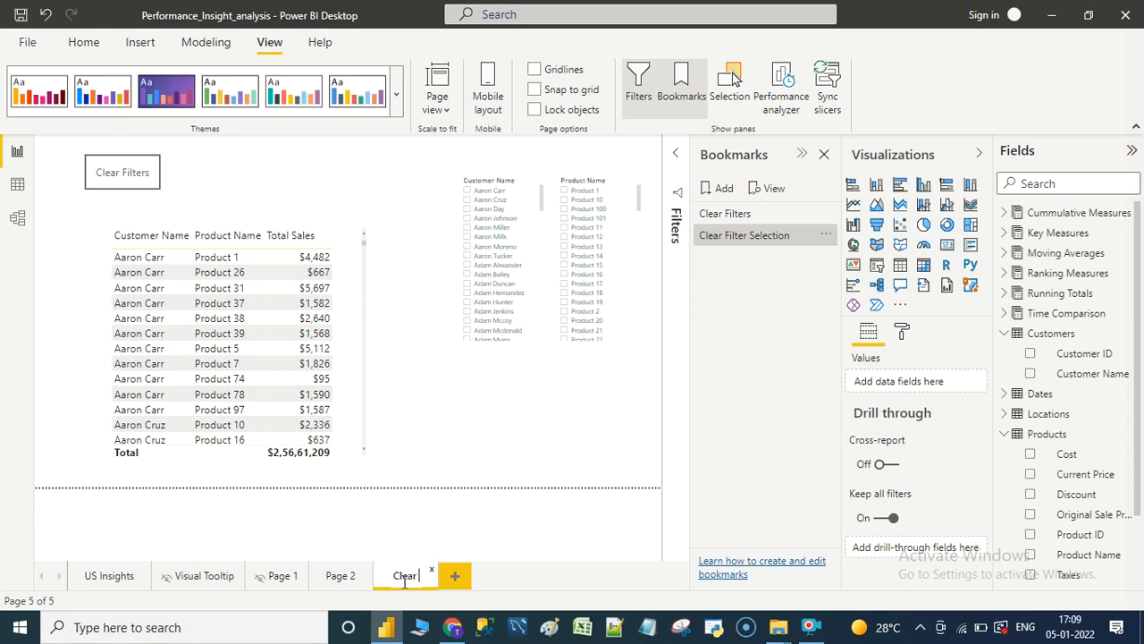
{"action": "type", "text": "Filters"}
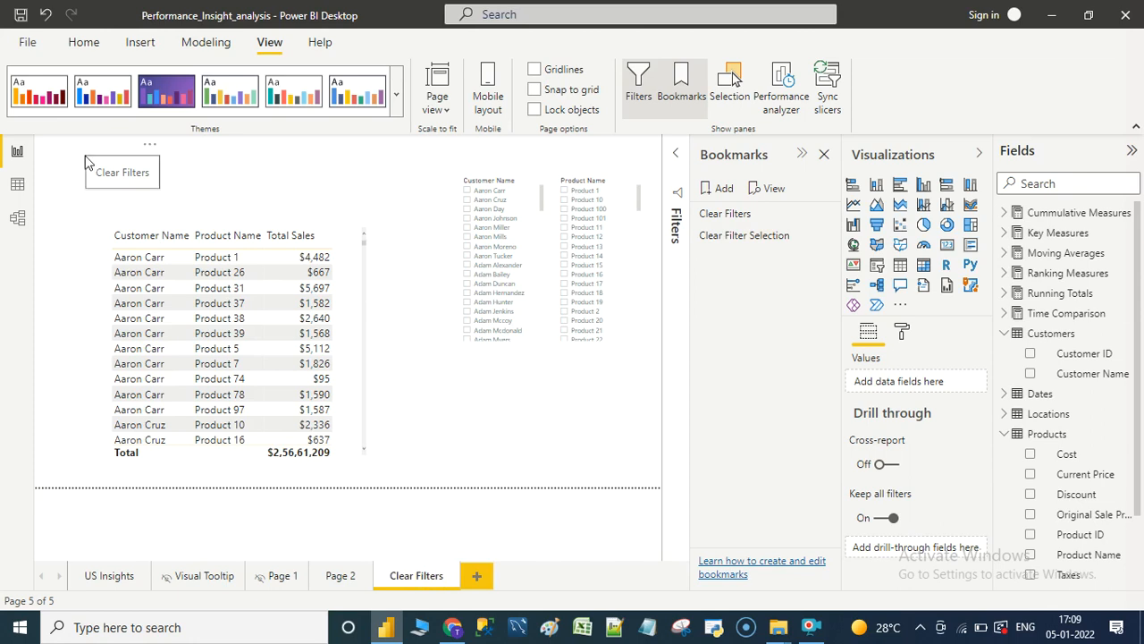
Give the Clear Filters button a Bookmark action linked to Clear Filter Selection
{"action": "left_click", "coordinate": [122, 172]}
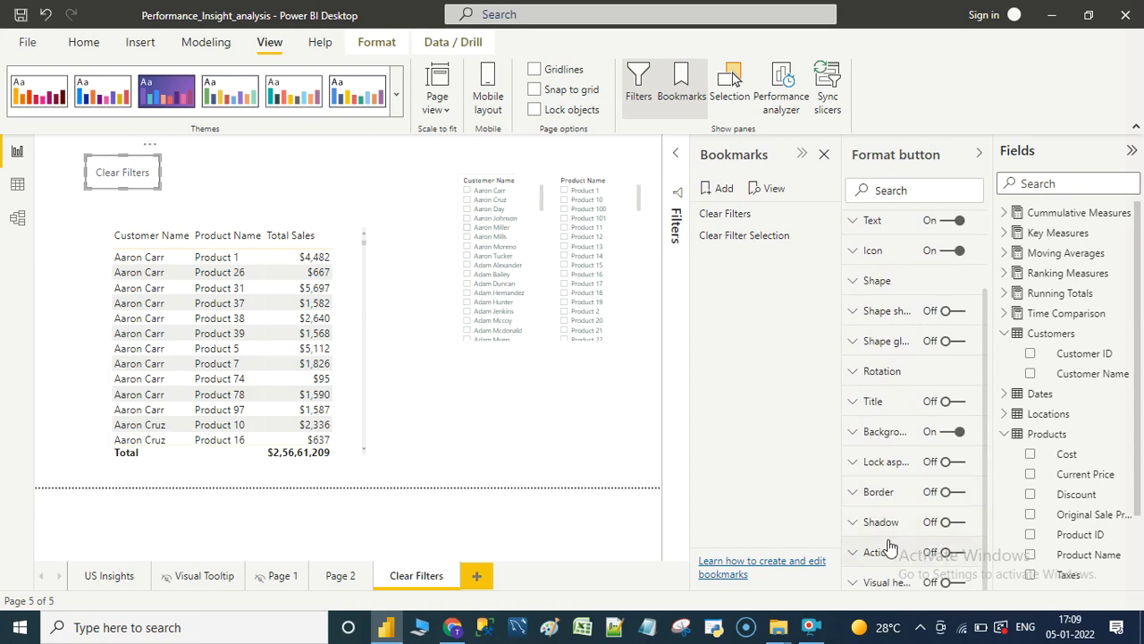
{"action": "mouse_move", "coordinate": [958, 568]}
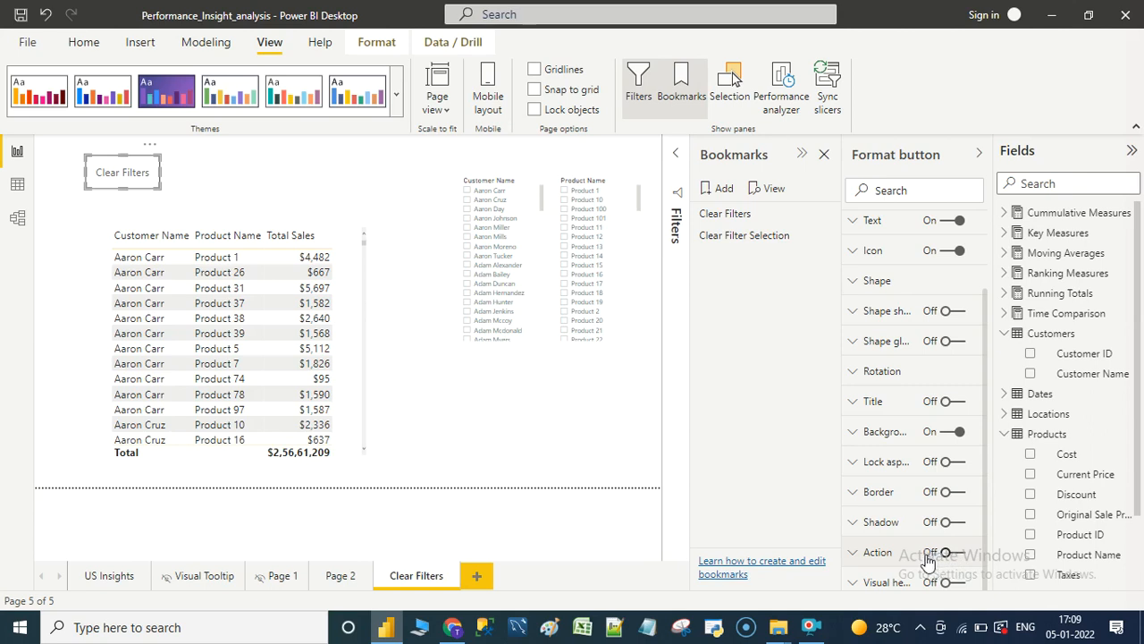
{"action": "mouse_move", "coordinate": [958, 558]}
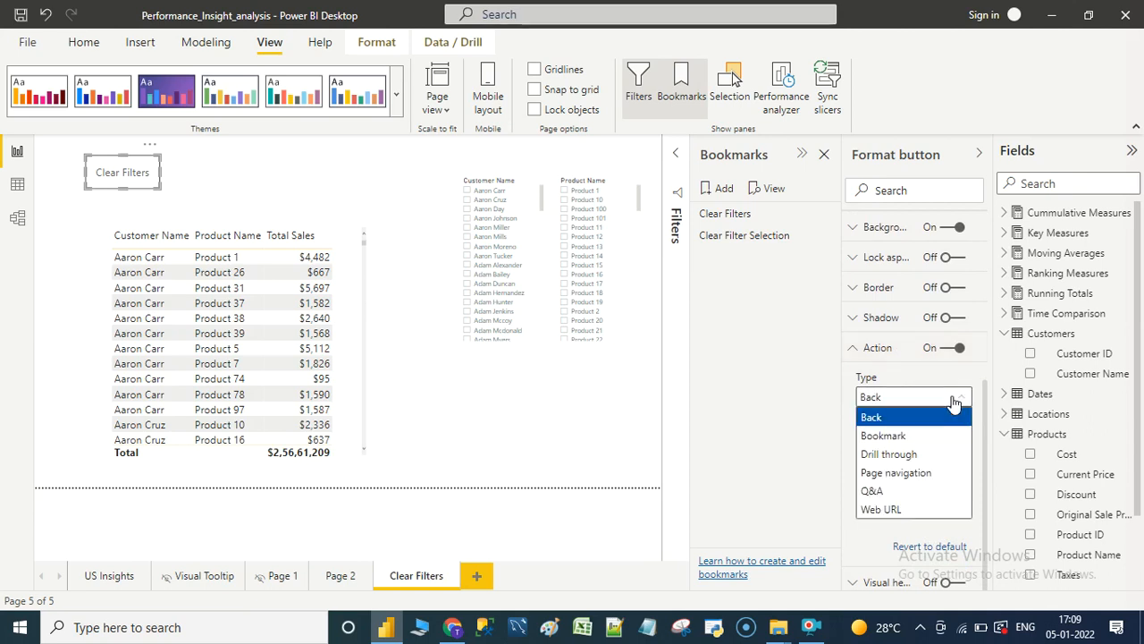
{"action": "mouse_move", "coordinate": [916, 440]}
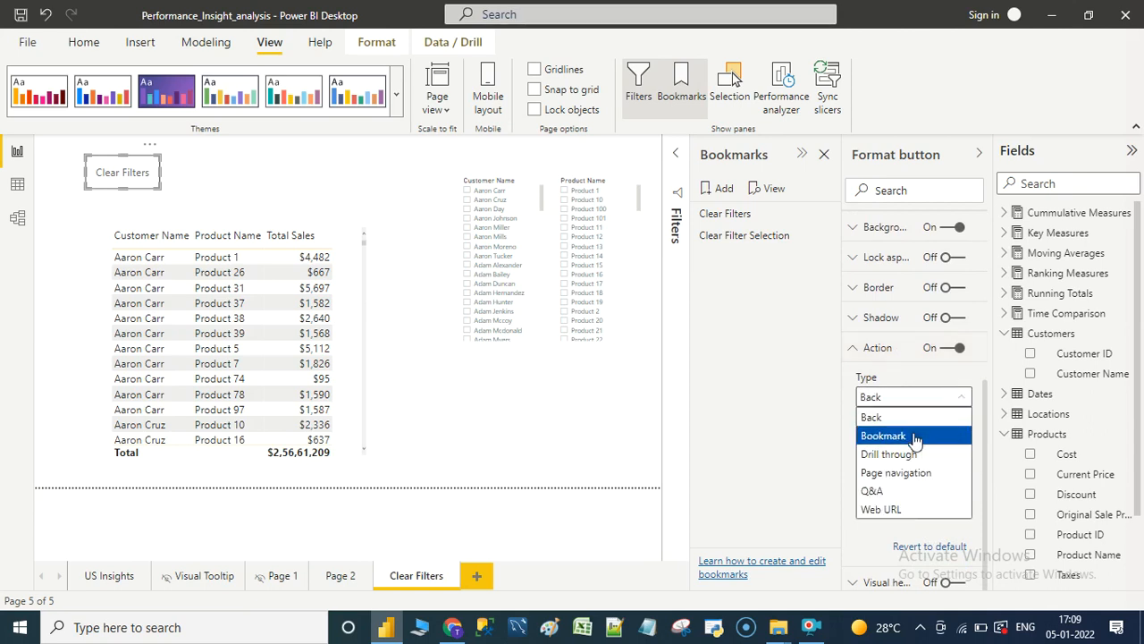
{"action": "left_click", "coordinate": [883, 436]}
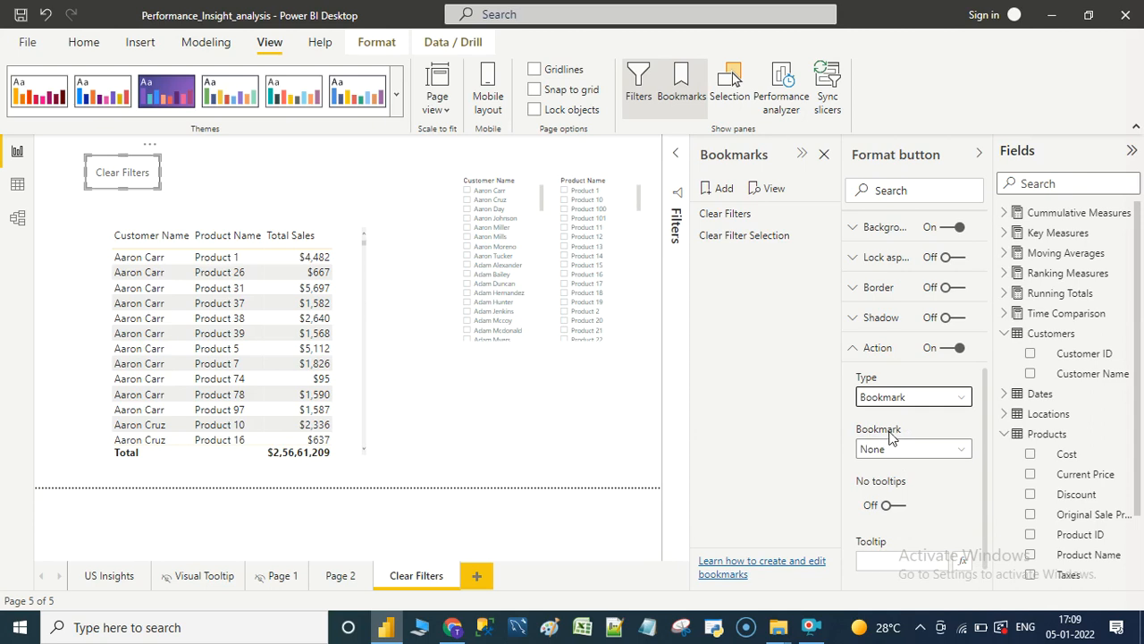
{"action": "mouse_move", "coordinate": [893, 415]}
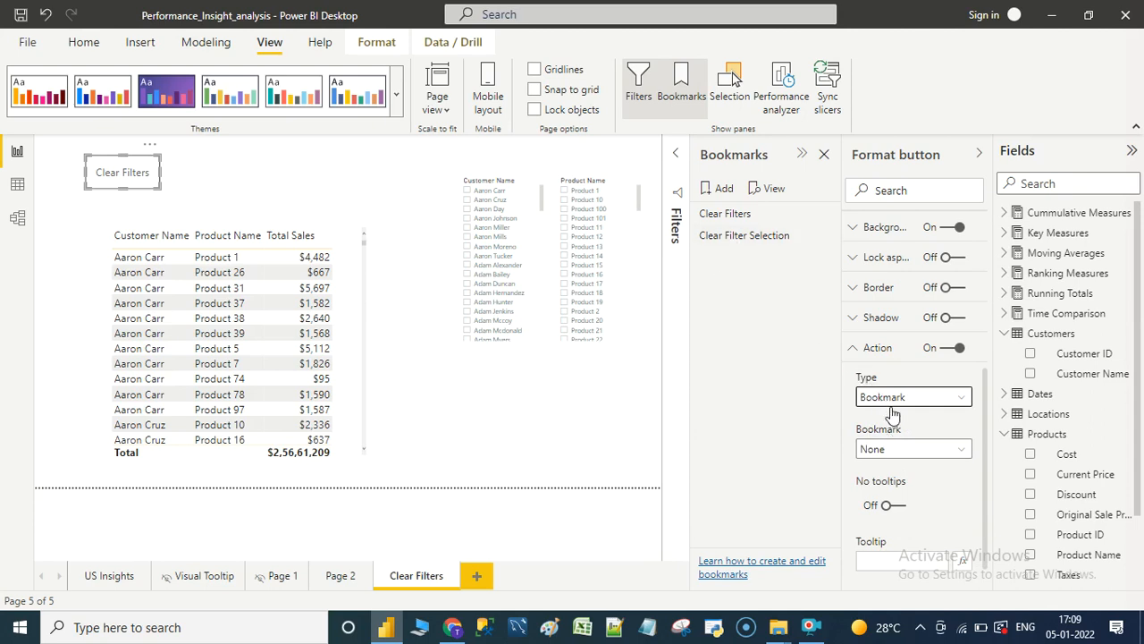
{"action": "left_click", "coordinate": [912, 447]}
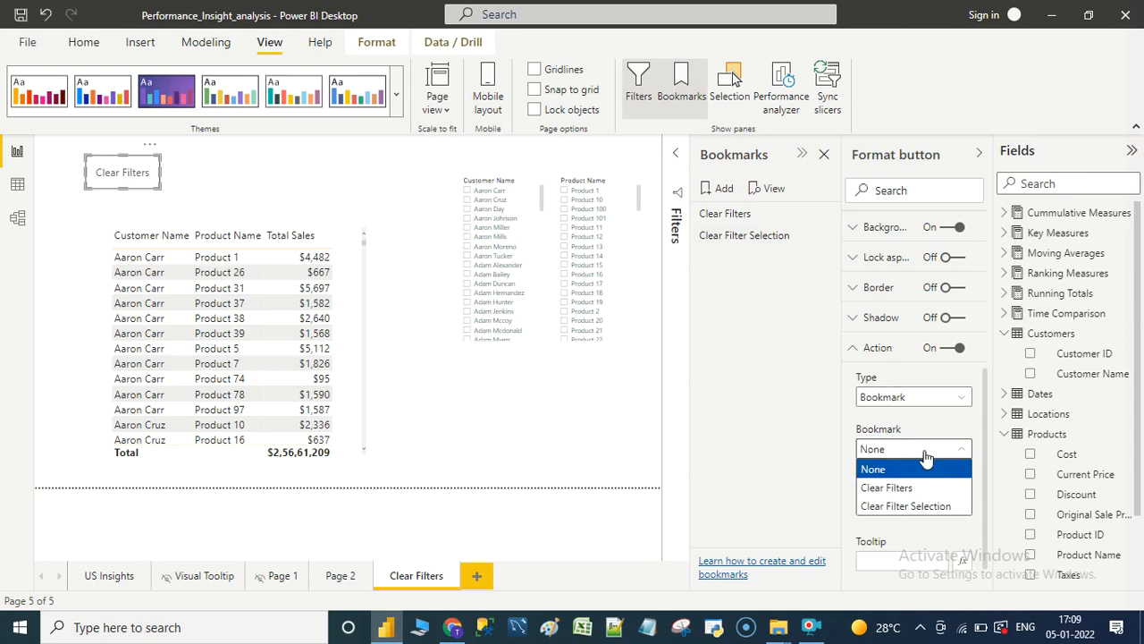
{"action": "left_click", "coordinate": [905, 505]}
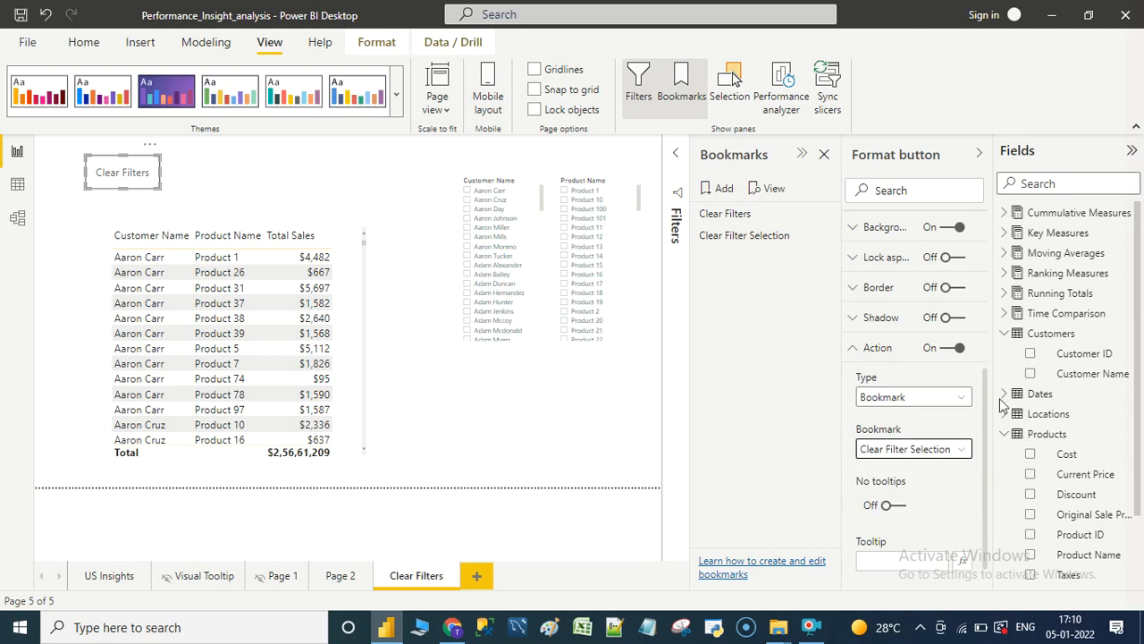
{"action": "mouse_move", "coordinate": [808, 397]}
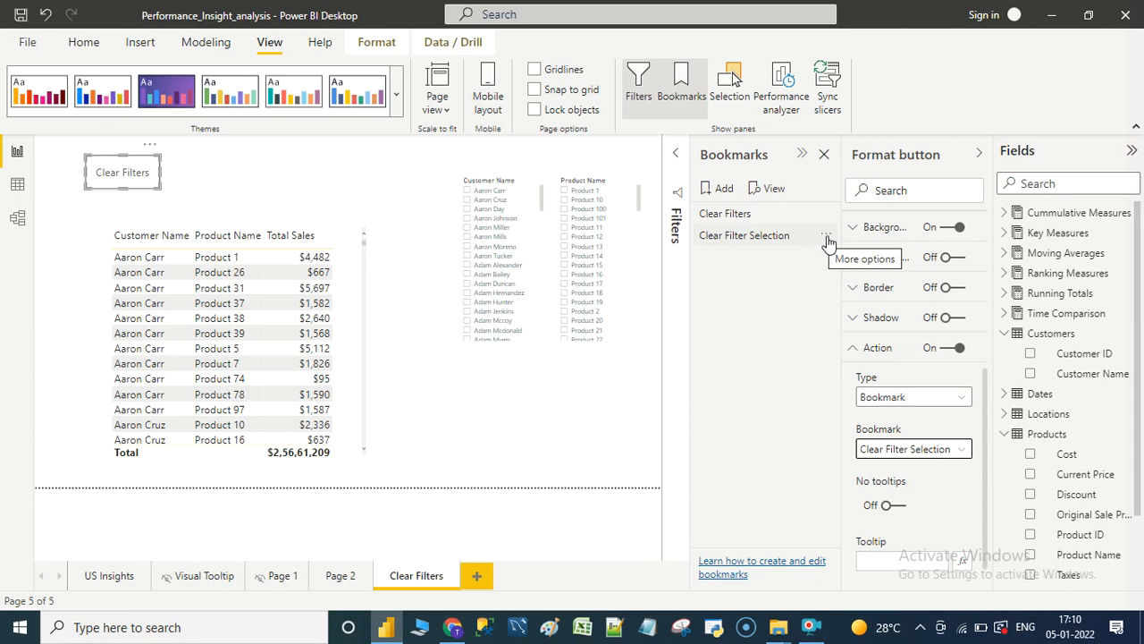
{"action": "left_click", "coordinate": [826, 240]}
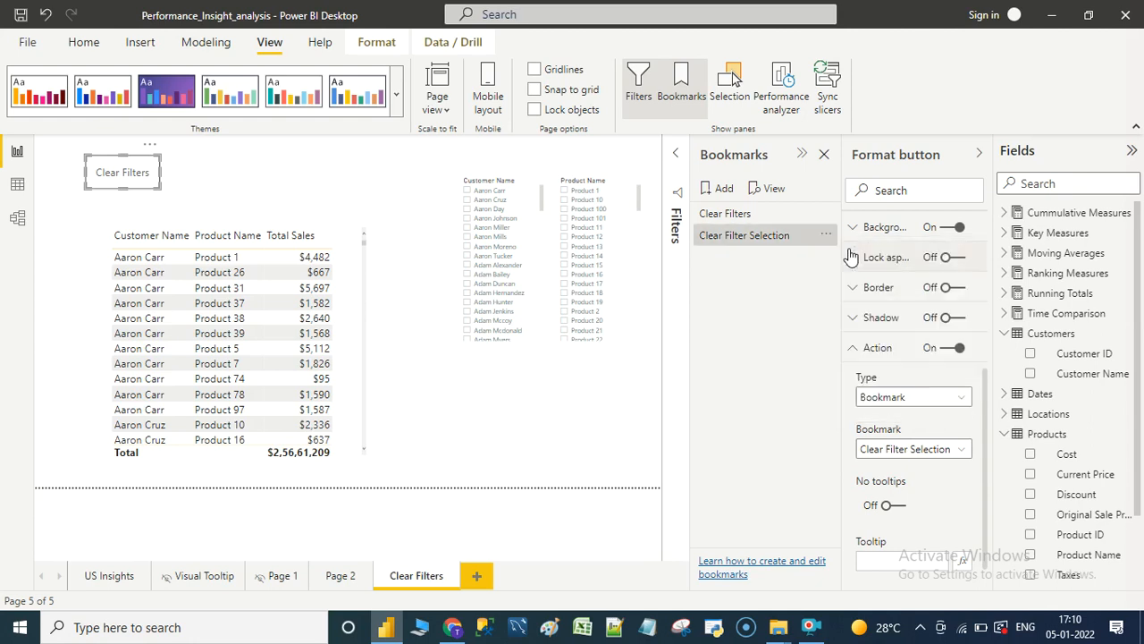
{"action": "mouse_move", "coordinate": [841, 260]}
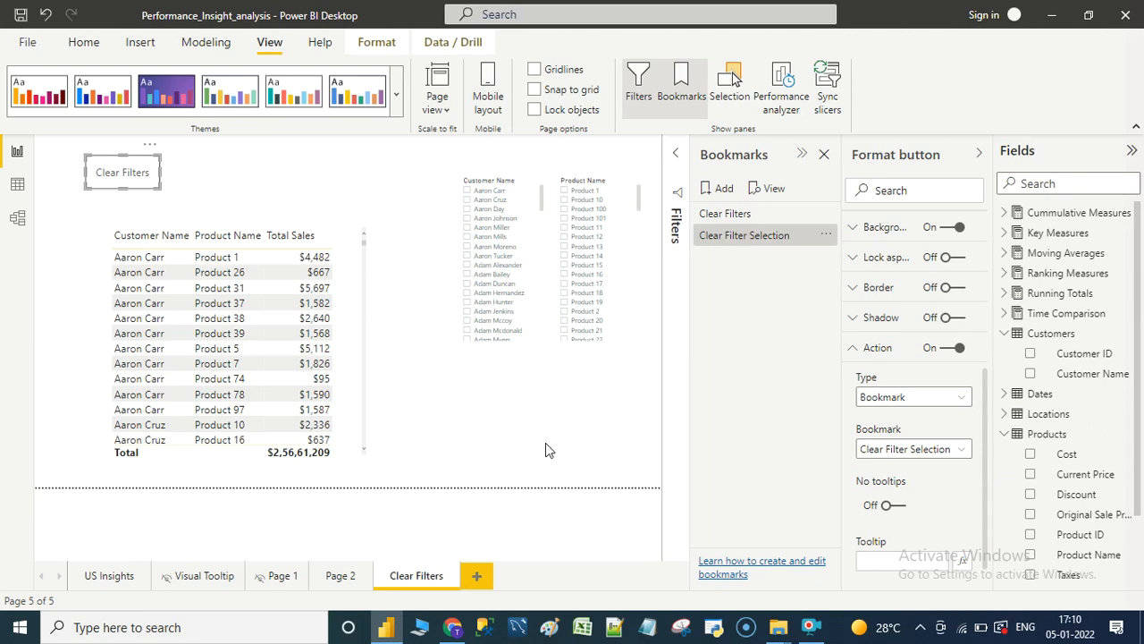
{"action": "mouse_move", "coordinate": [456, 193]}
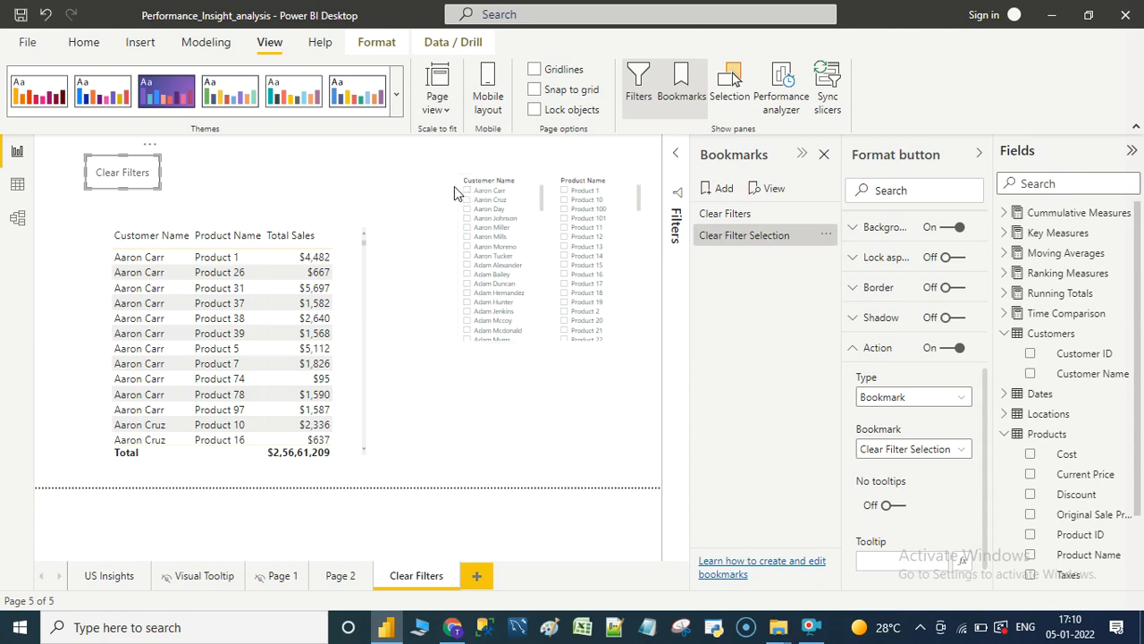
{"action": "mouse_move", "coordinate": [572, 204]}
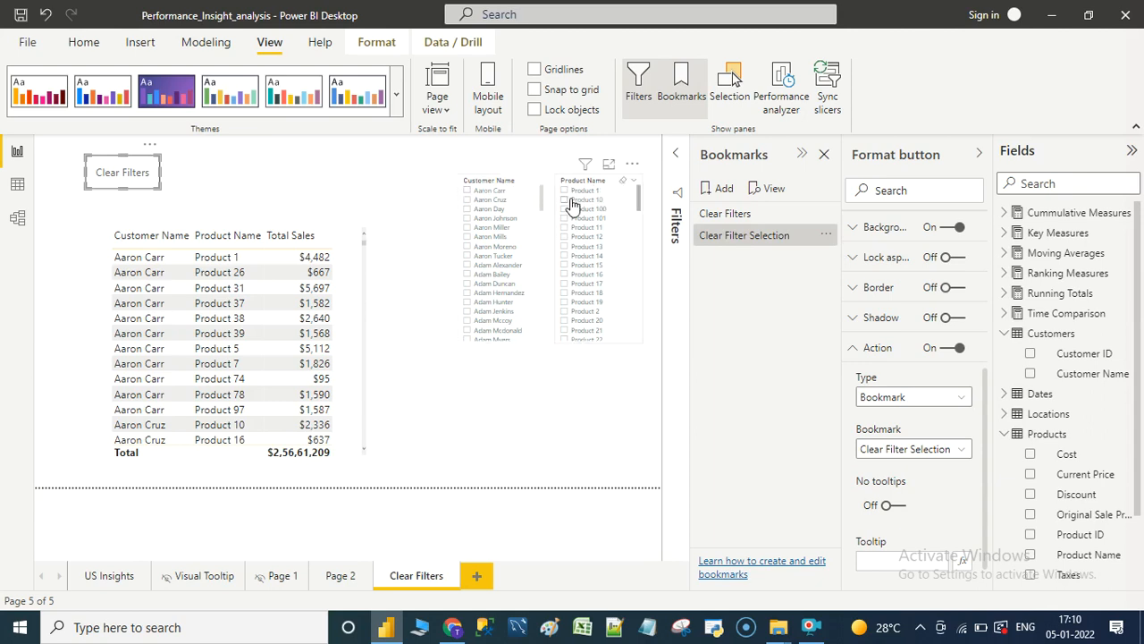
{"action": "mouse_move", "coordinate": [580, 199]}
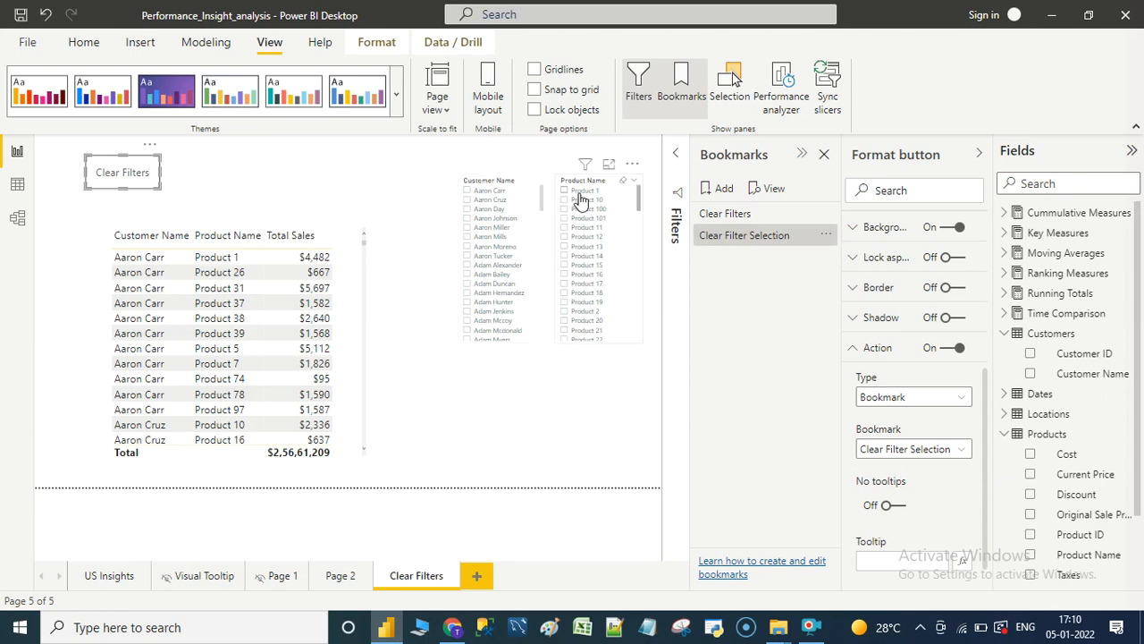
{"action": "mouse_move", "coordinate": [581, 189]}
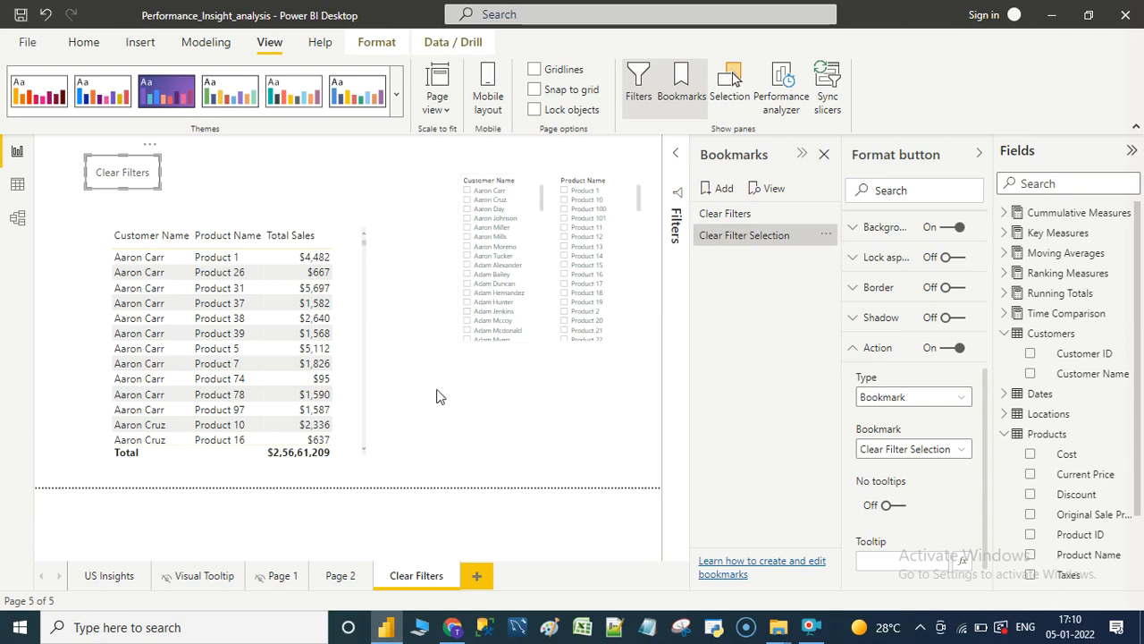
{"action": "mouse_move", "coordinate": [533, 257]}
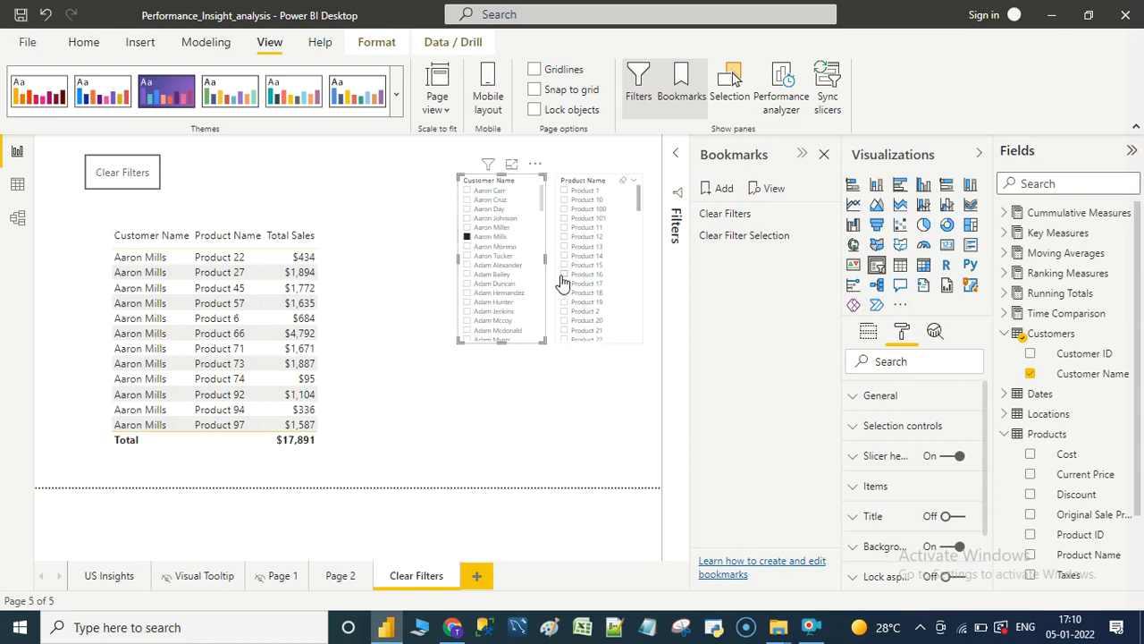
{"action": "mouse_move", "coordinate": [597, 315]}
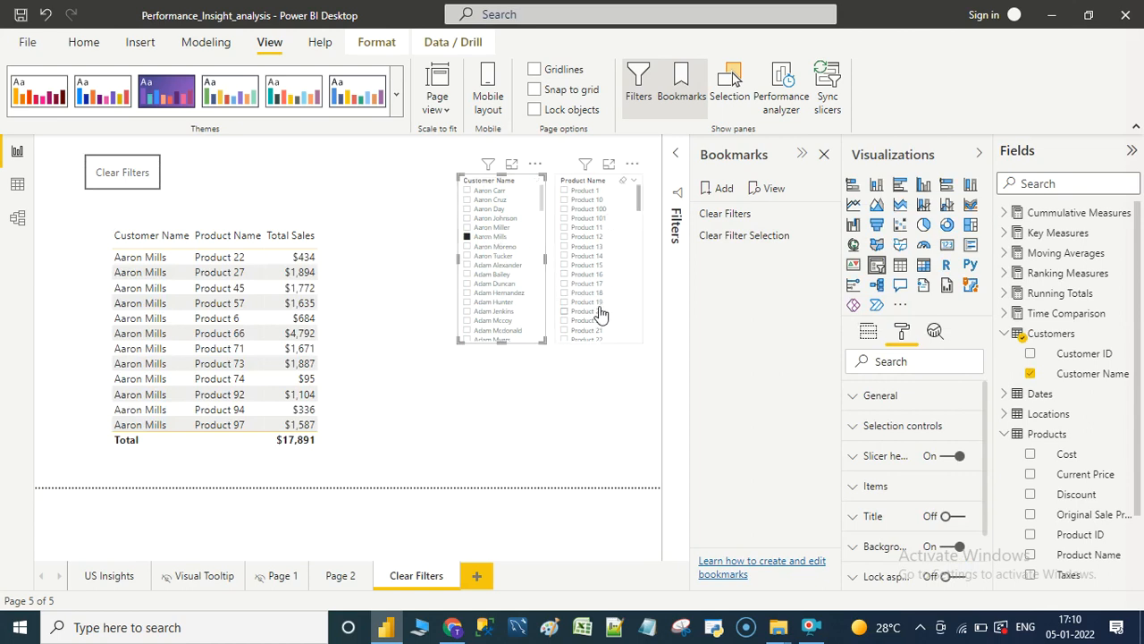
Filter the table to Product 22 in the Product Name slicer alongside Aaron Mills
{"action": "scroll", "scroll_direction": "down", "scroll_amount": 3}
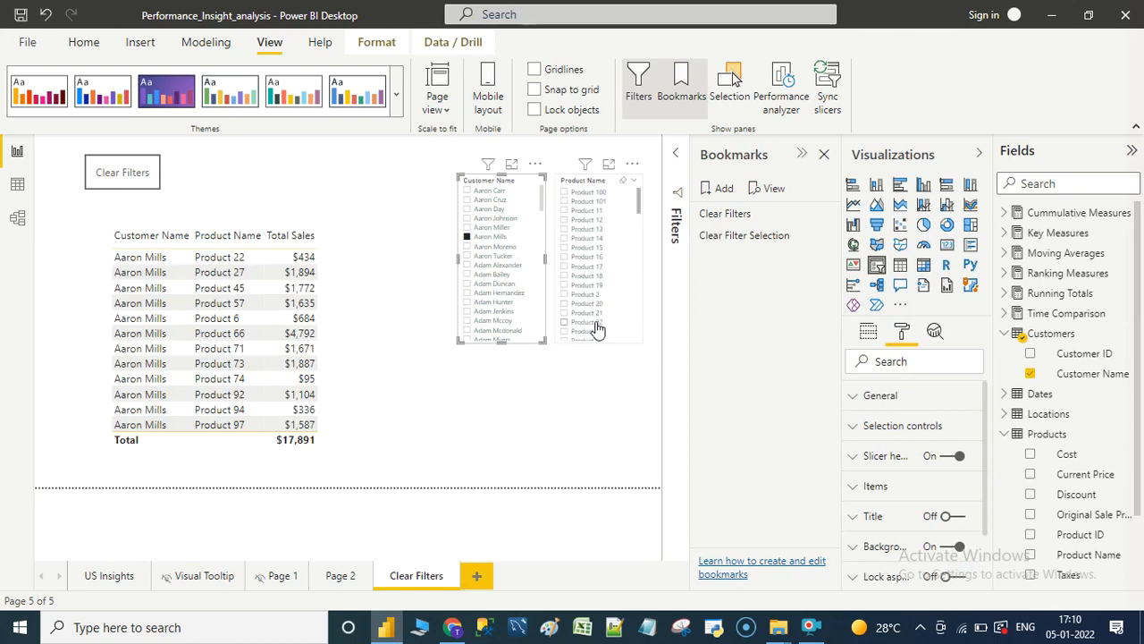
{"action": "left_click", "coordinate": [590, 321]}
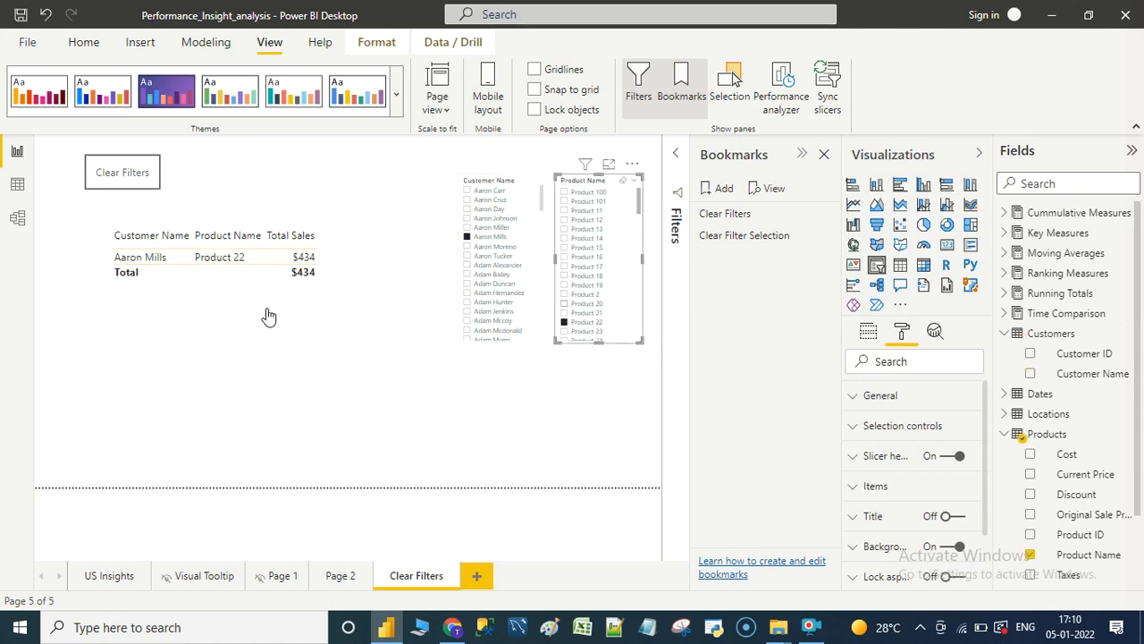
{"action": "mouse_move", "coordinate": [379, 281]}
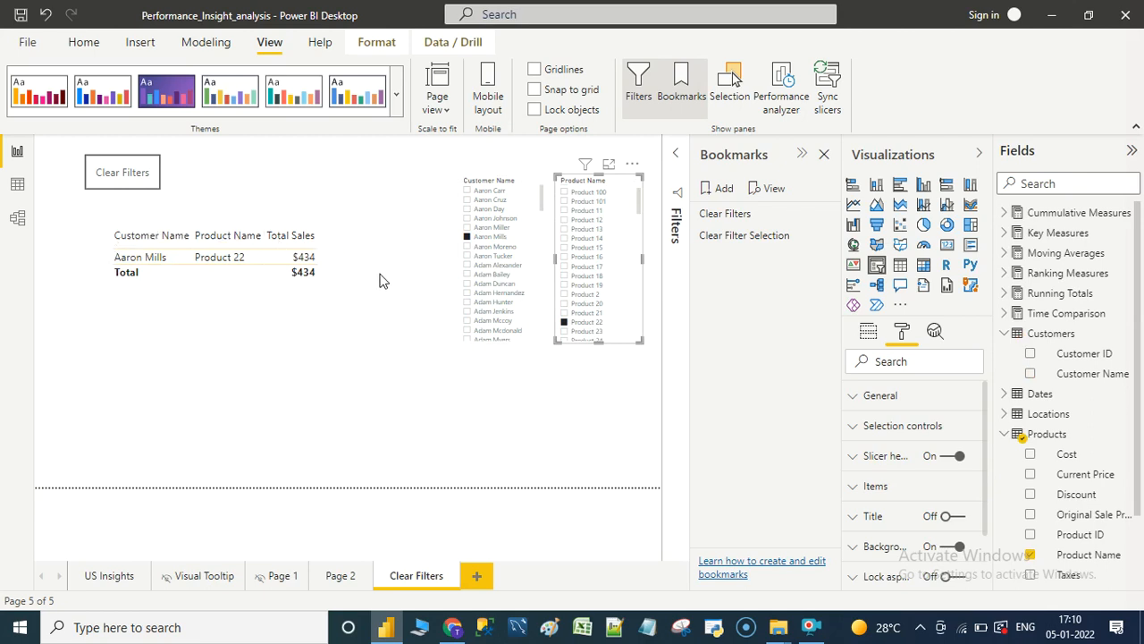
{"action": "mouse_move", "coordinate": [422, 319]}
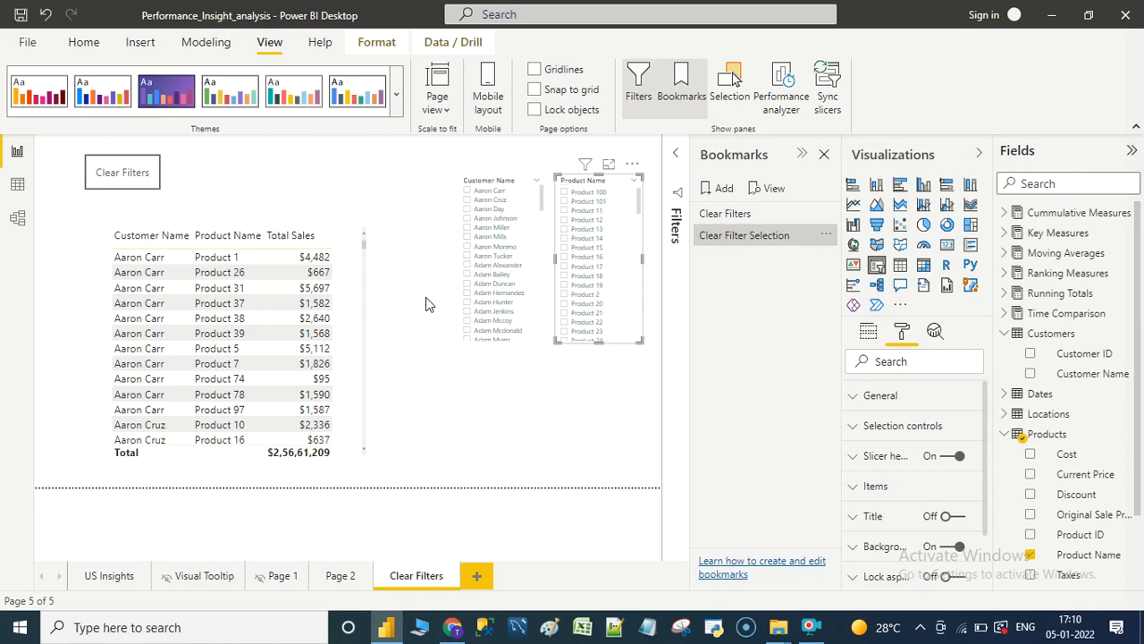
Deselect everything on the canvas and switch to the US Insights report page
{"action": "left_click", "coordinate": [901, 331]}
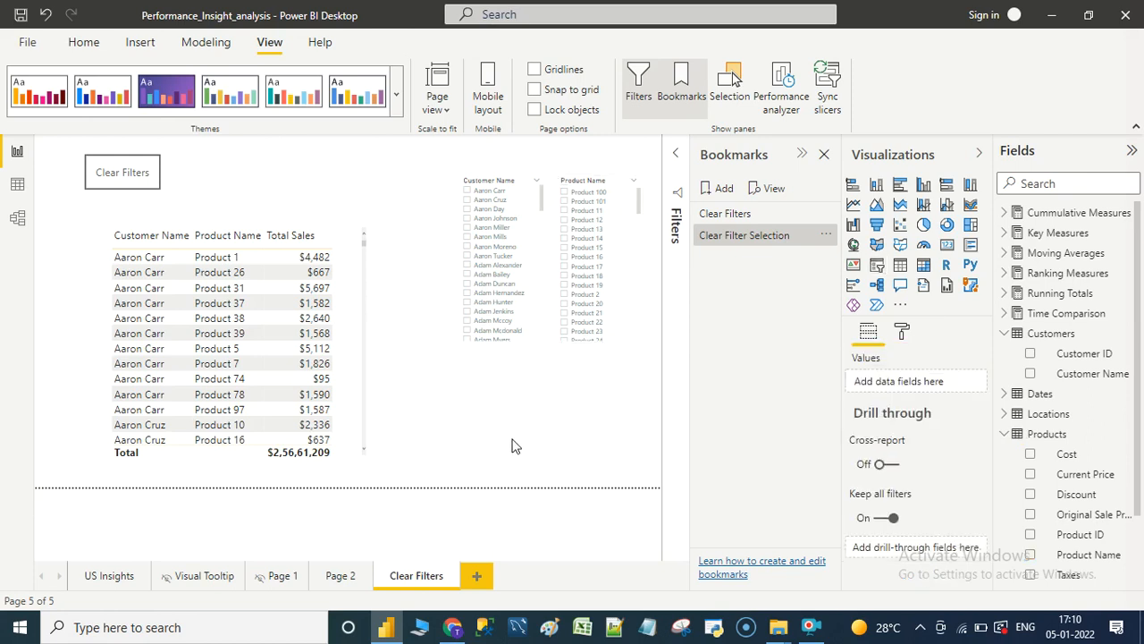
{"action": "mouse_move", "coordinate": [458, 475]}
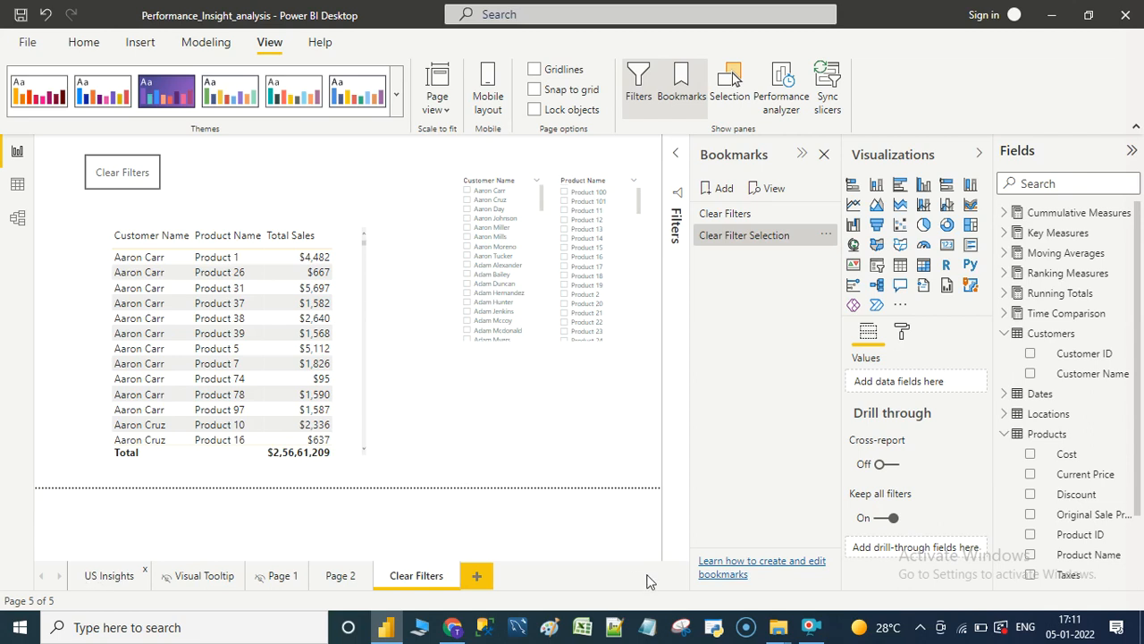
{"action": "left_click", "coordinate": [109, 575]}
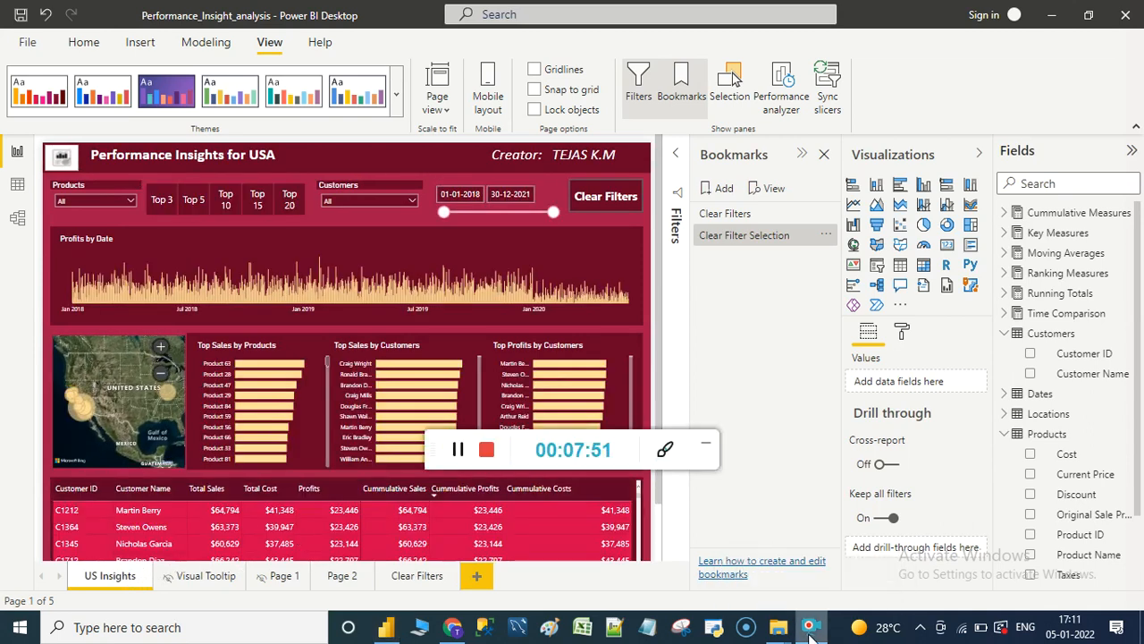
{"action": "mouse_move", "coordinate": [486, 451]}
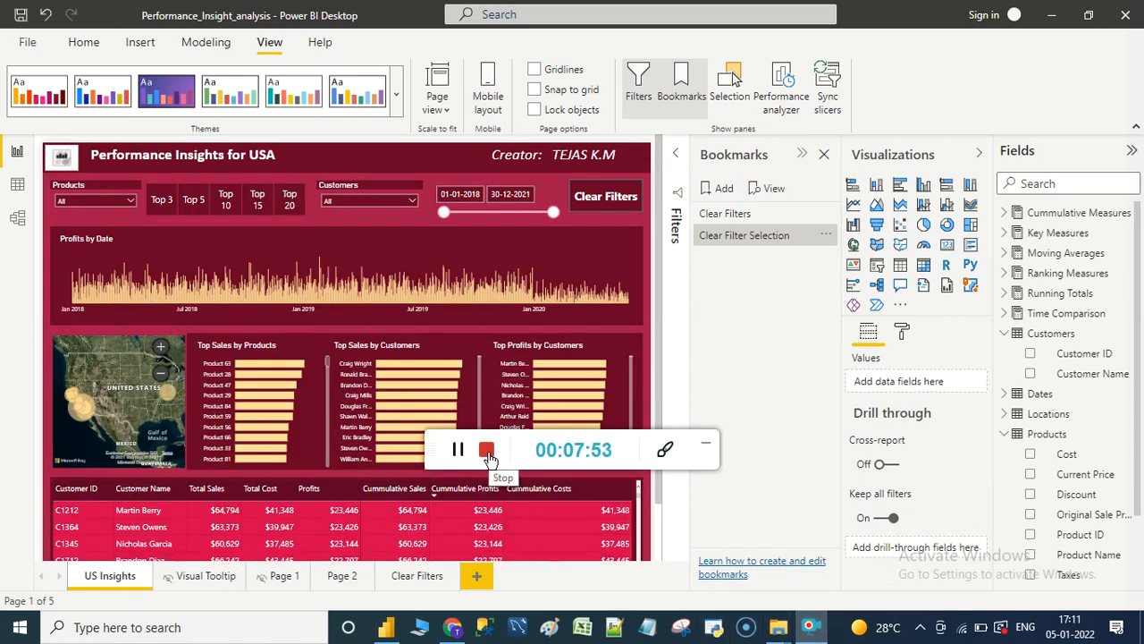